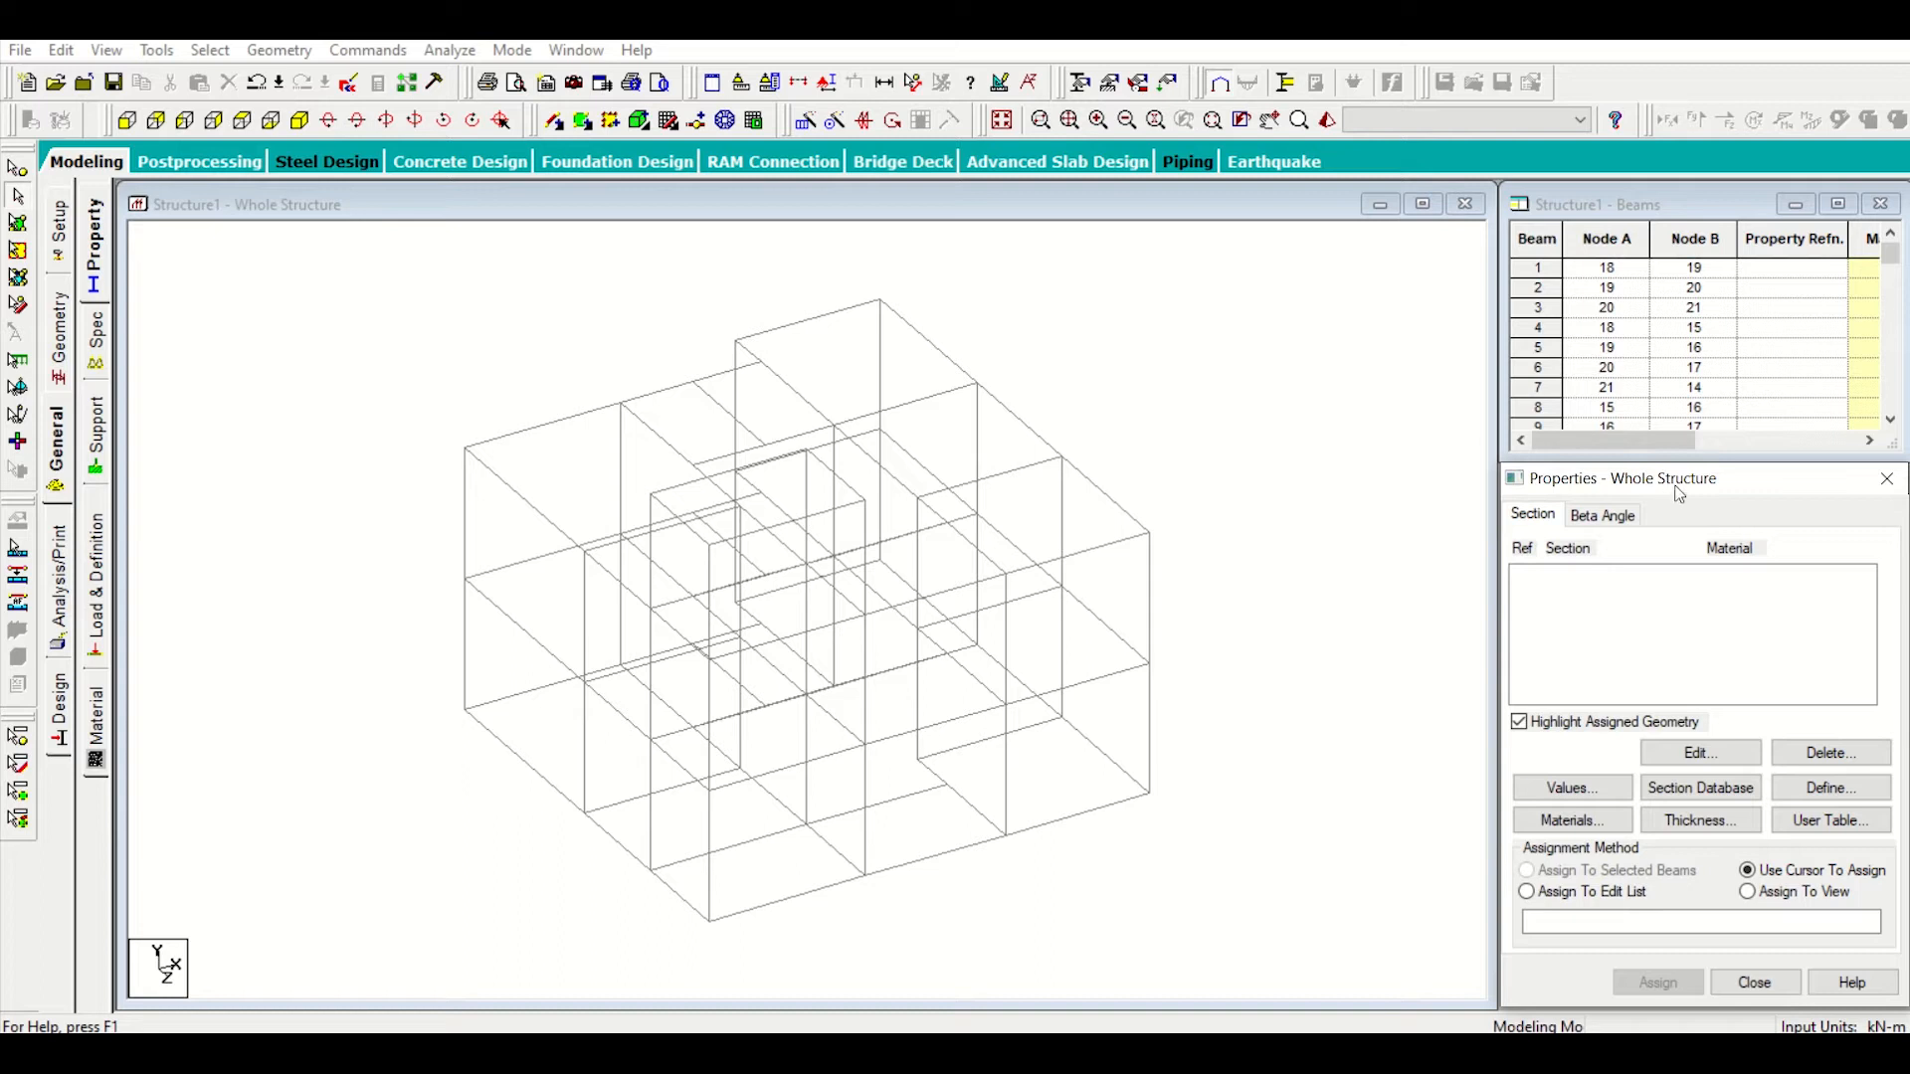
Step: Start defining a new section profile from the Properties - Whole Structure dialog
{"action": "left_click_drag", "start_coordinate": [1676, 477], "coordinate": [1675, 302]}
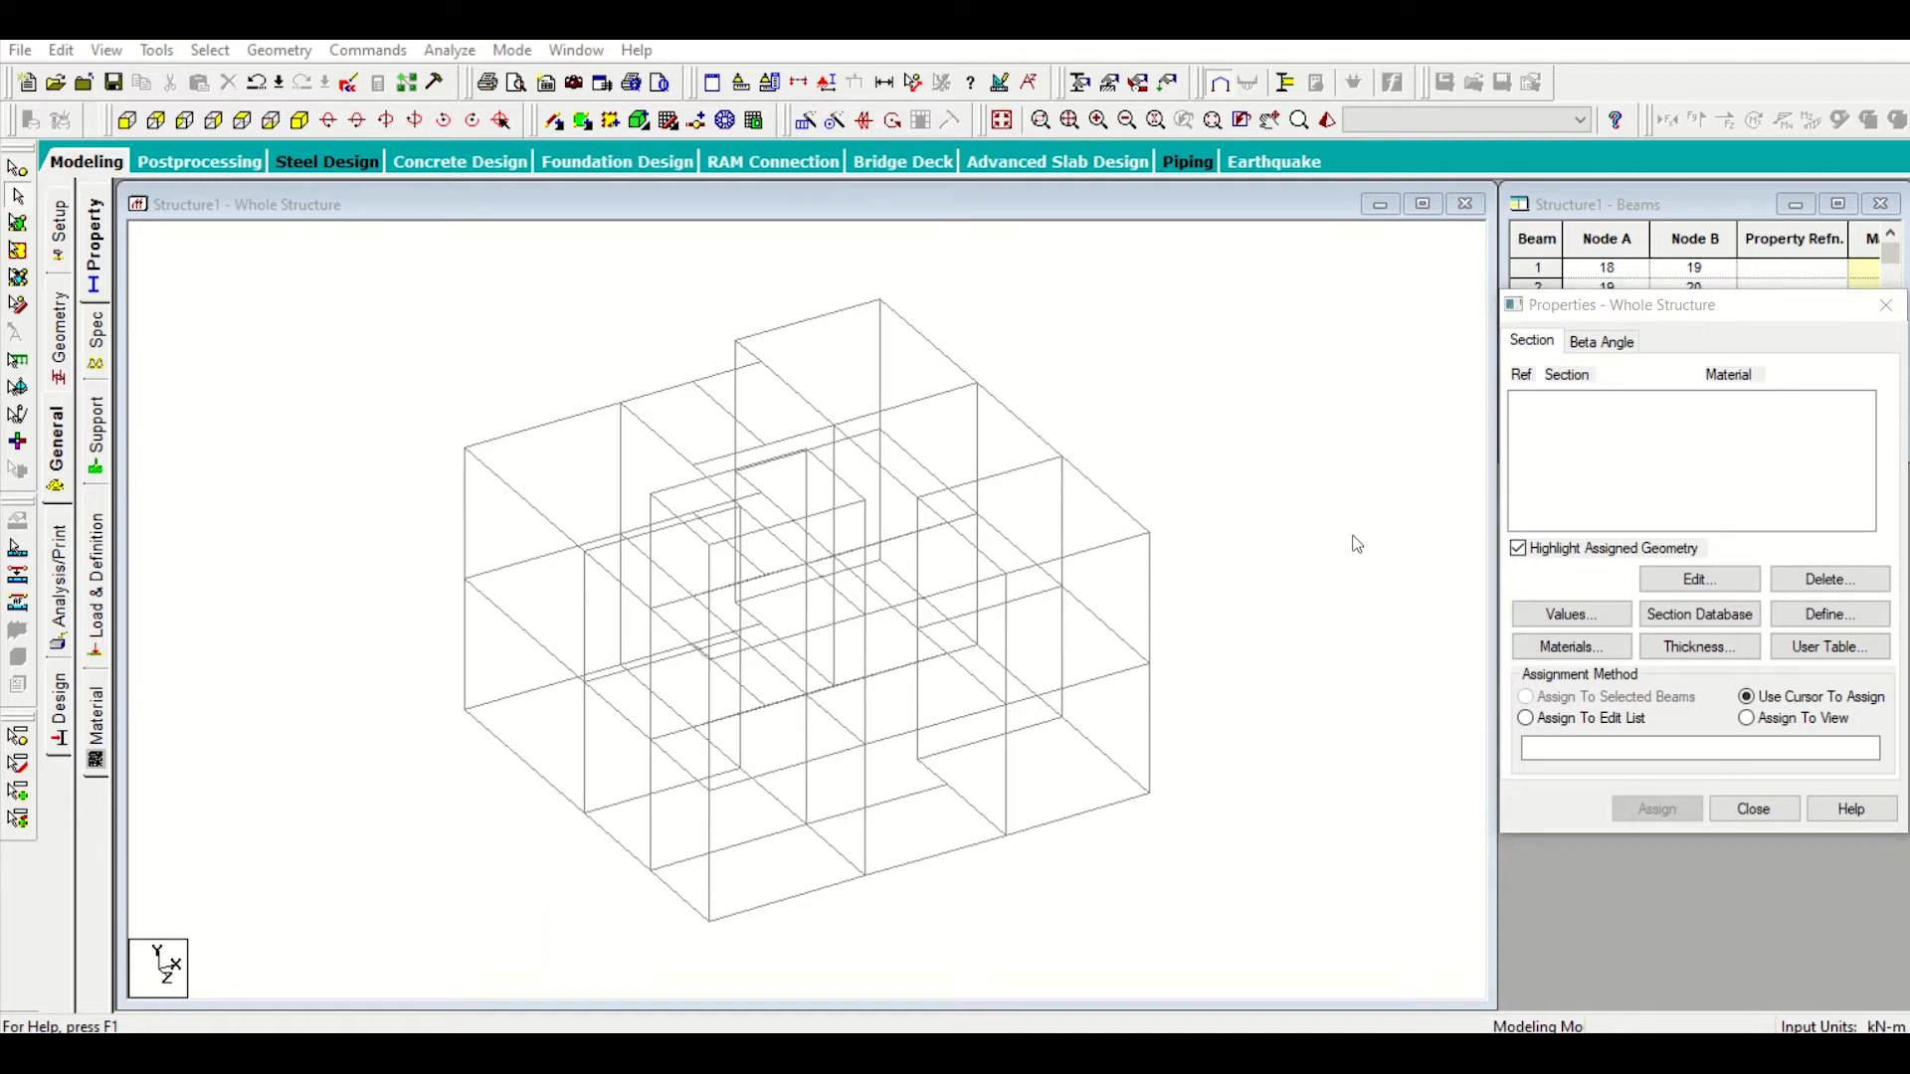
{"action": "left_click", "coordinate": [1826, 615]}
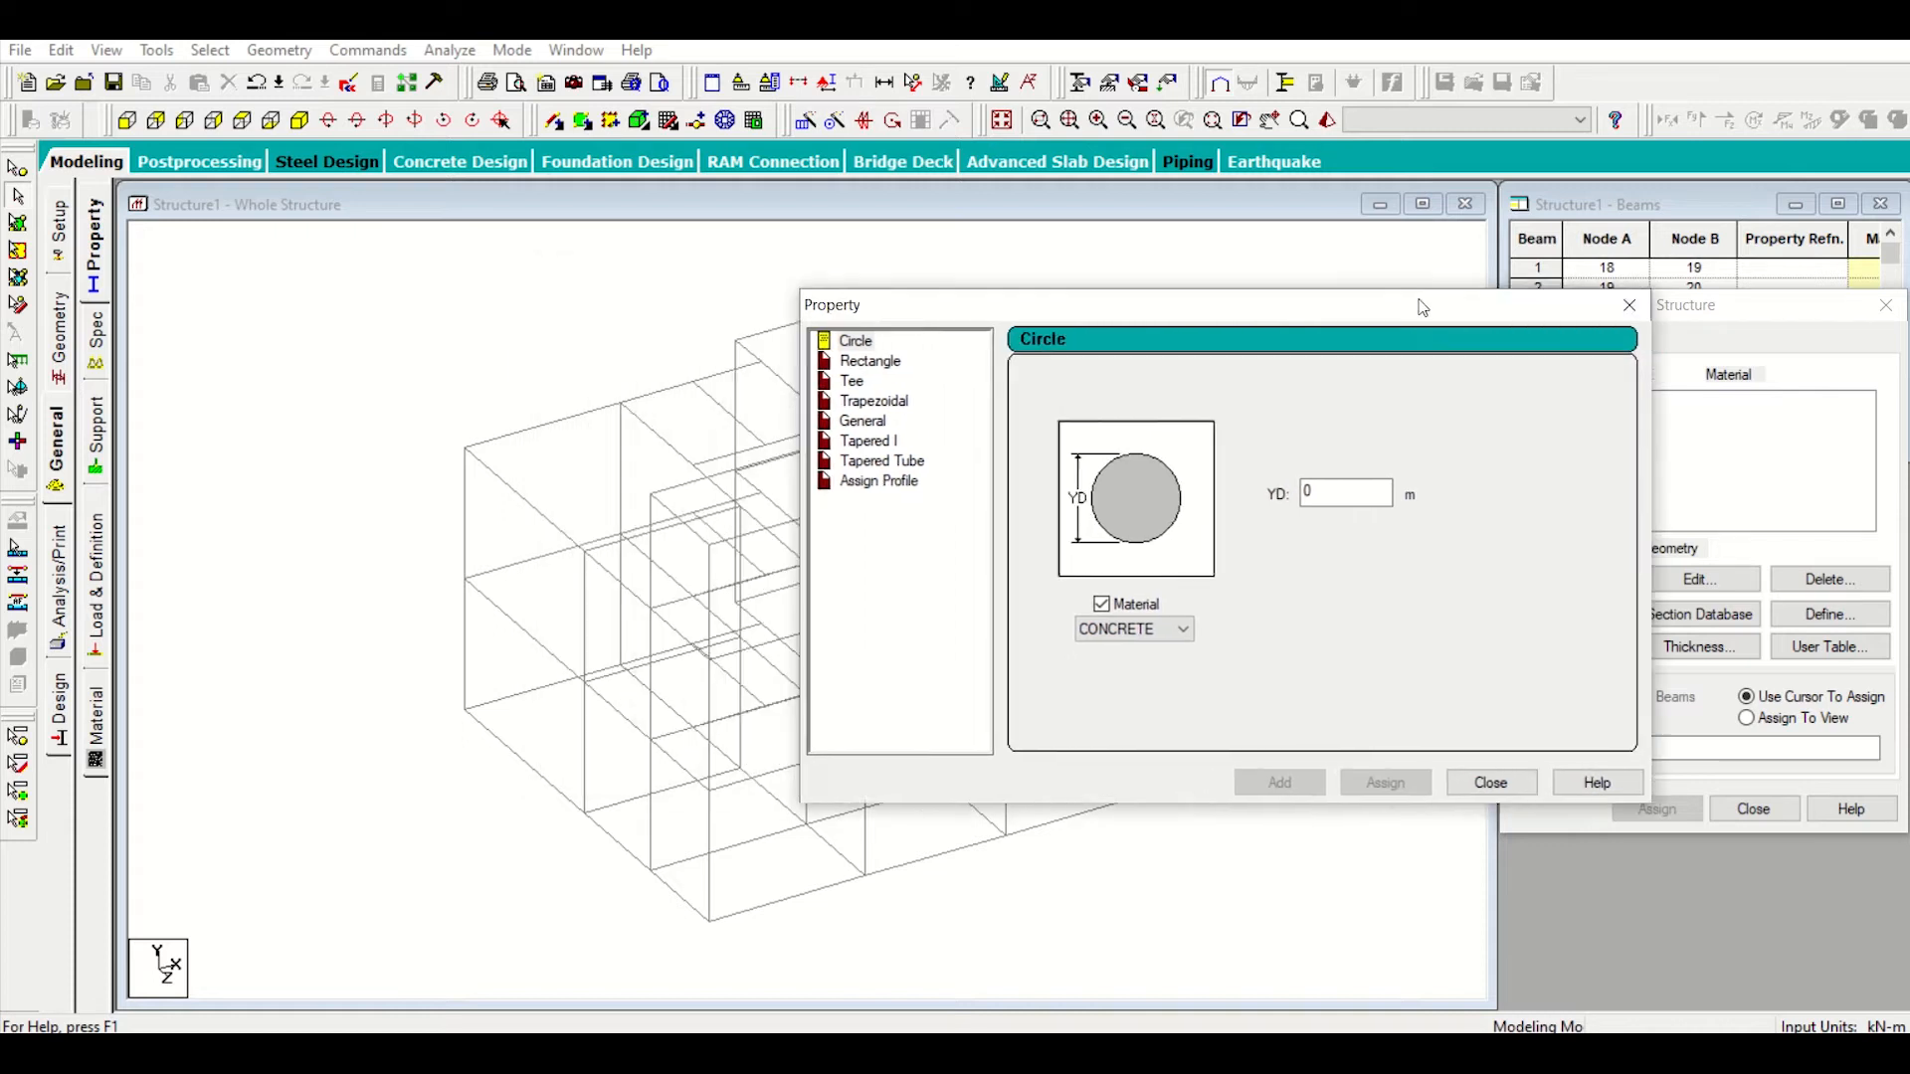
Step: Add two 0.25 by 0.25 rectangular CONCRETE sections to the property list
{"action": "left_click", "coordinate": [869, 360]}
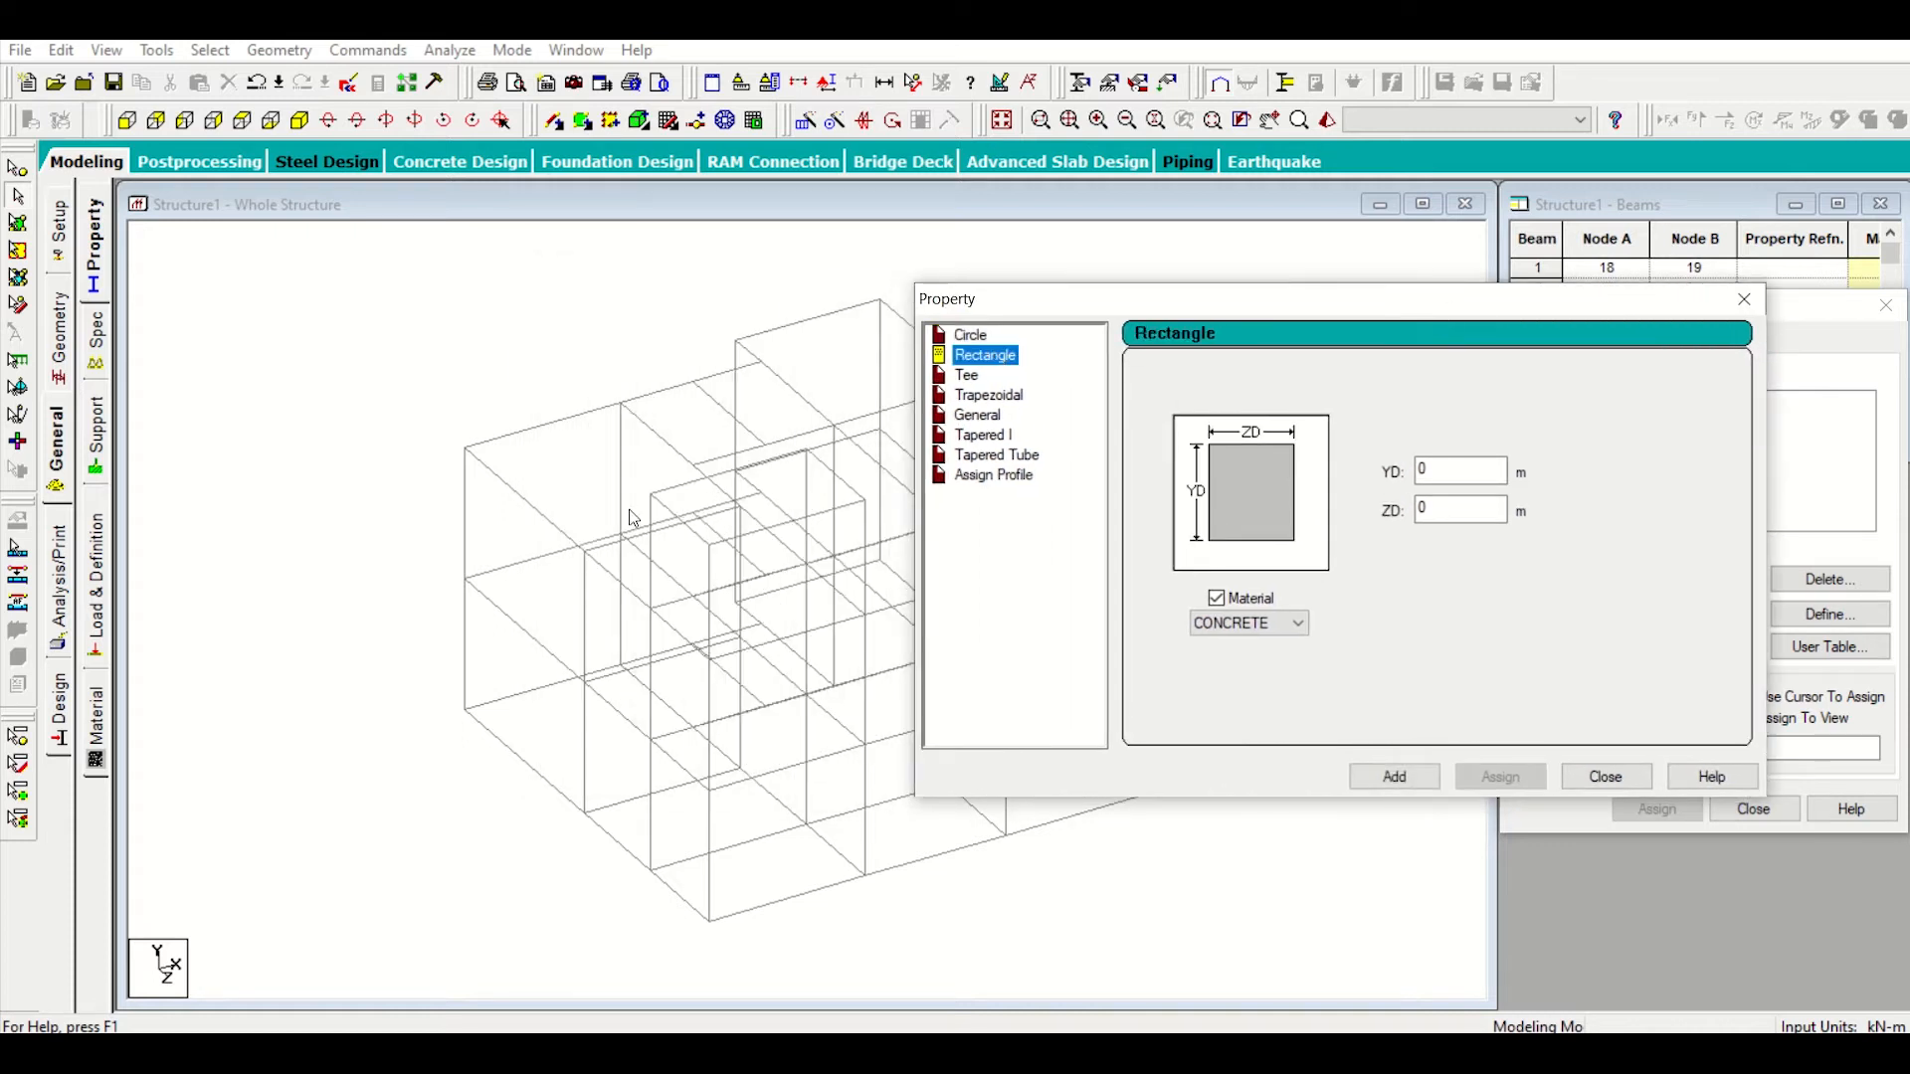
{"action": "left_click", "coordinate": [1459, 472]}
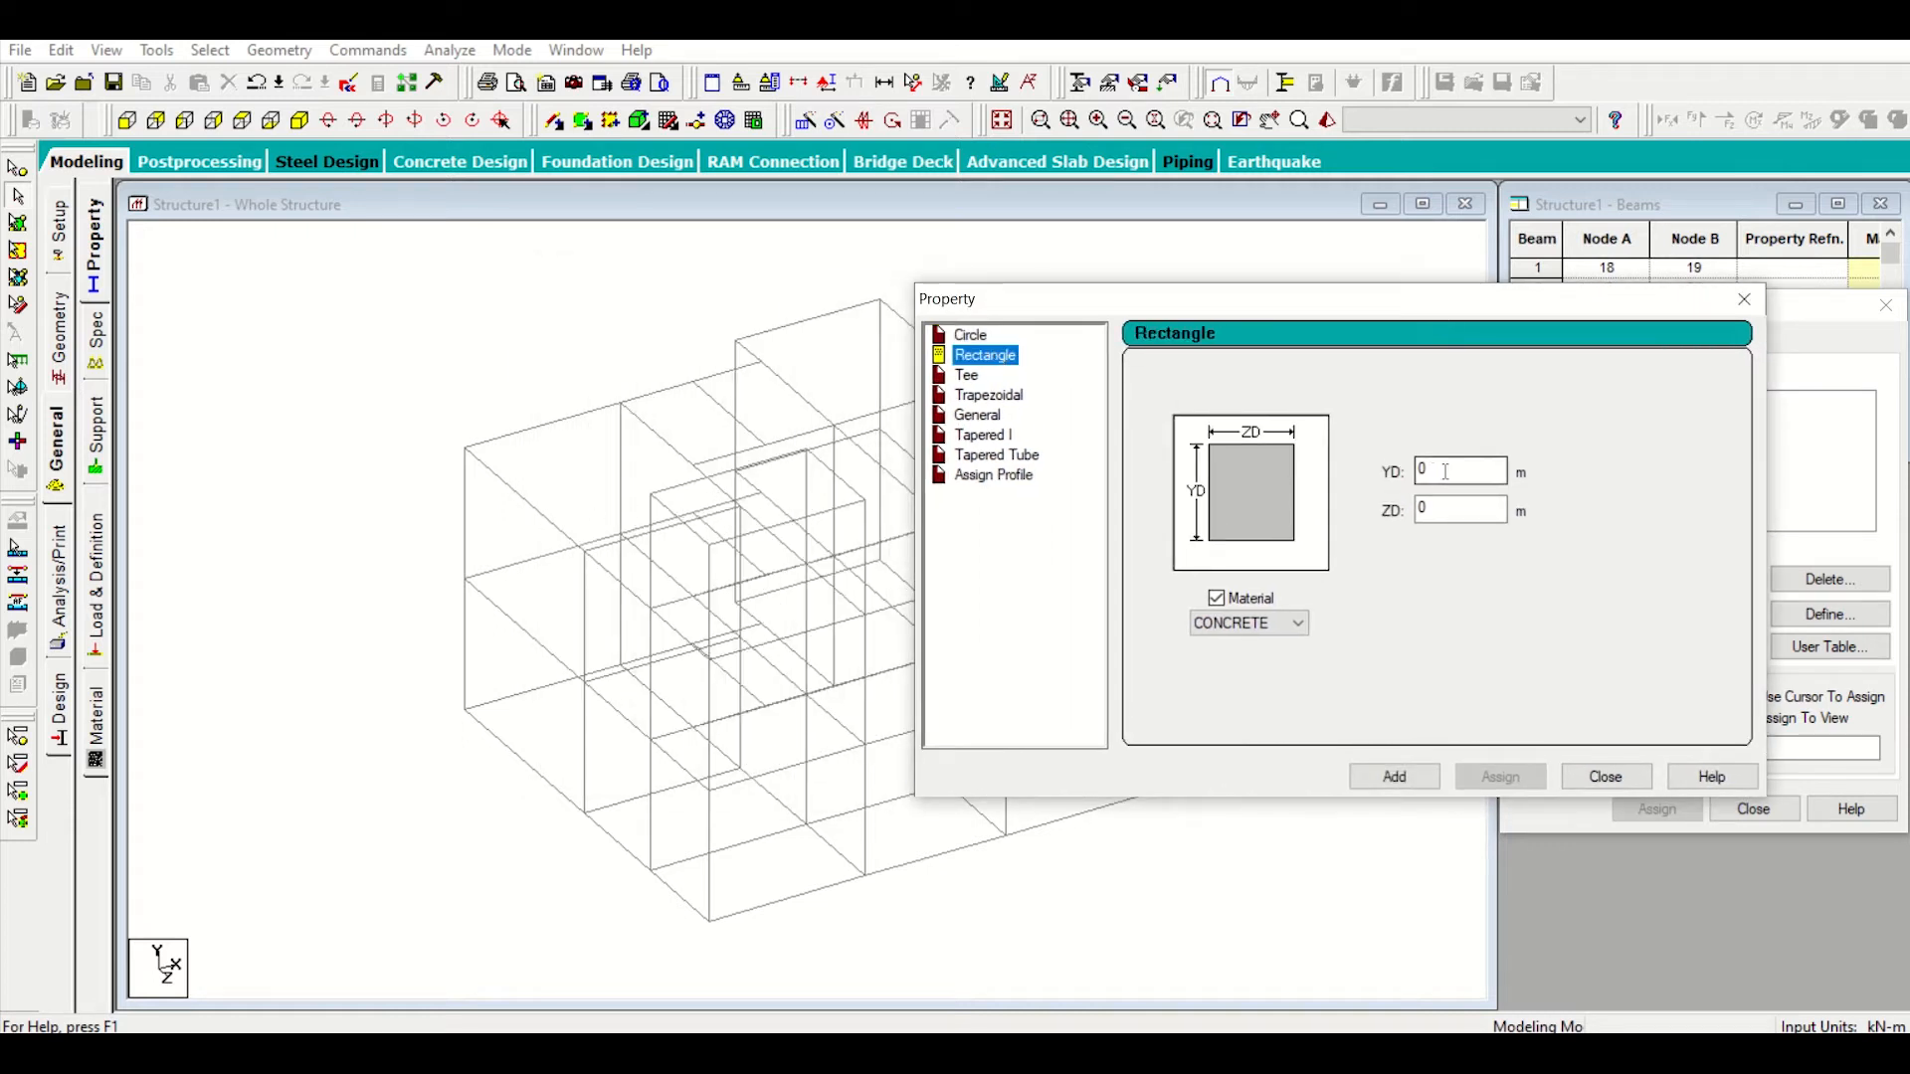
{"action": "left_click", "coordinate": [1459, 509]}
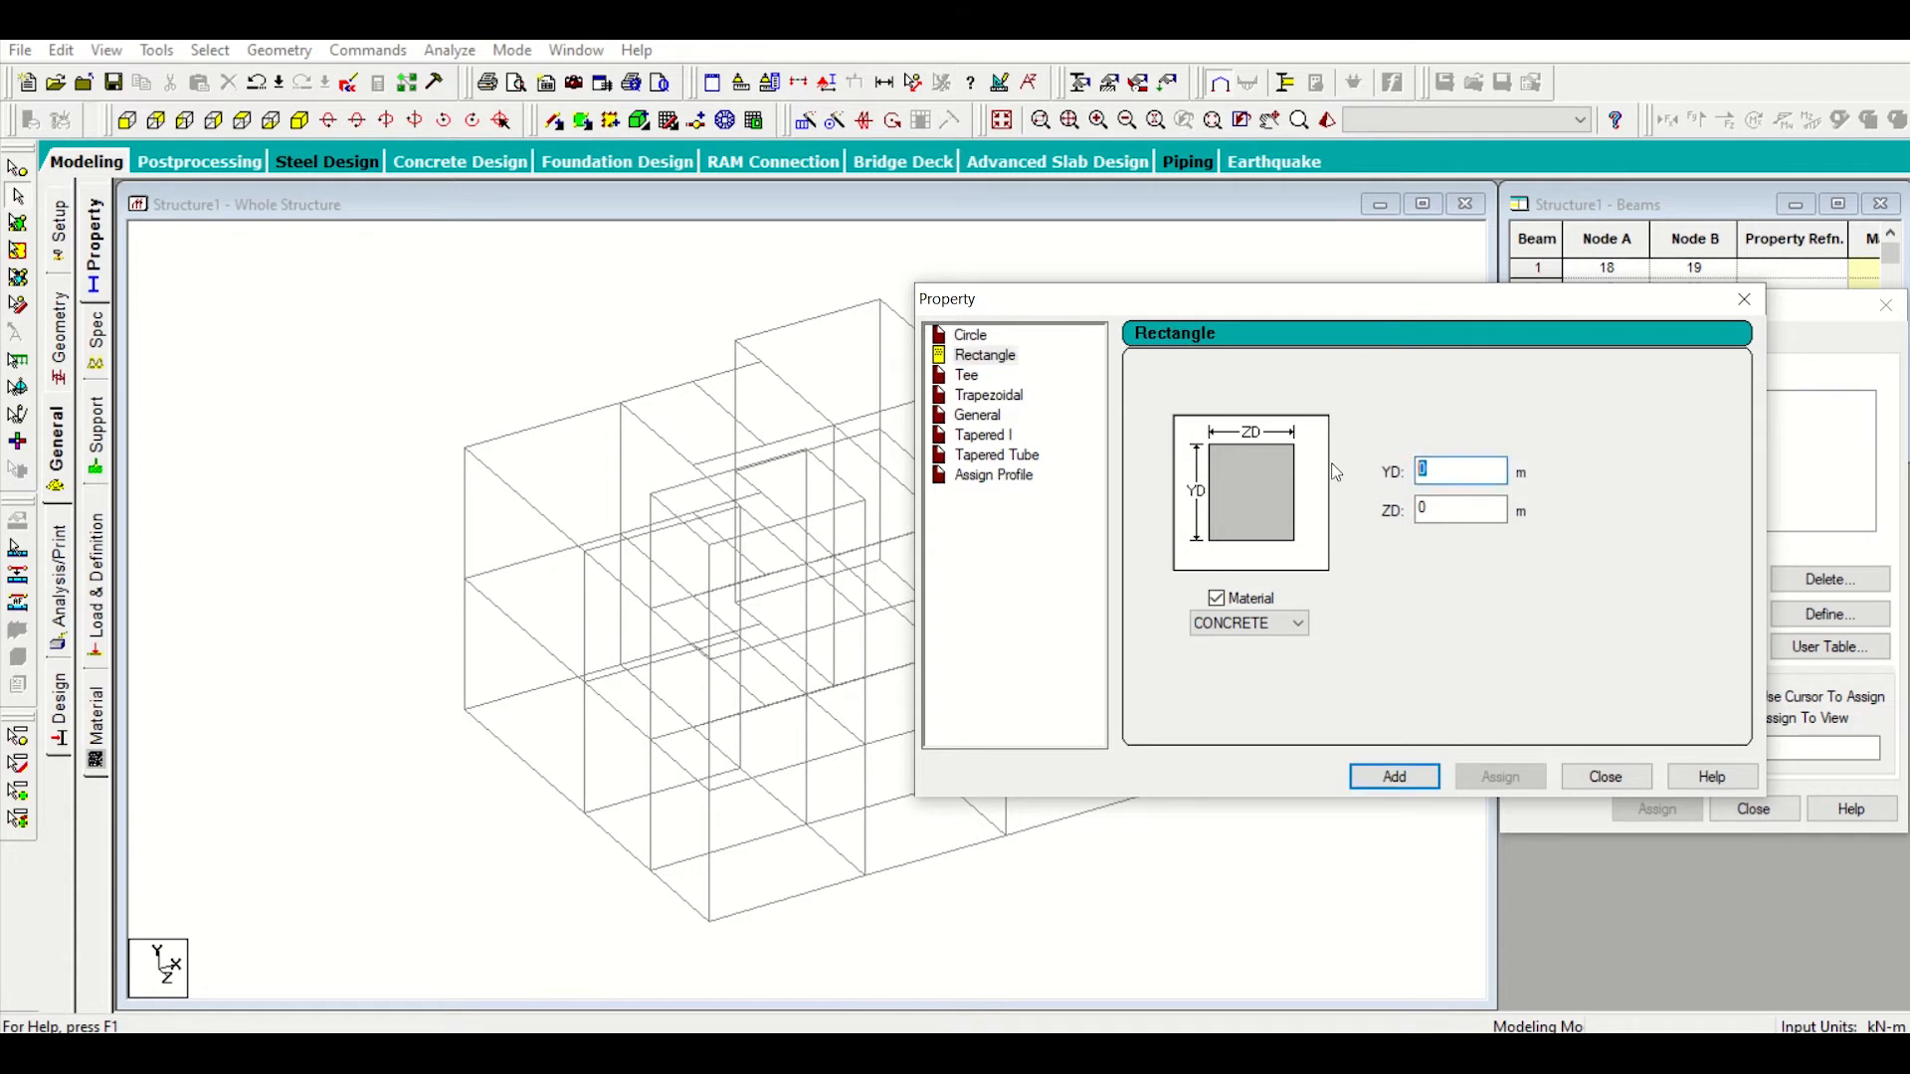
{"action": "type", "text": "25"}
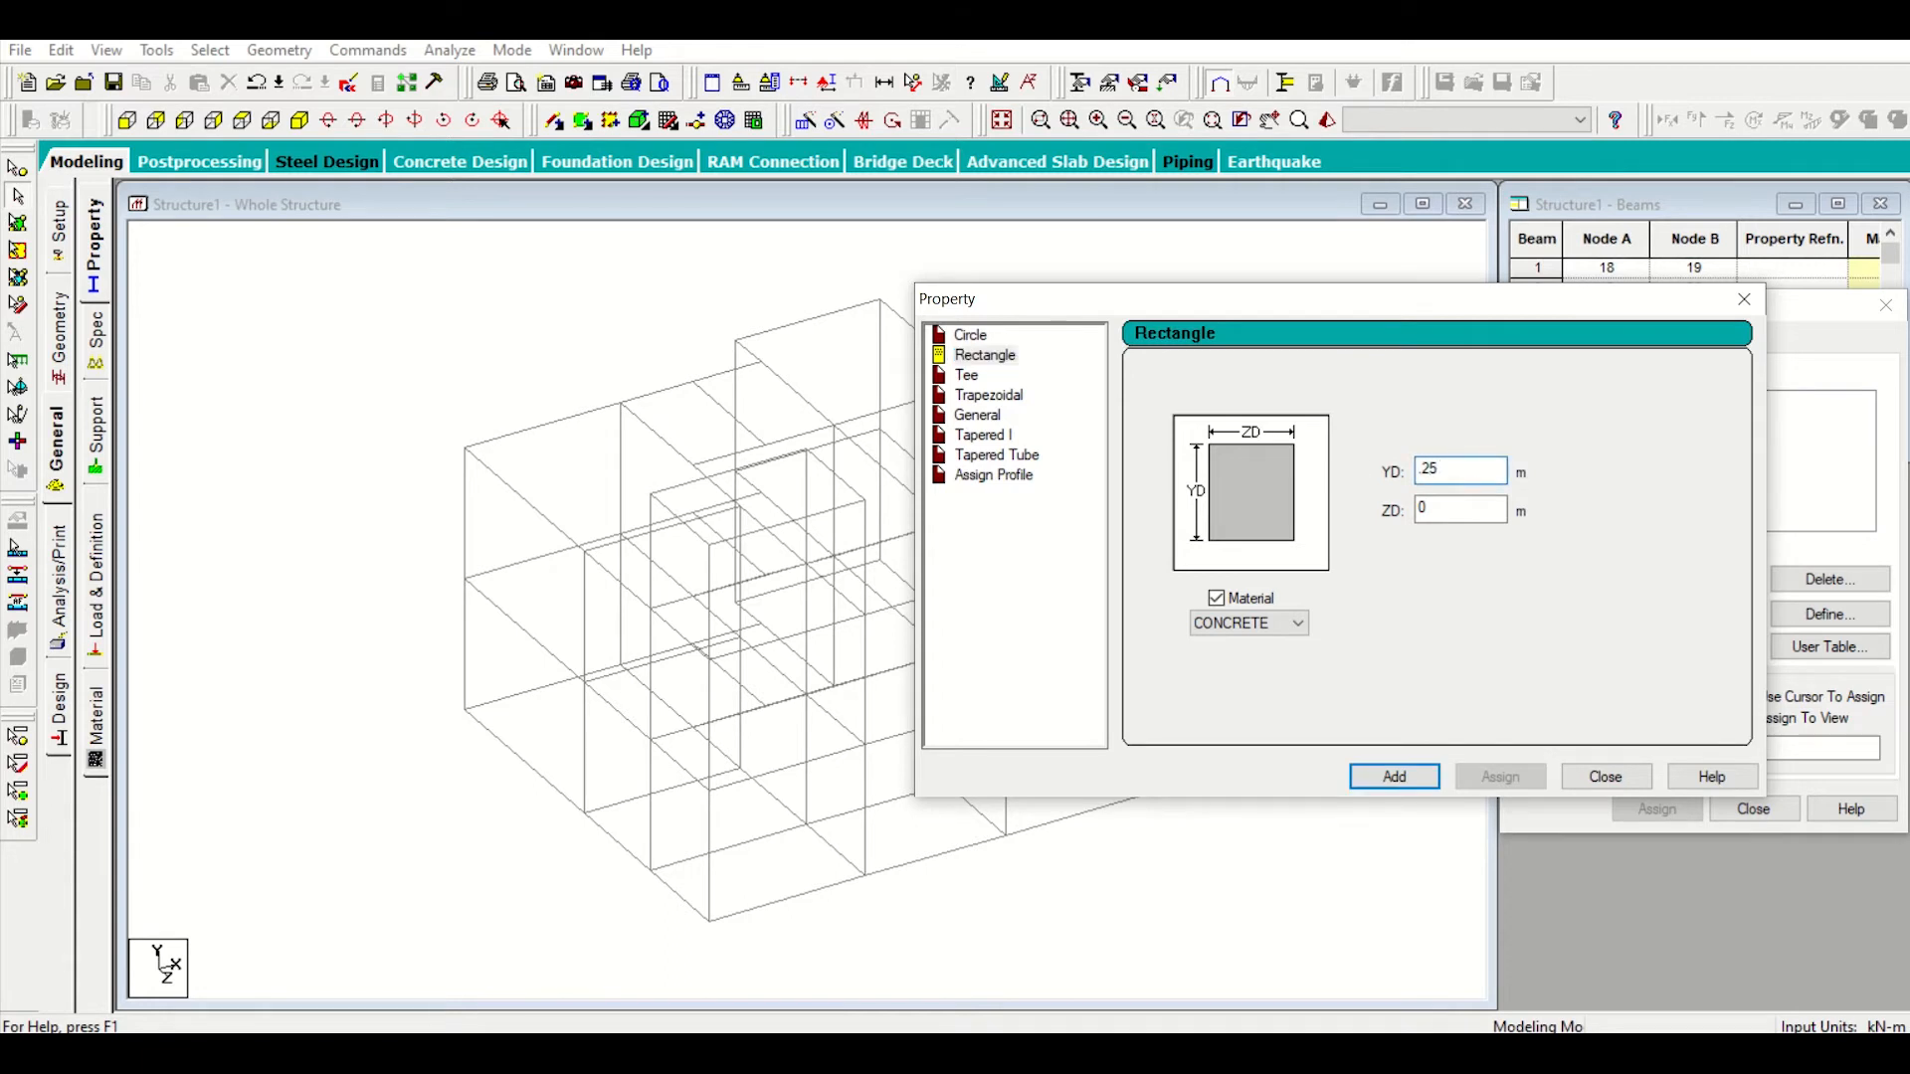
{"action": "type", "text": "25"}
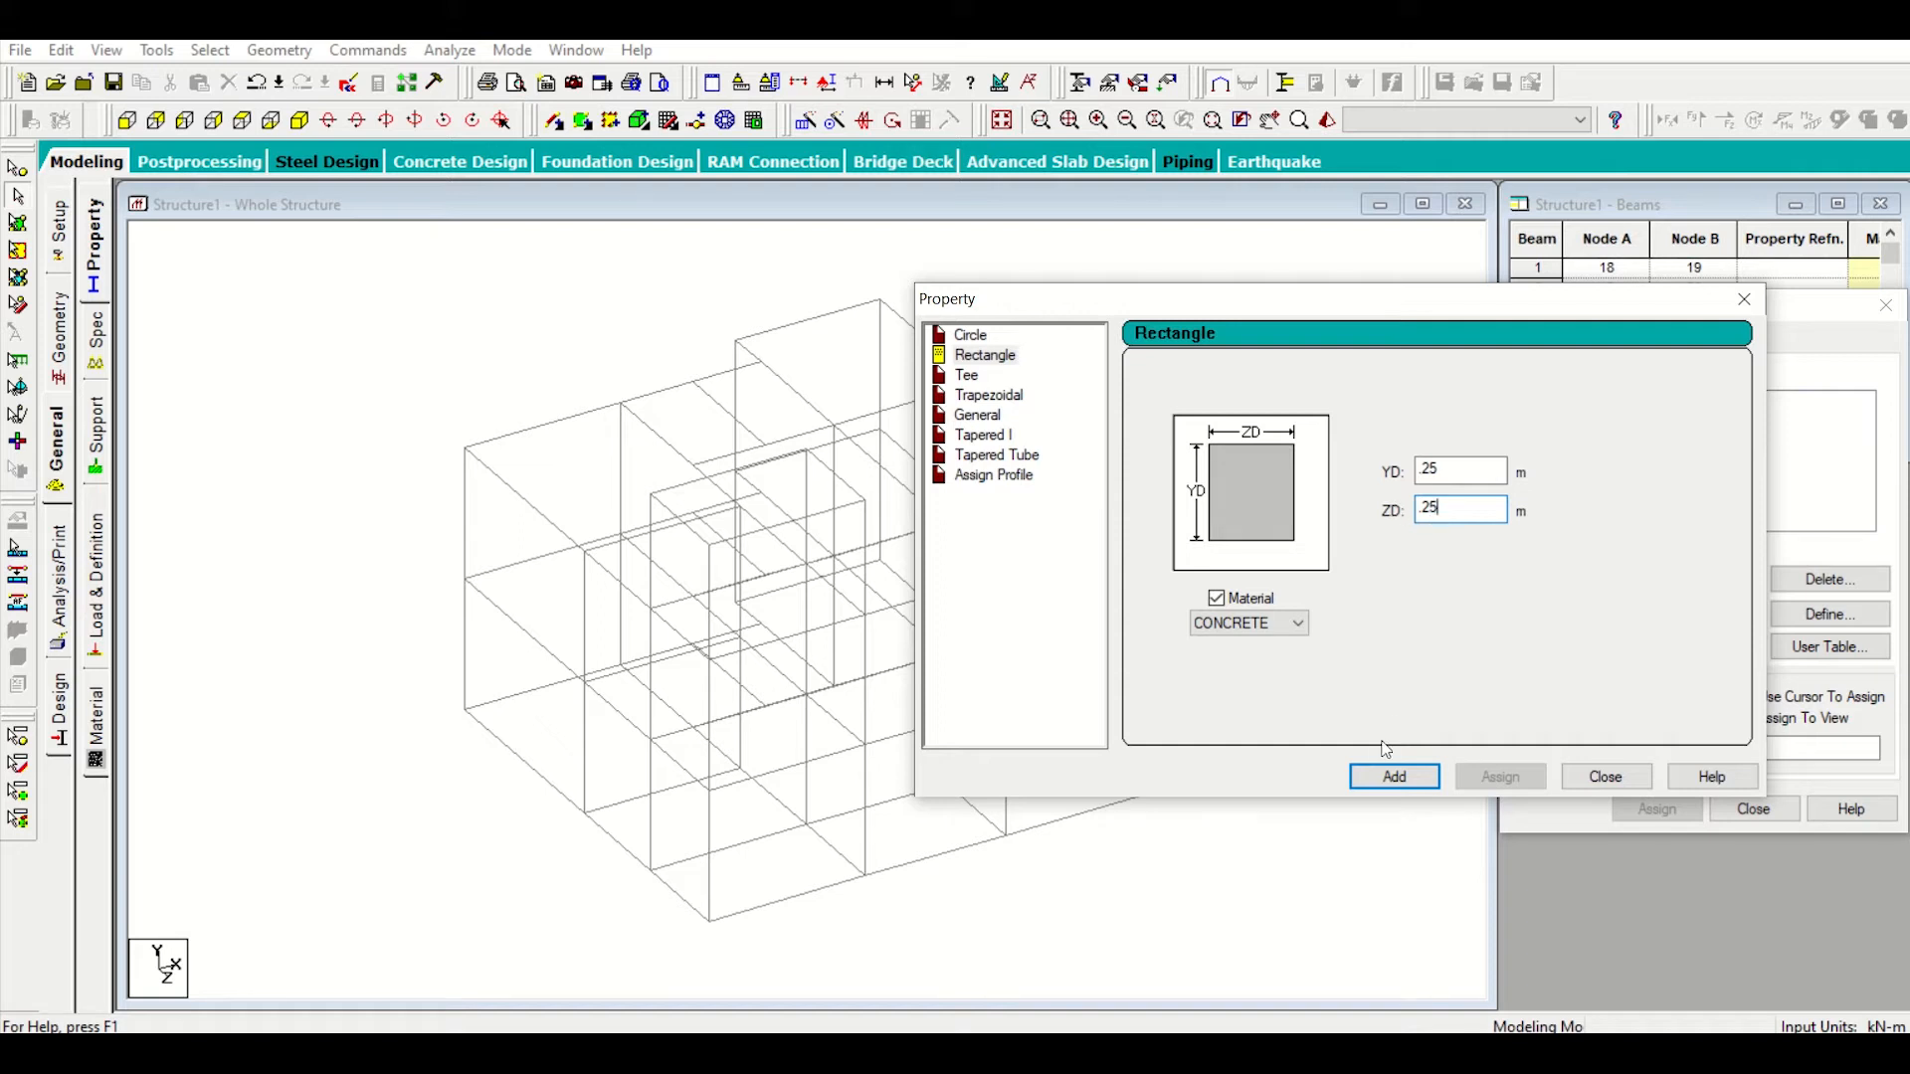
{"action": "left_click", "coordinate": [1393, 776]}
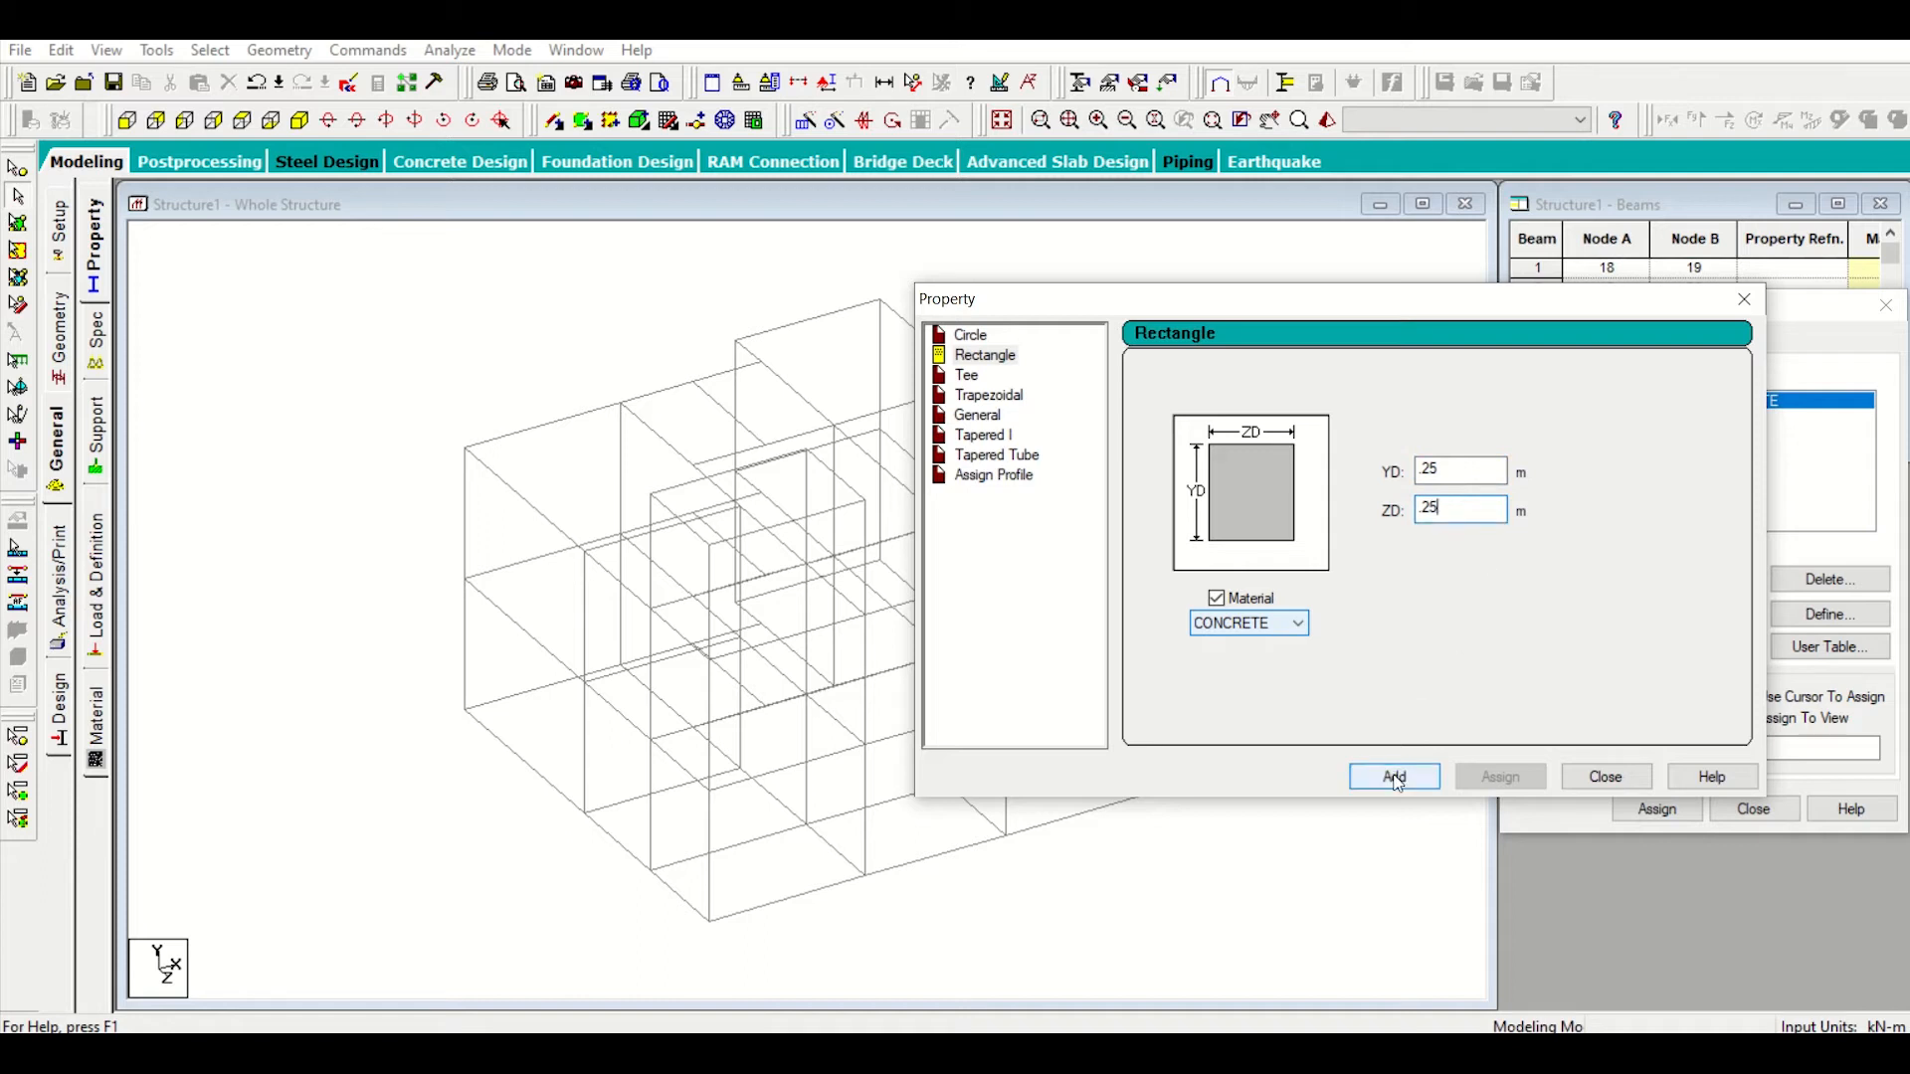
{"action": "left_click", "coordinate": [1393, 778]}
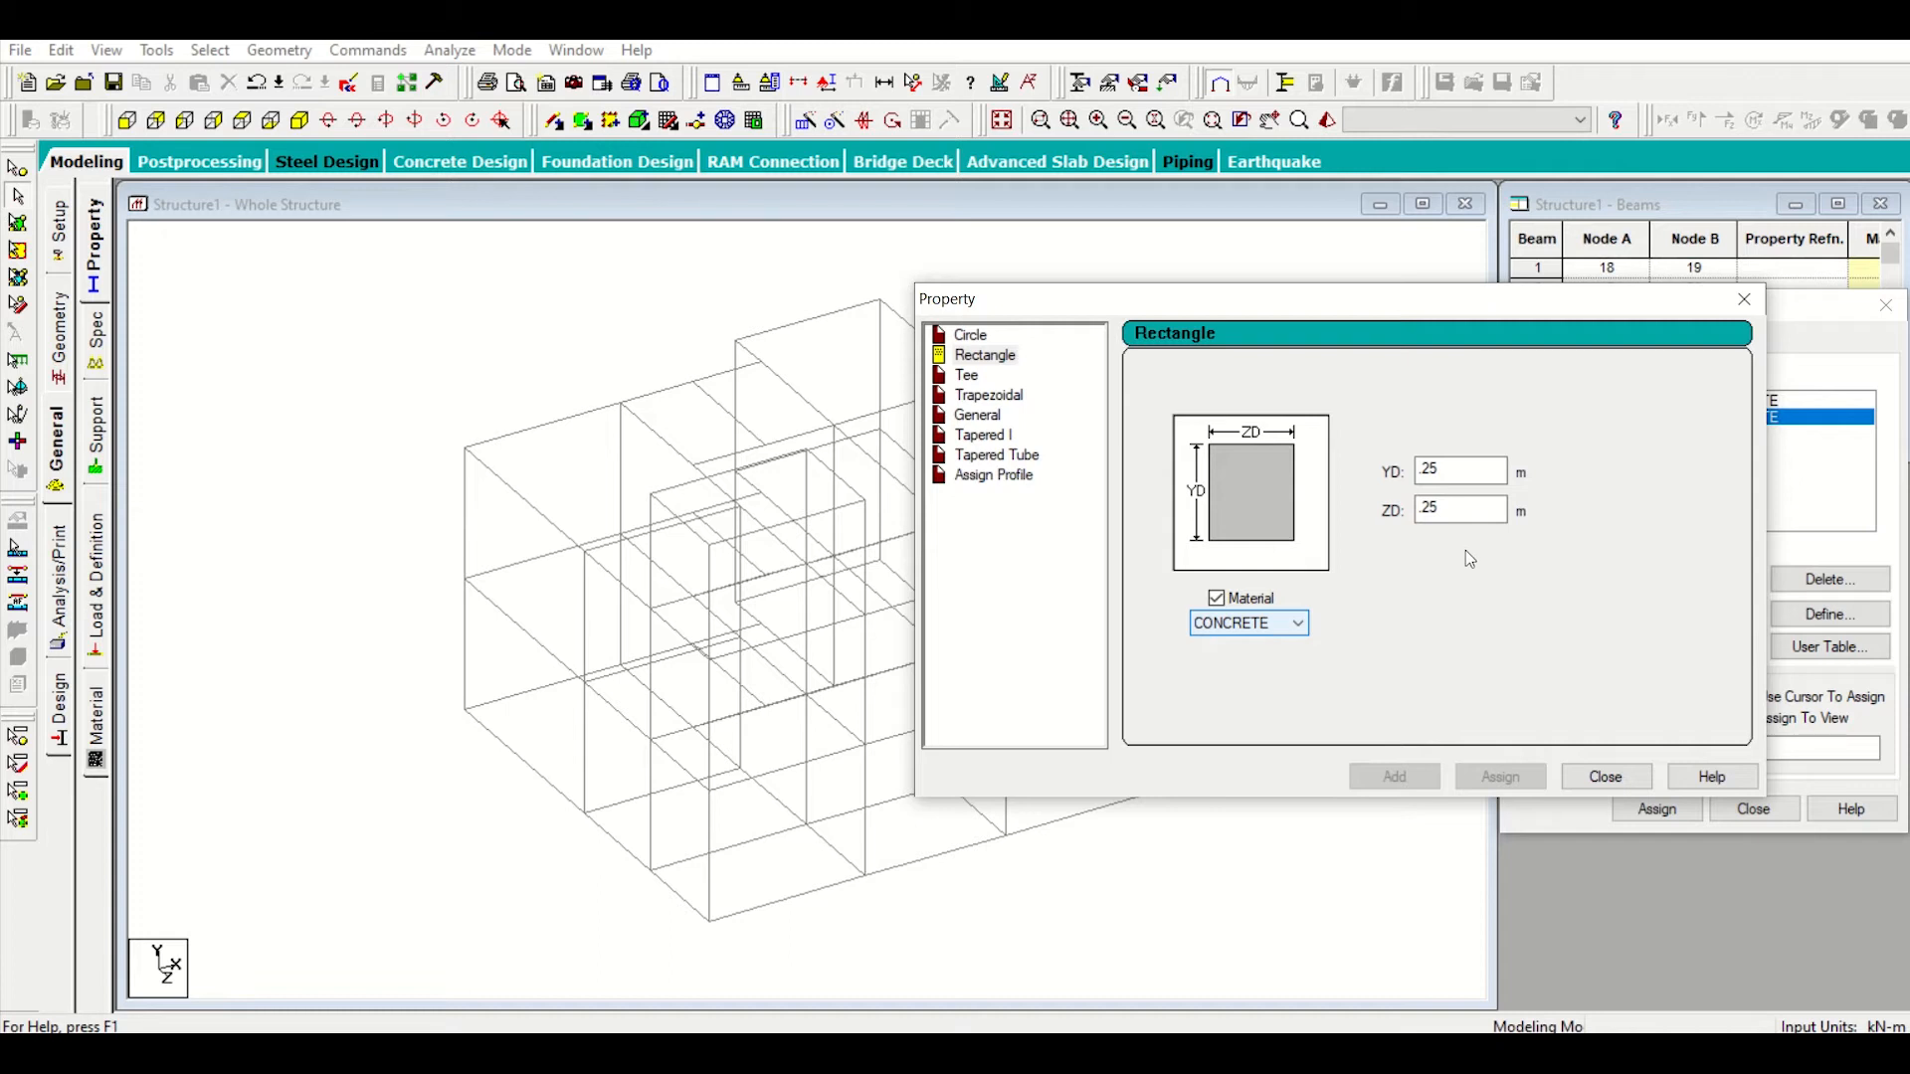
{"action": "mouse_move", "coordinate": [1514, 511]}
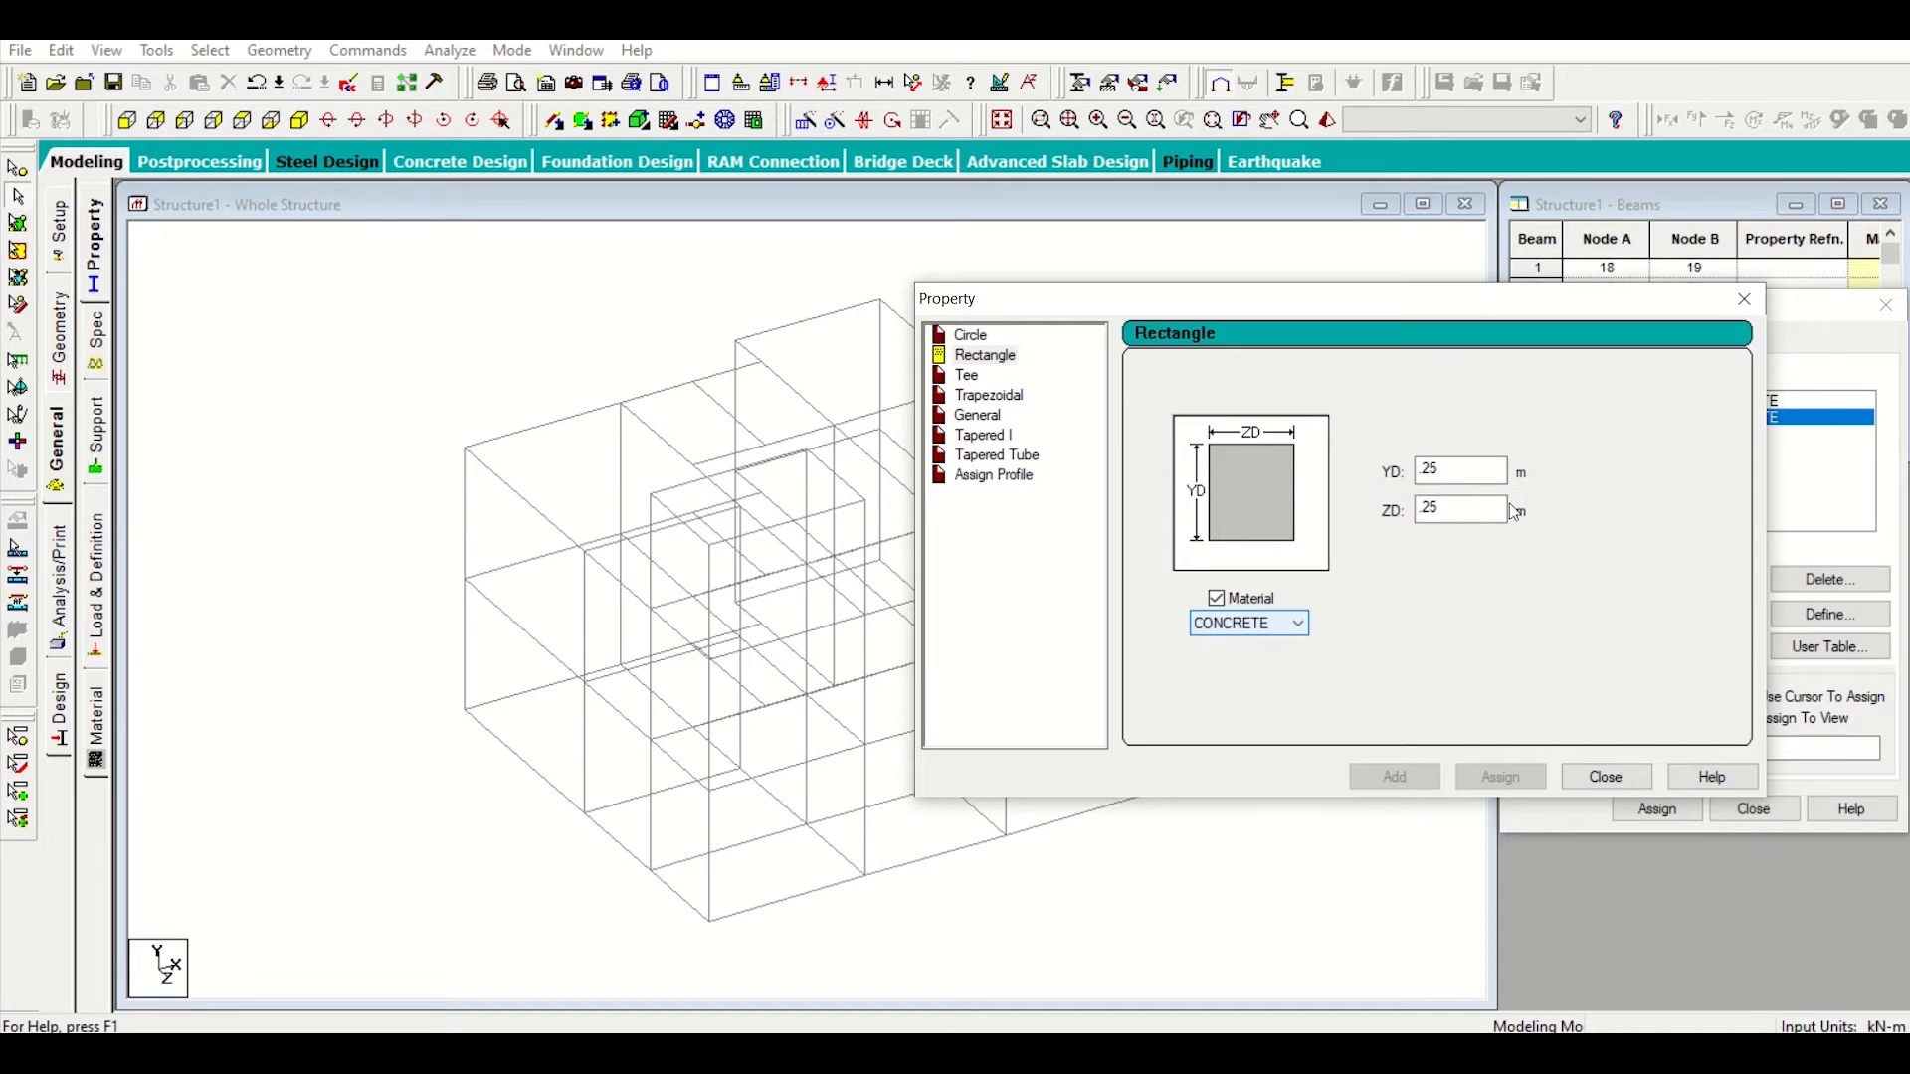
{"action": "mouse_move", "coordinate": [1478, 533]}
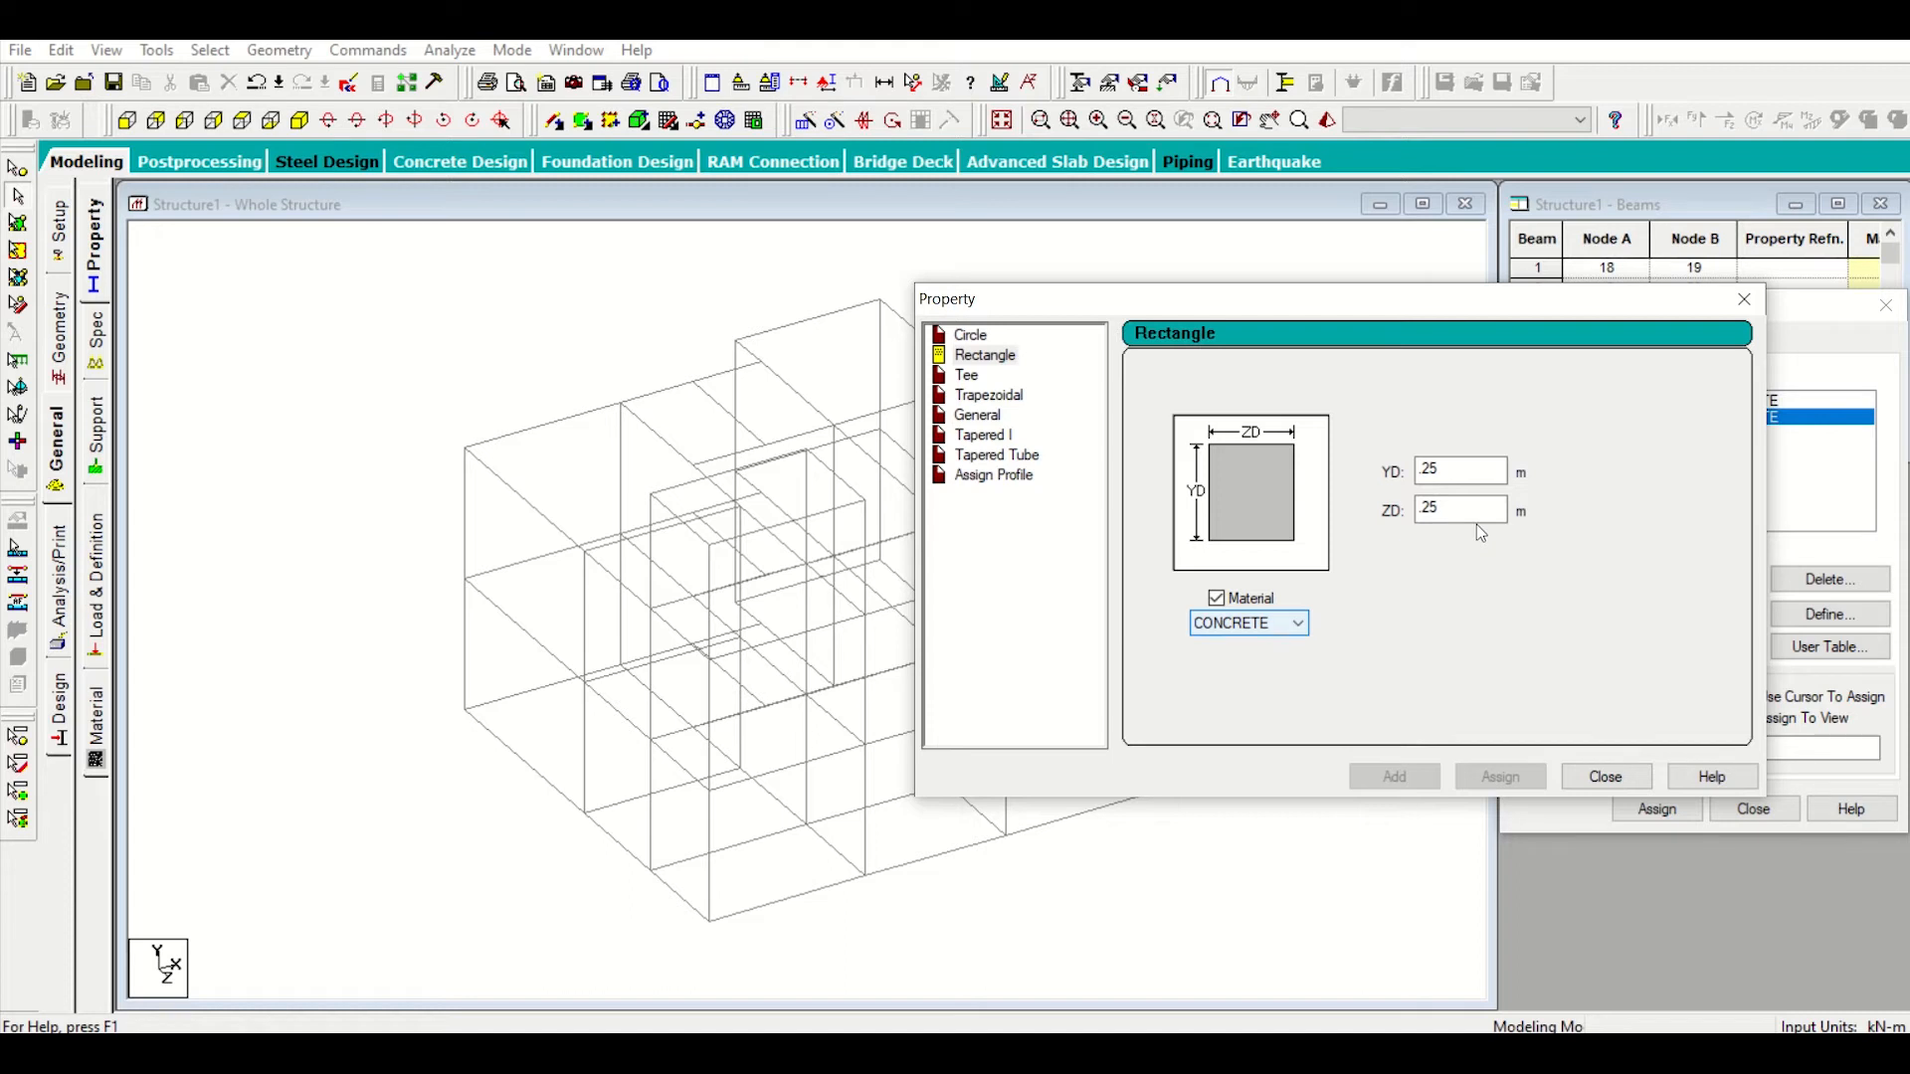
{"action": "mouse_move", "coordinate": [1244, 464]}
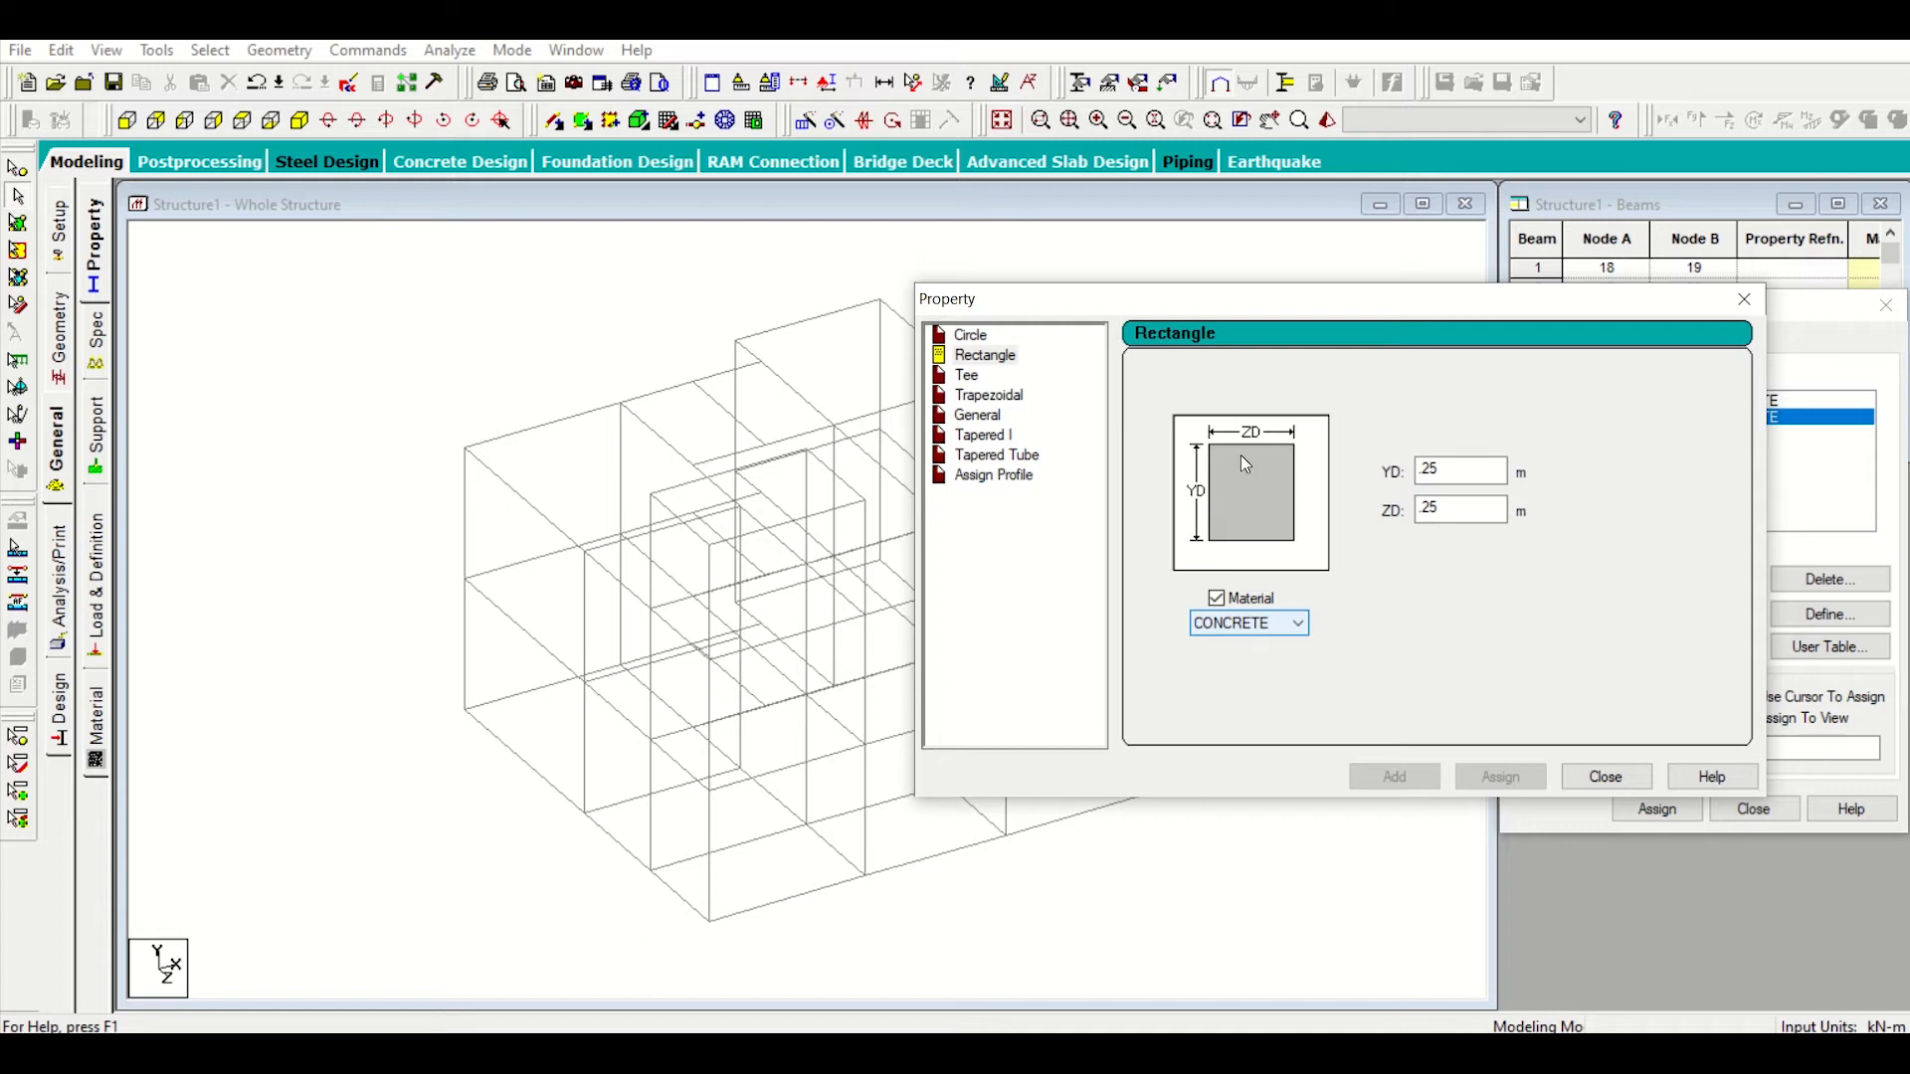
{"action": "mouse_move", "coordinate": [1277, 457]}
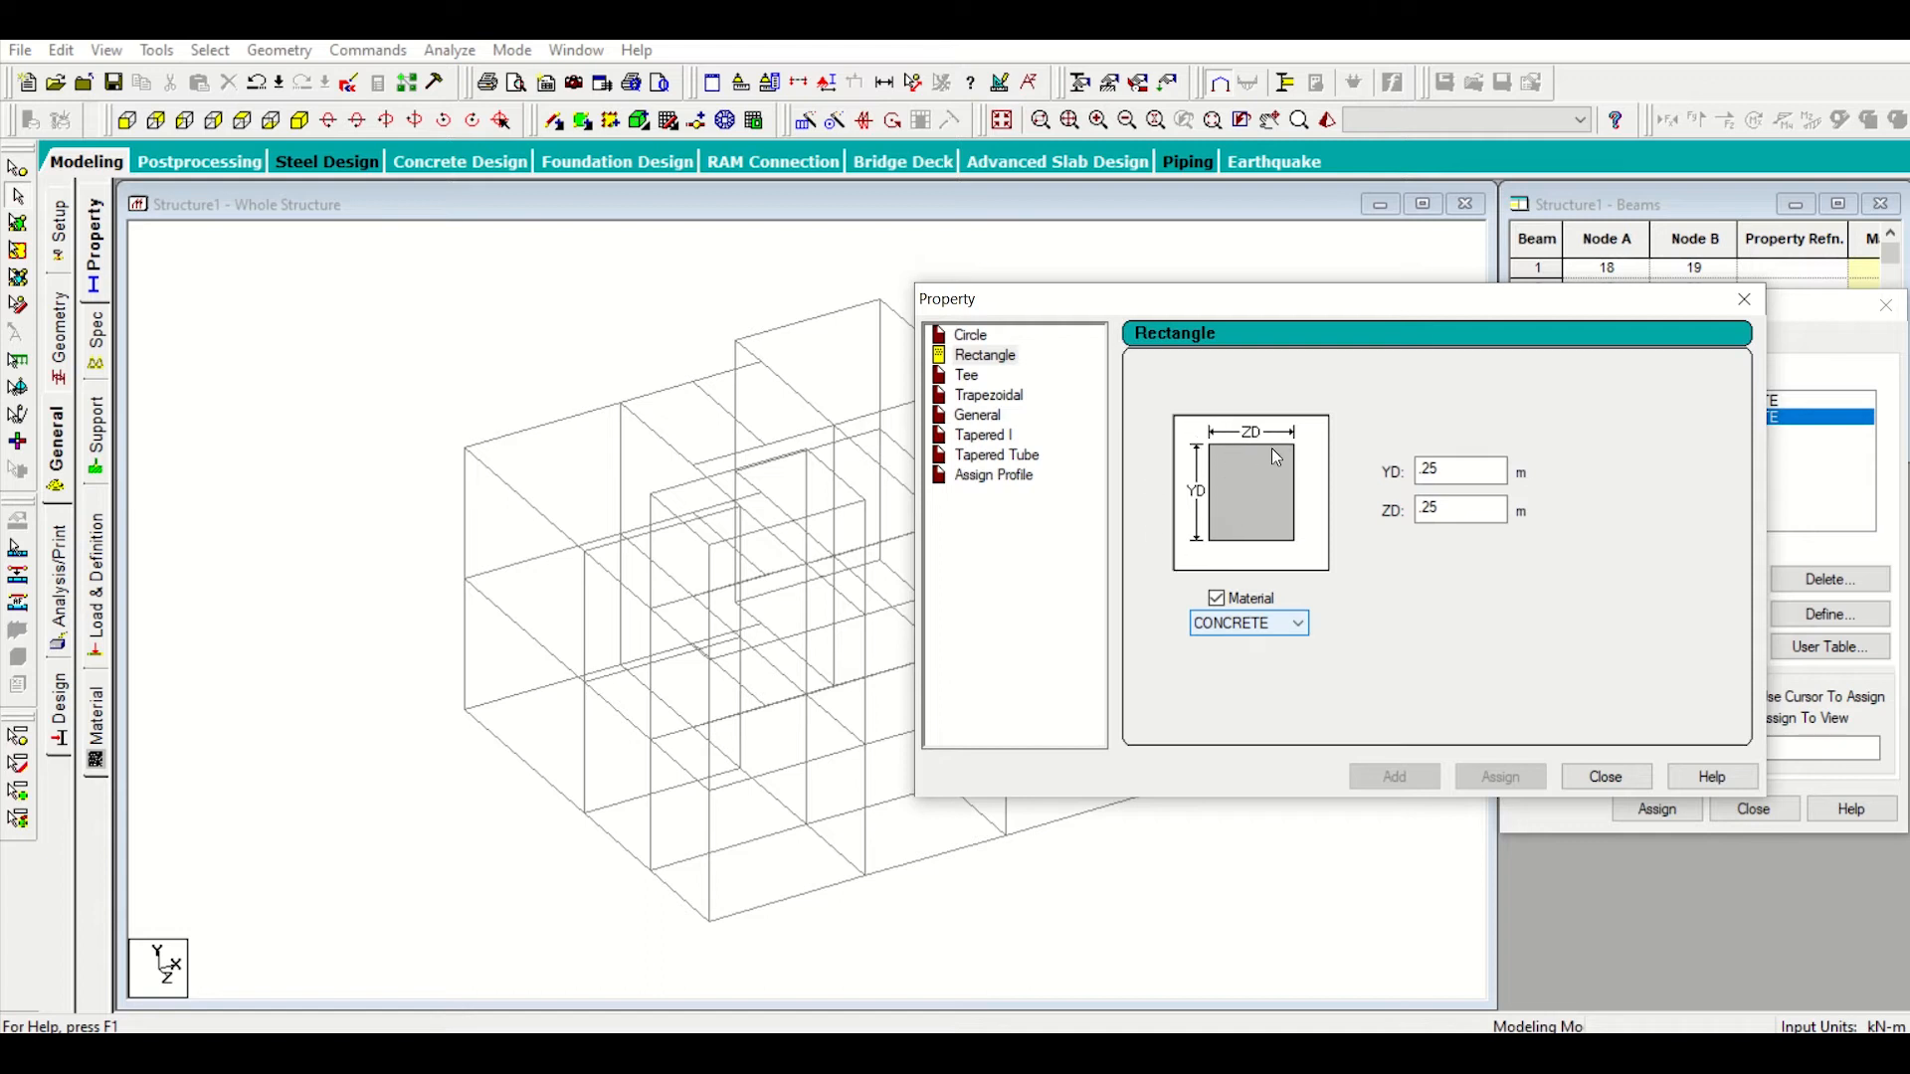
{"action": "mouse_move", "coordinate": [1366, 563]}
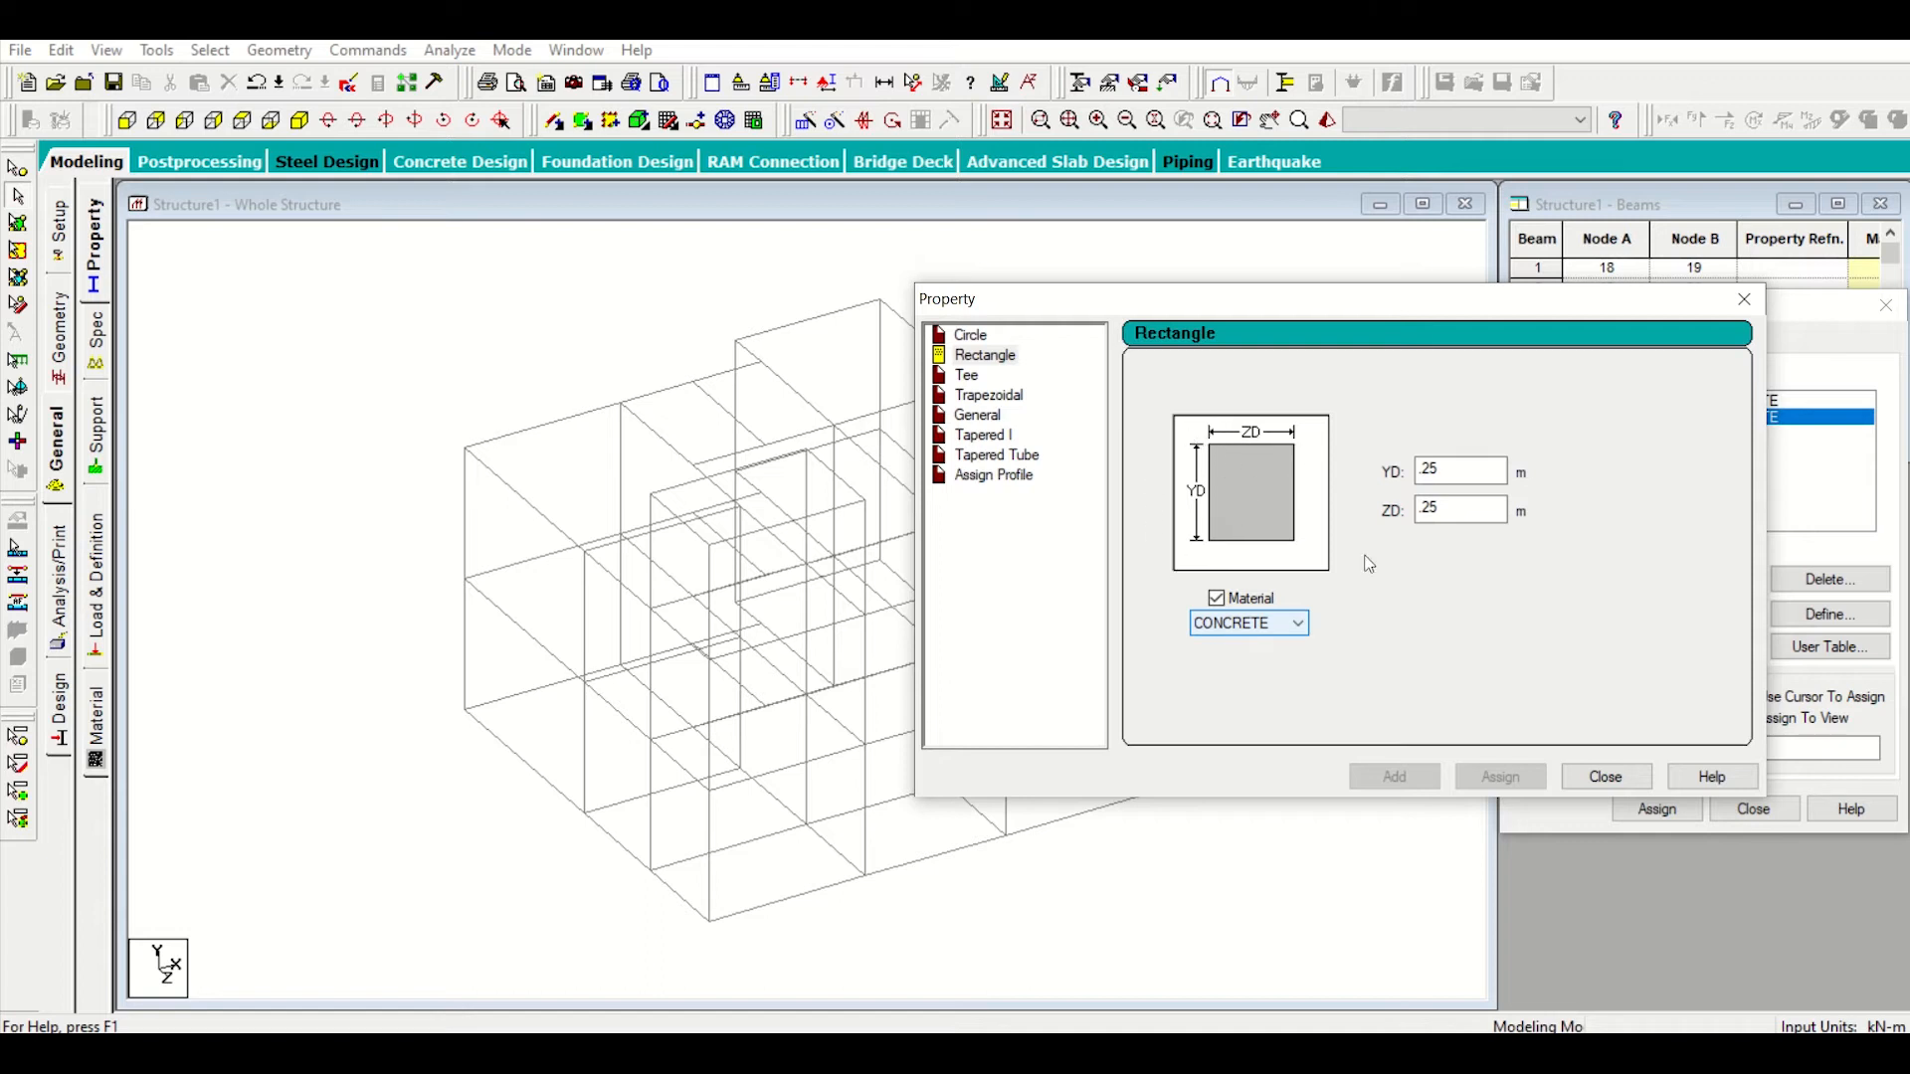
Step: Add a 0.30 deep by 0.25 wide rectangular concrete section and close the definition dialog
{"action": "left_click", "coordinate": [1458, 472]}
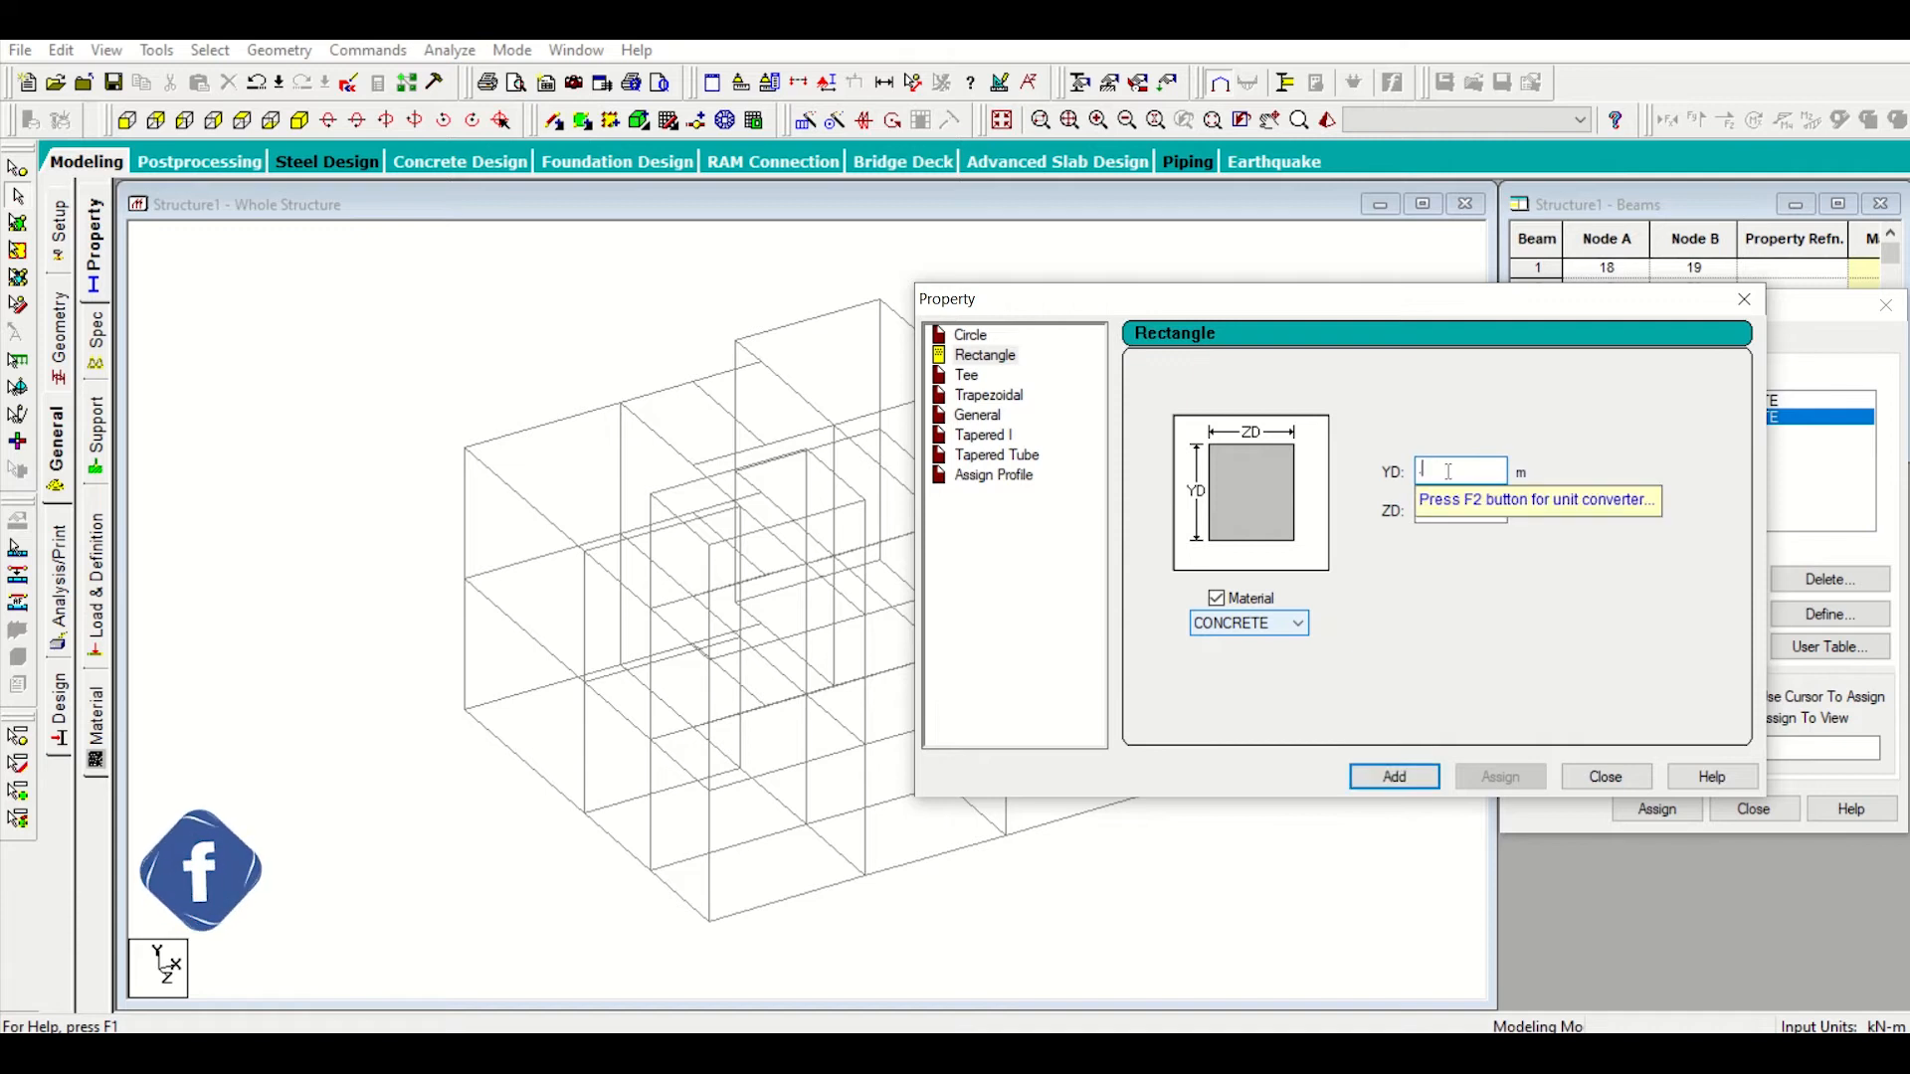
{"action": "type", "text": ".300"}
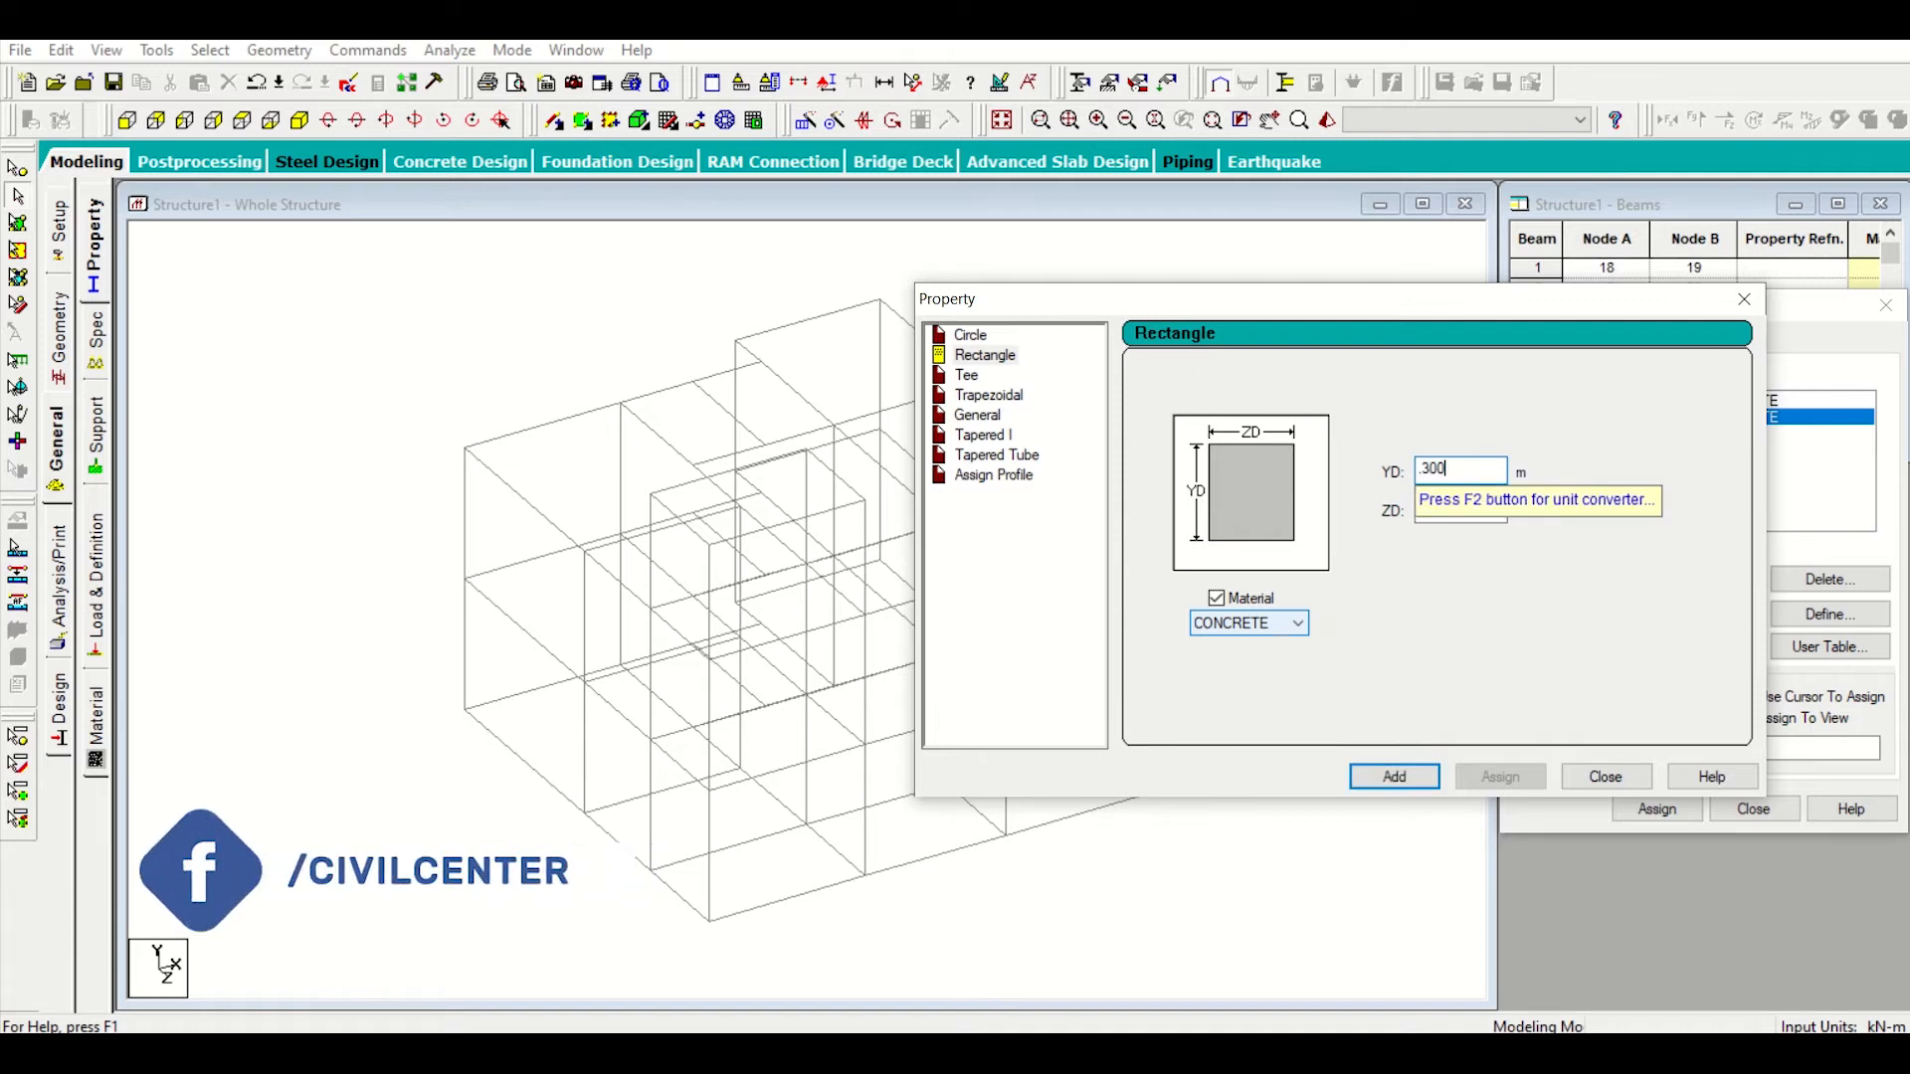
{"action": "type", "text": "25"}
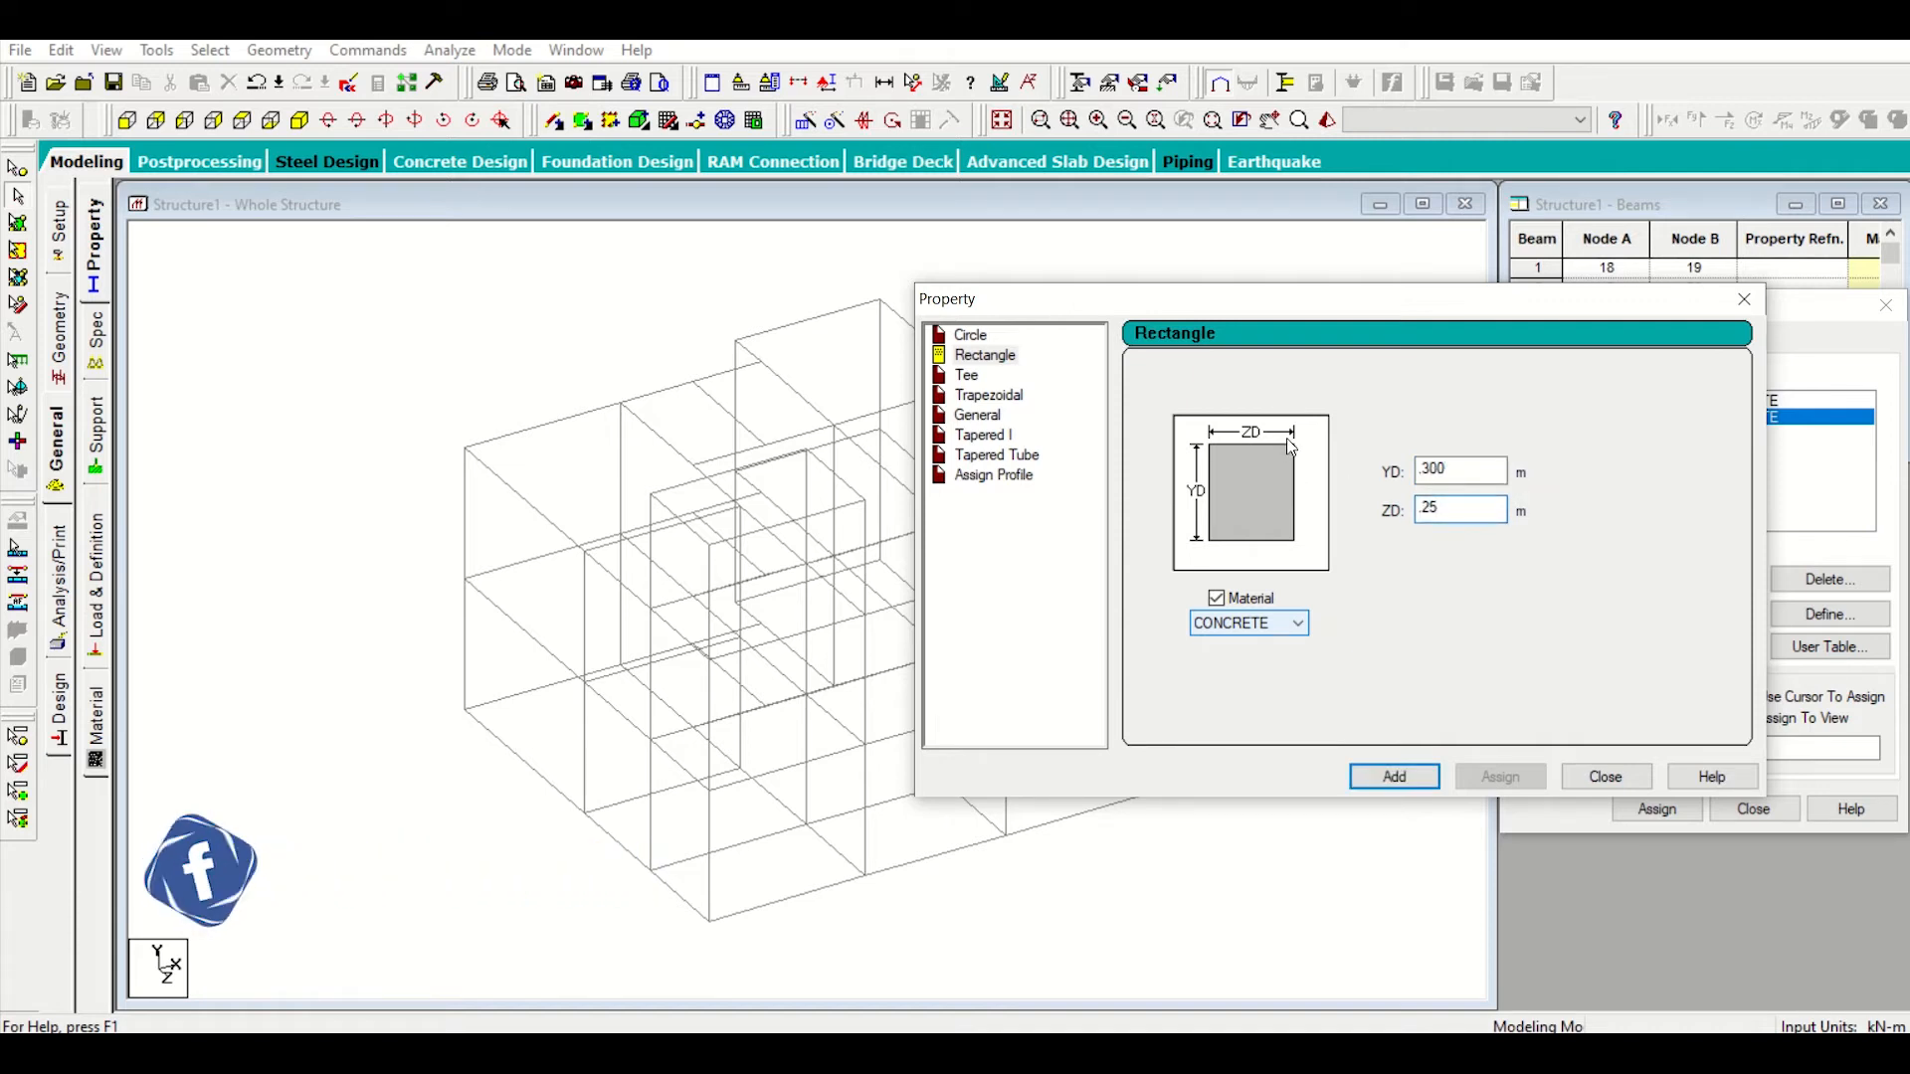
{"action": "left_click", "coordinate": [1458, 509]}
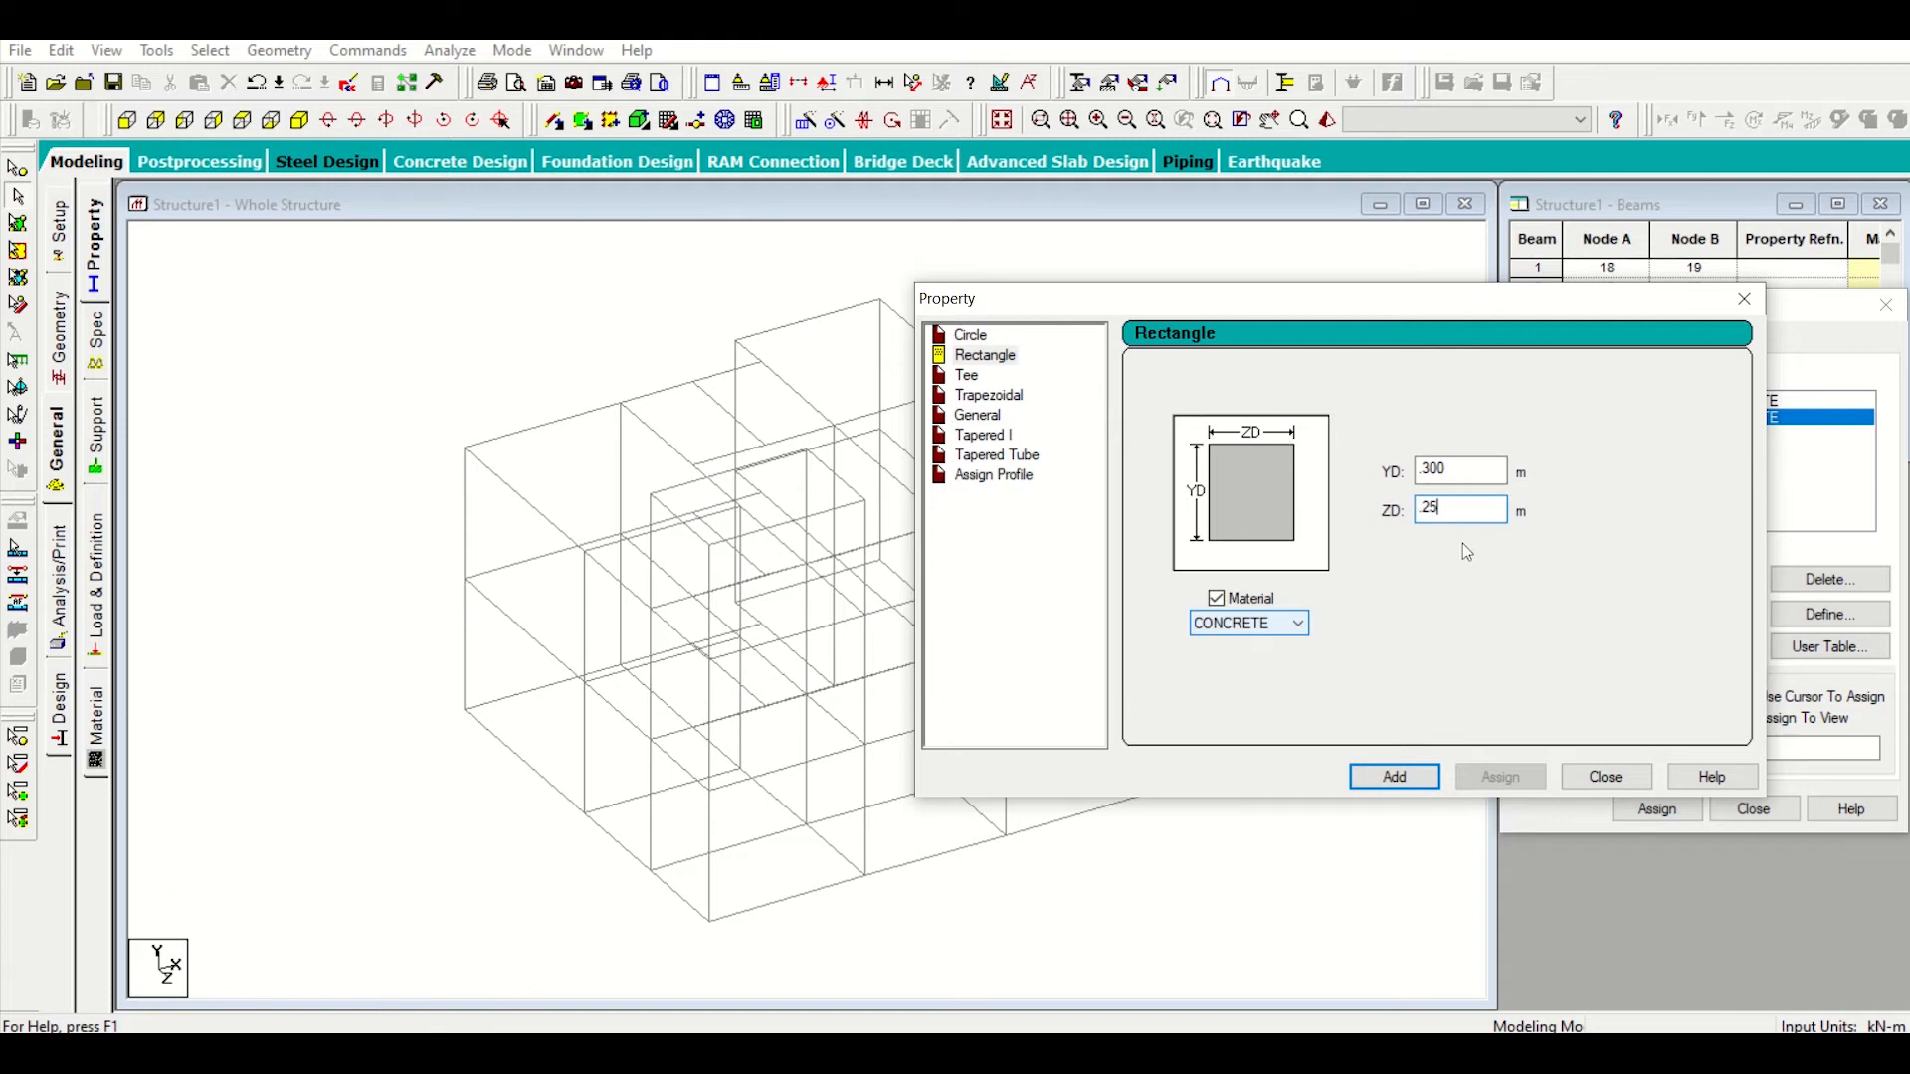
{"action": "left_click", "coordinate": [1393, 776]}
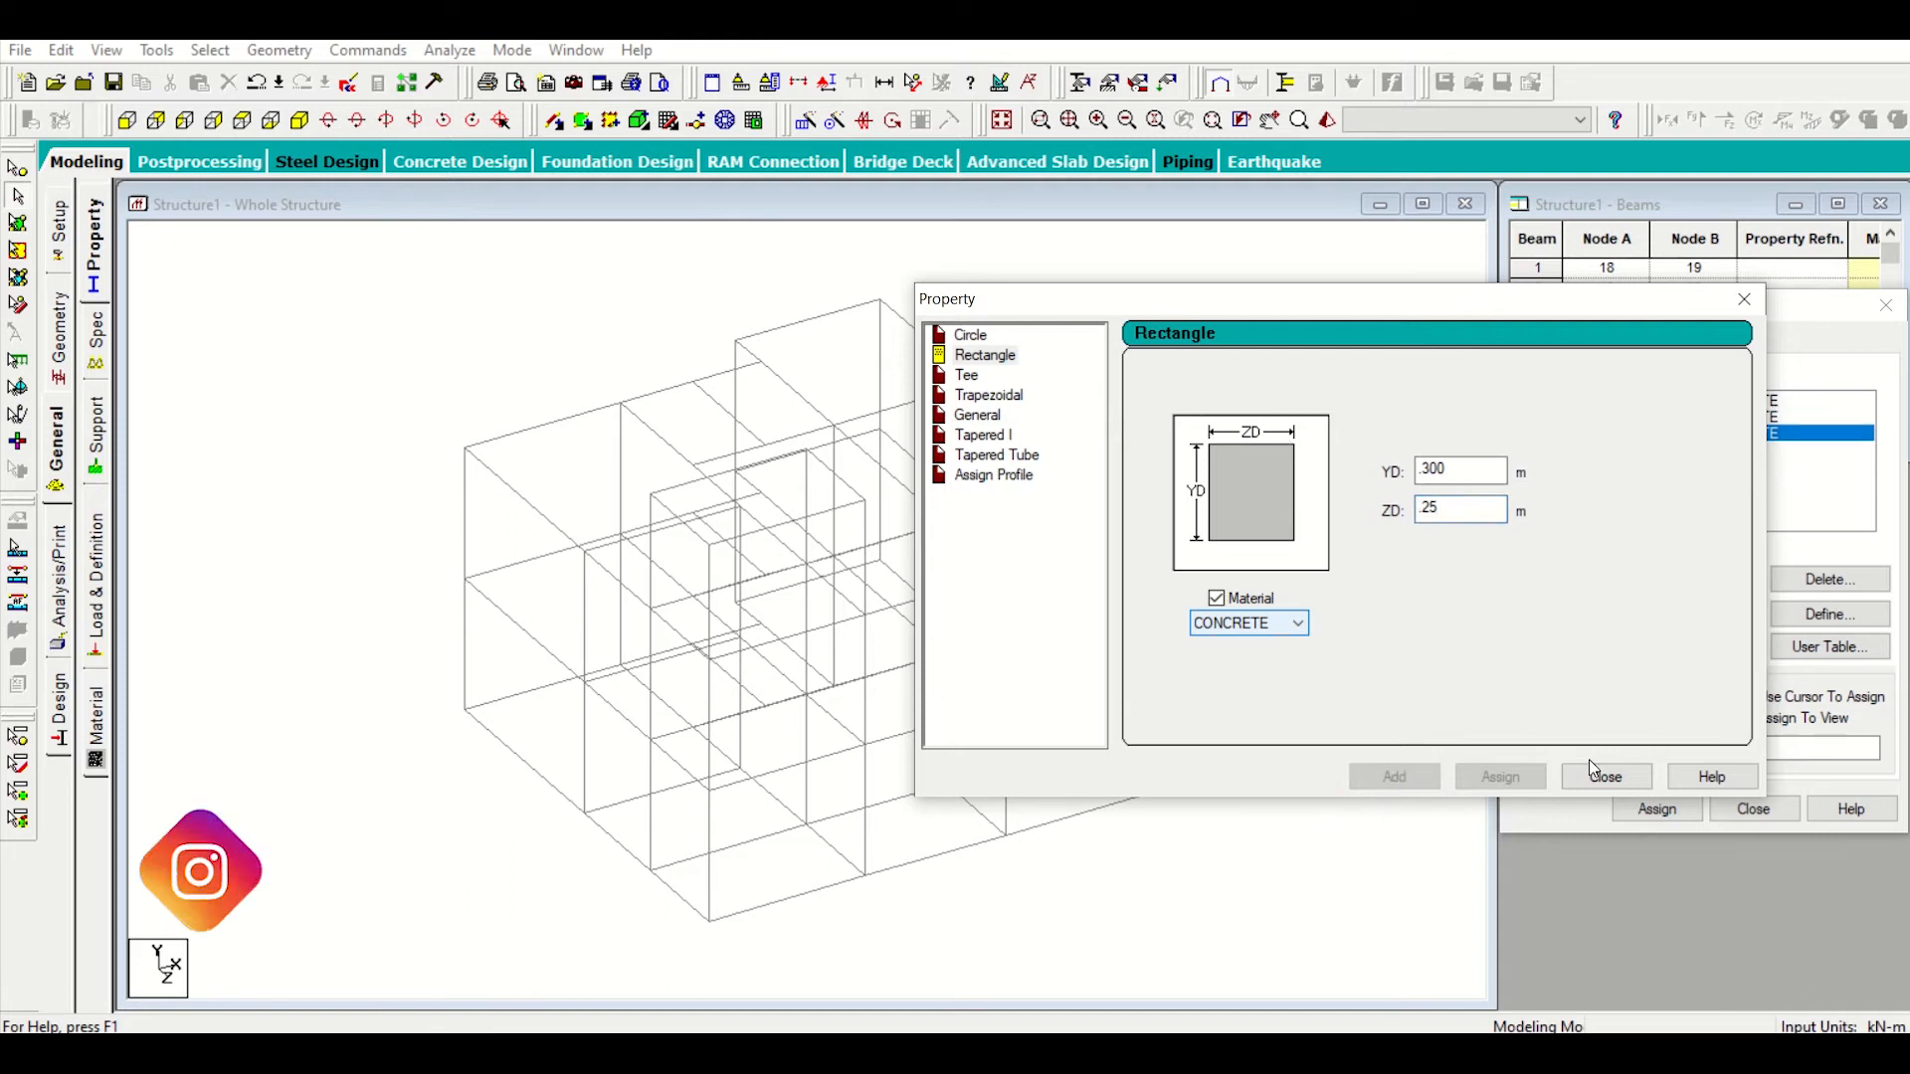
{"action": "left_click", "coordinate": [1603, 776]}
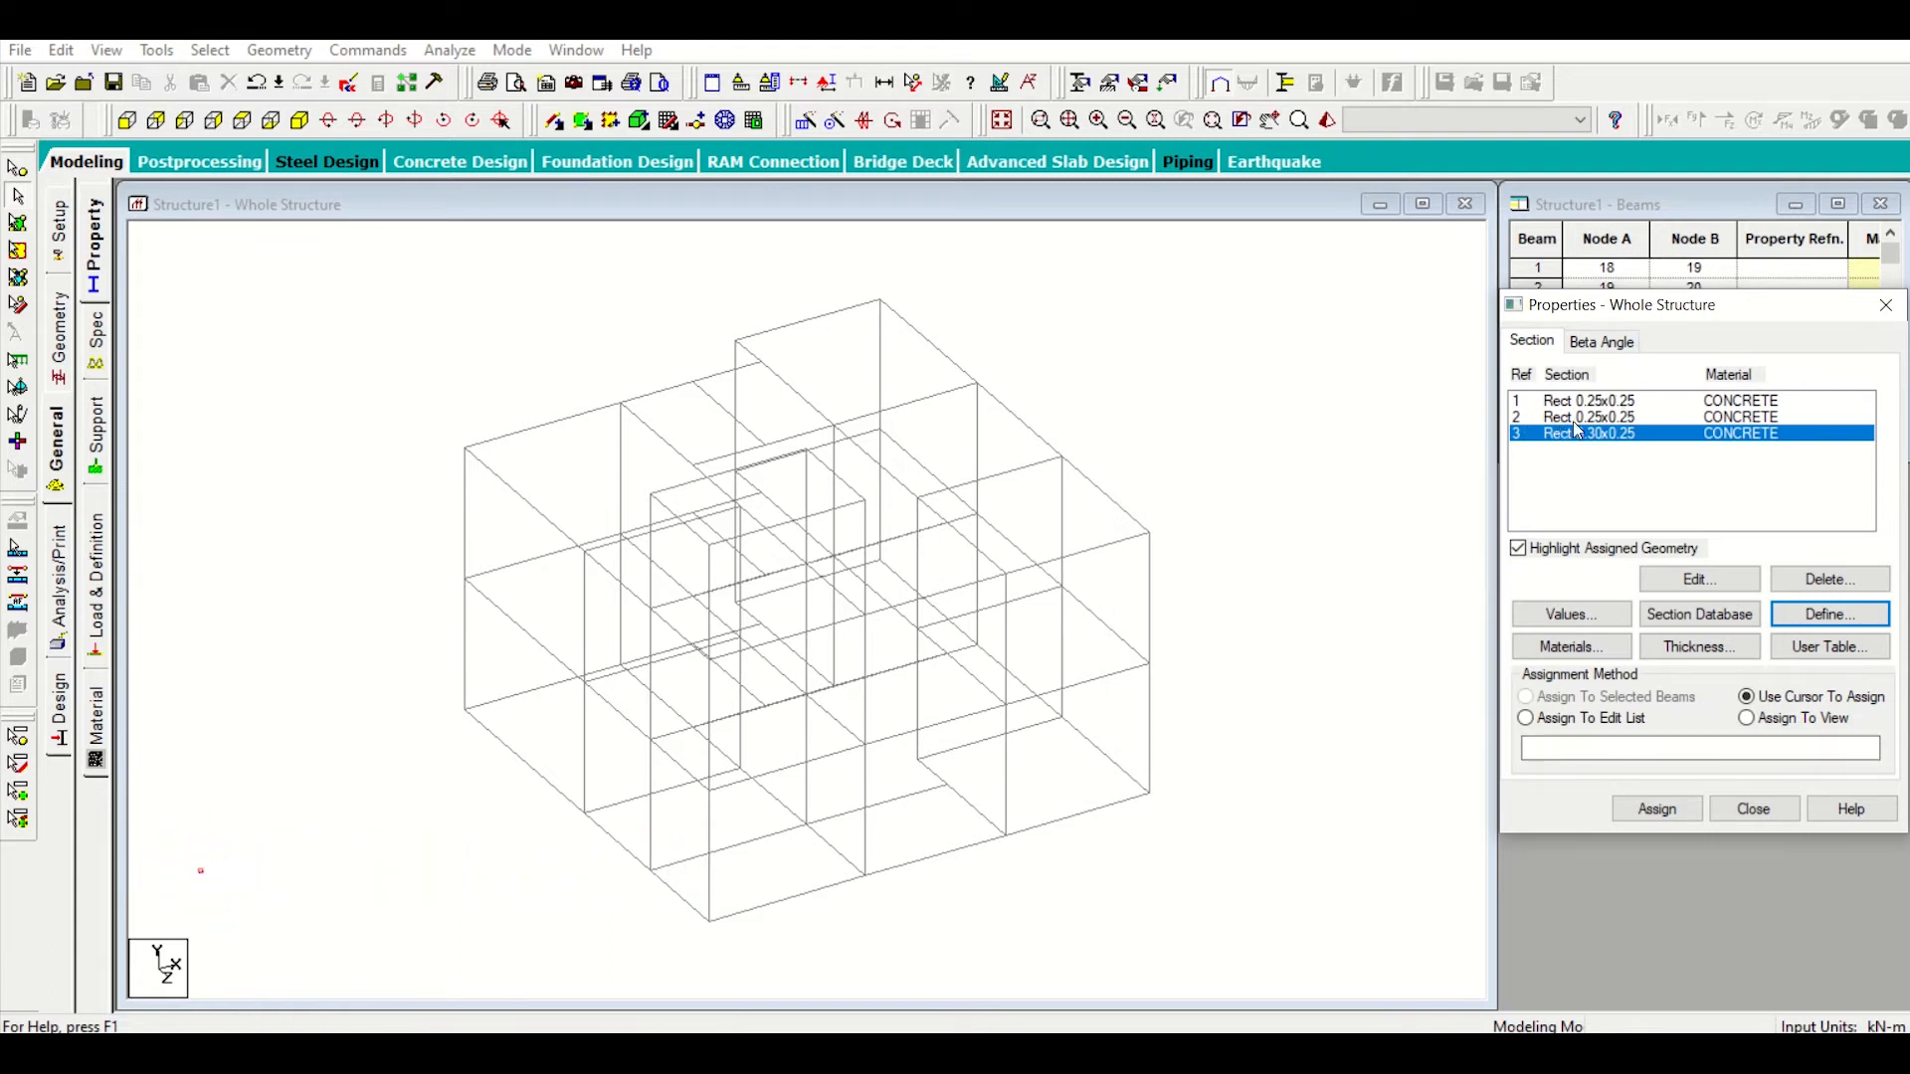
{"action": "mouse_move", "coordinate": [1120, 487]}
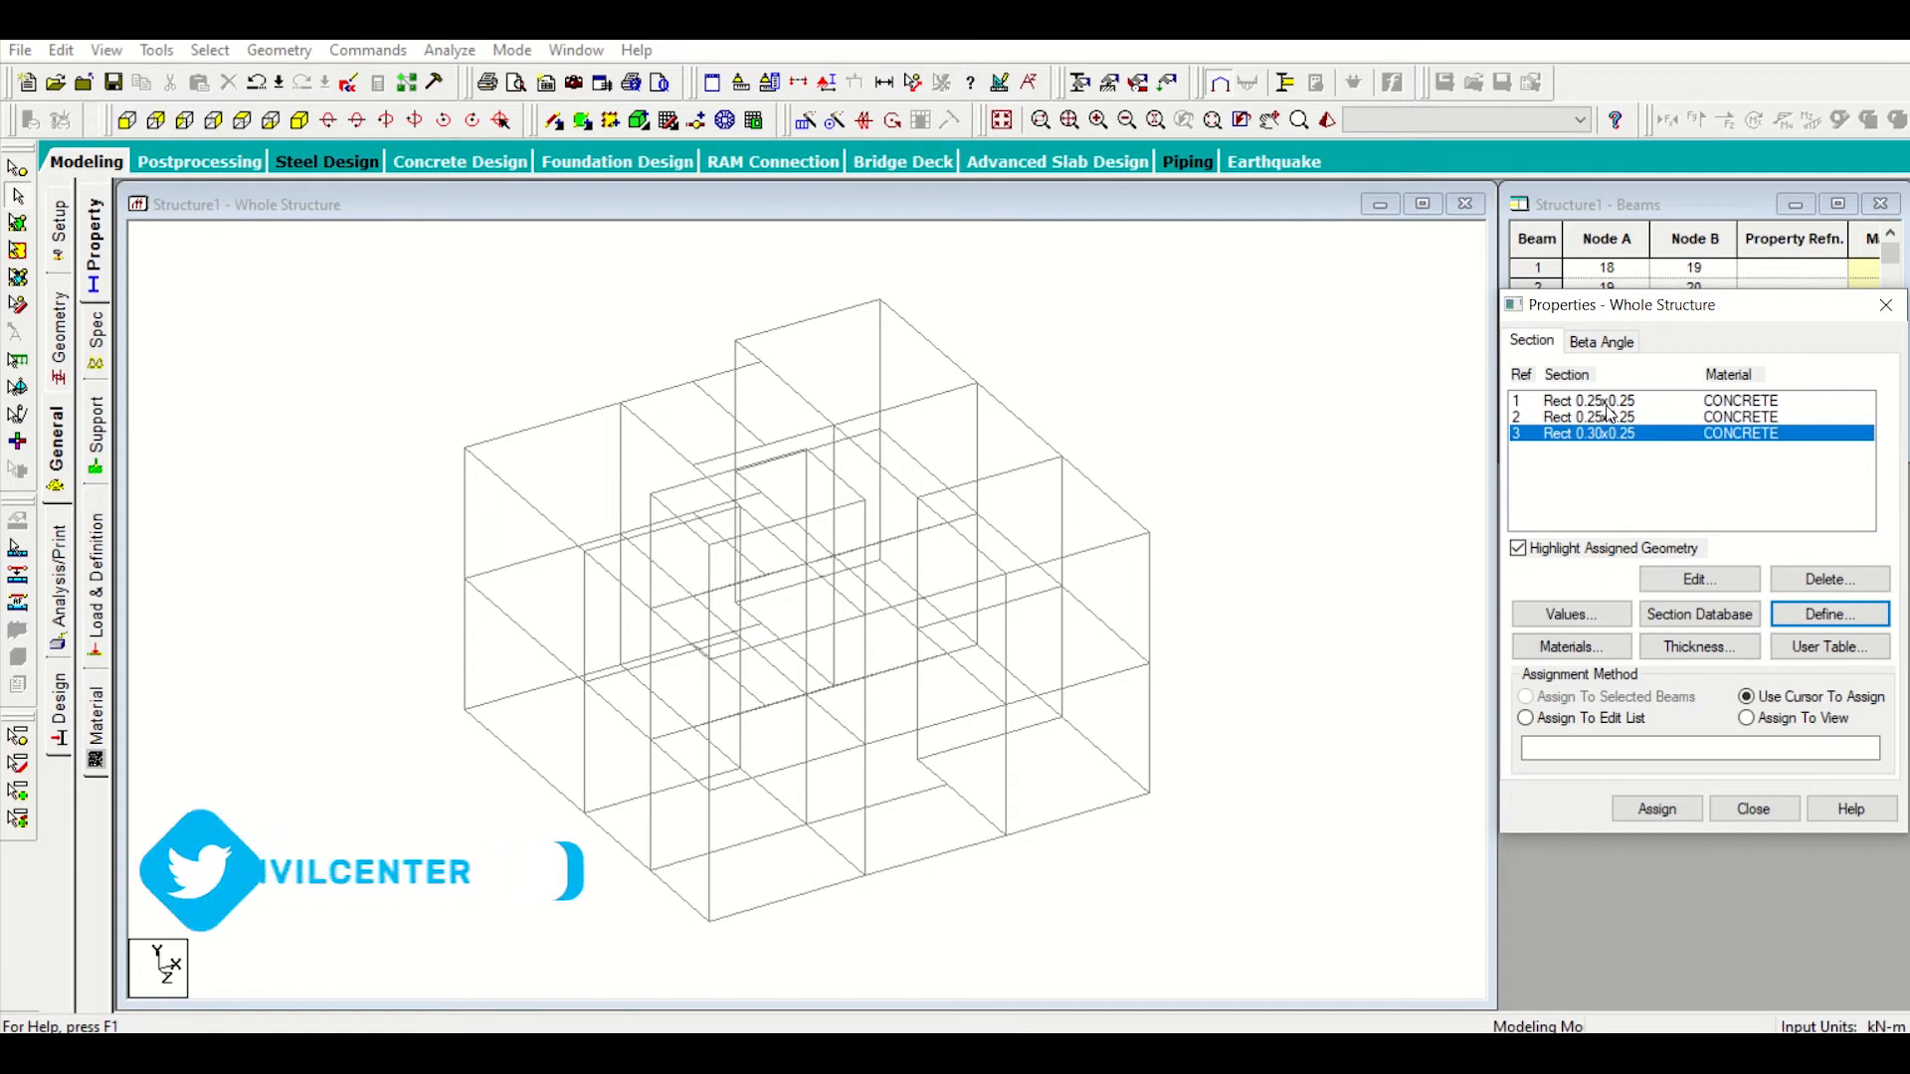
Step: Select Ref 1 Rect 0.25x0.25 in the section property list
{"action": "left_click", "coordinate": [1586, 400]}
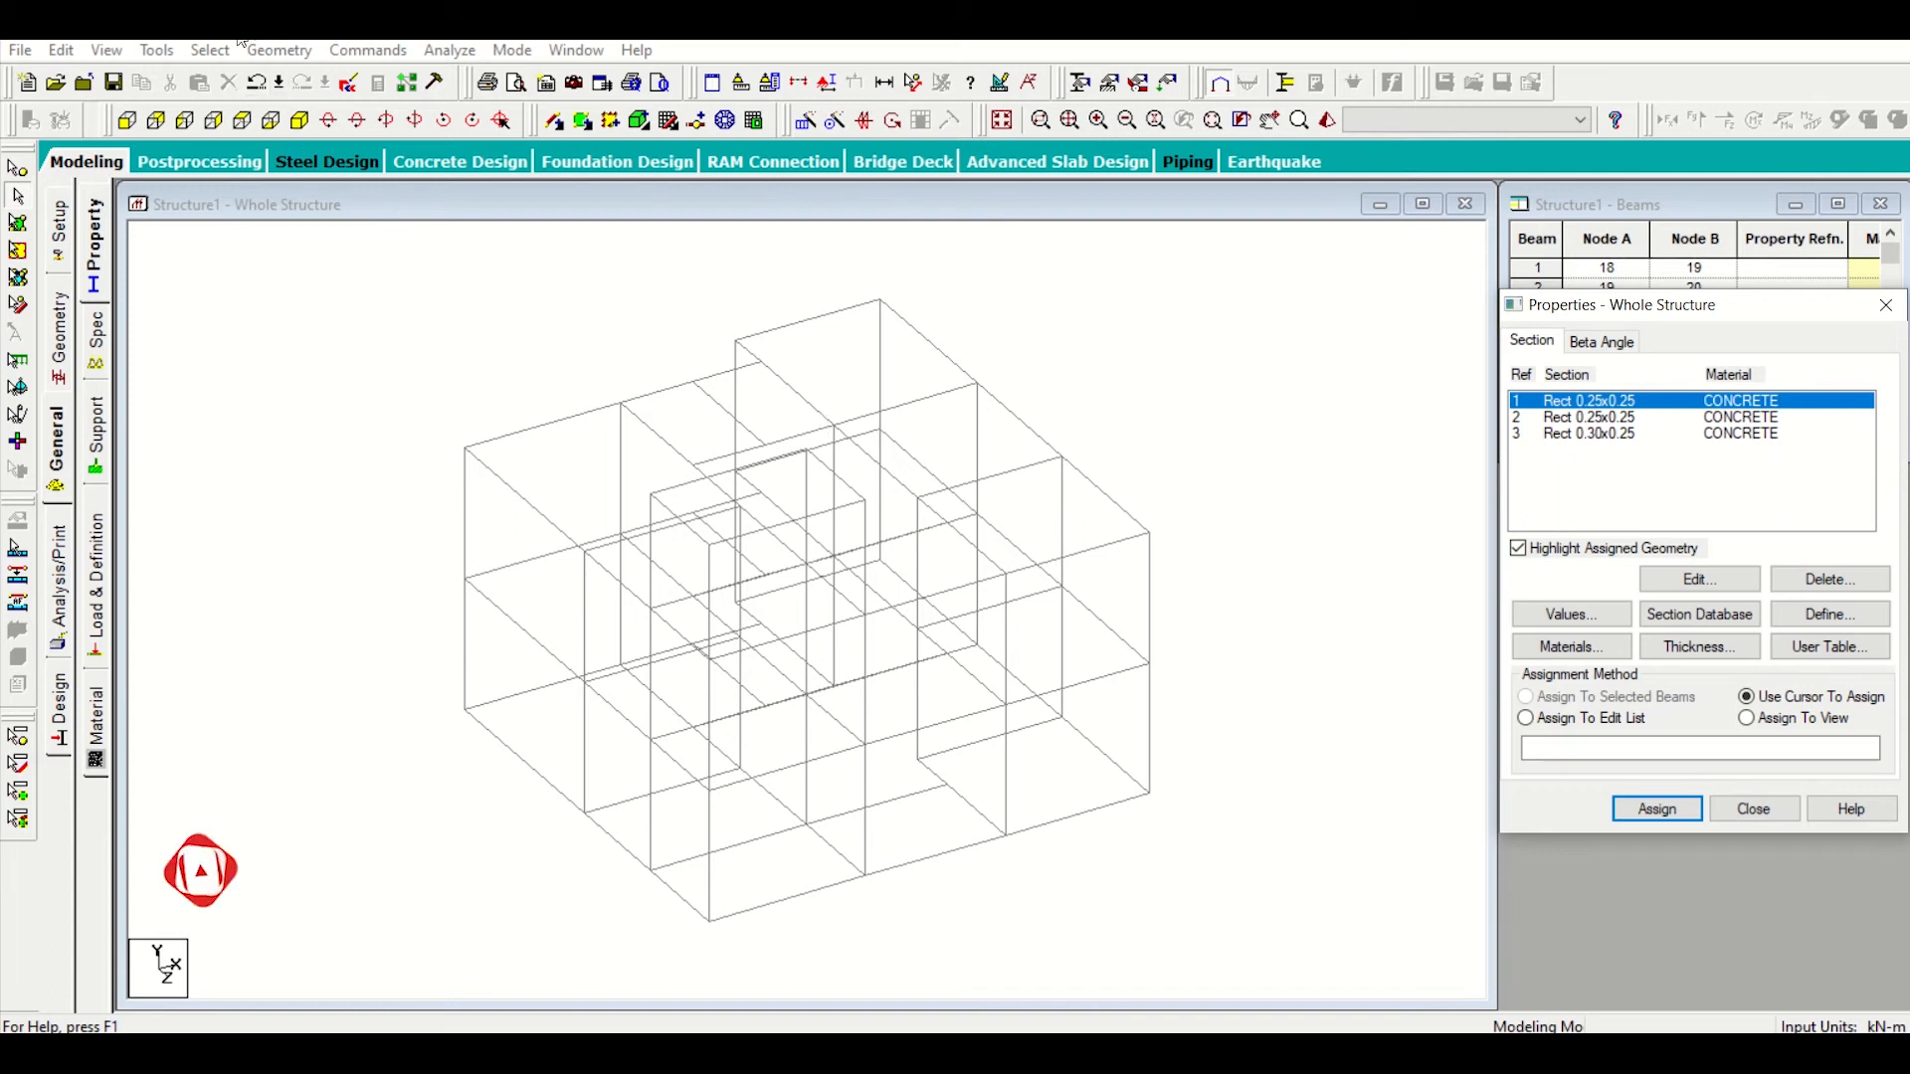
Step: Select all members parallel to the Y axis and assign section 1 to these columns
{"action": "left_click", "coordinate": [209, 50]}
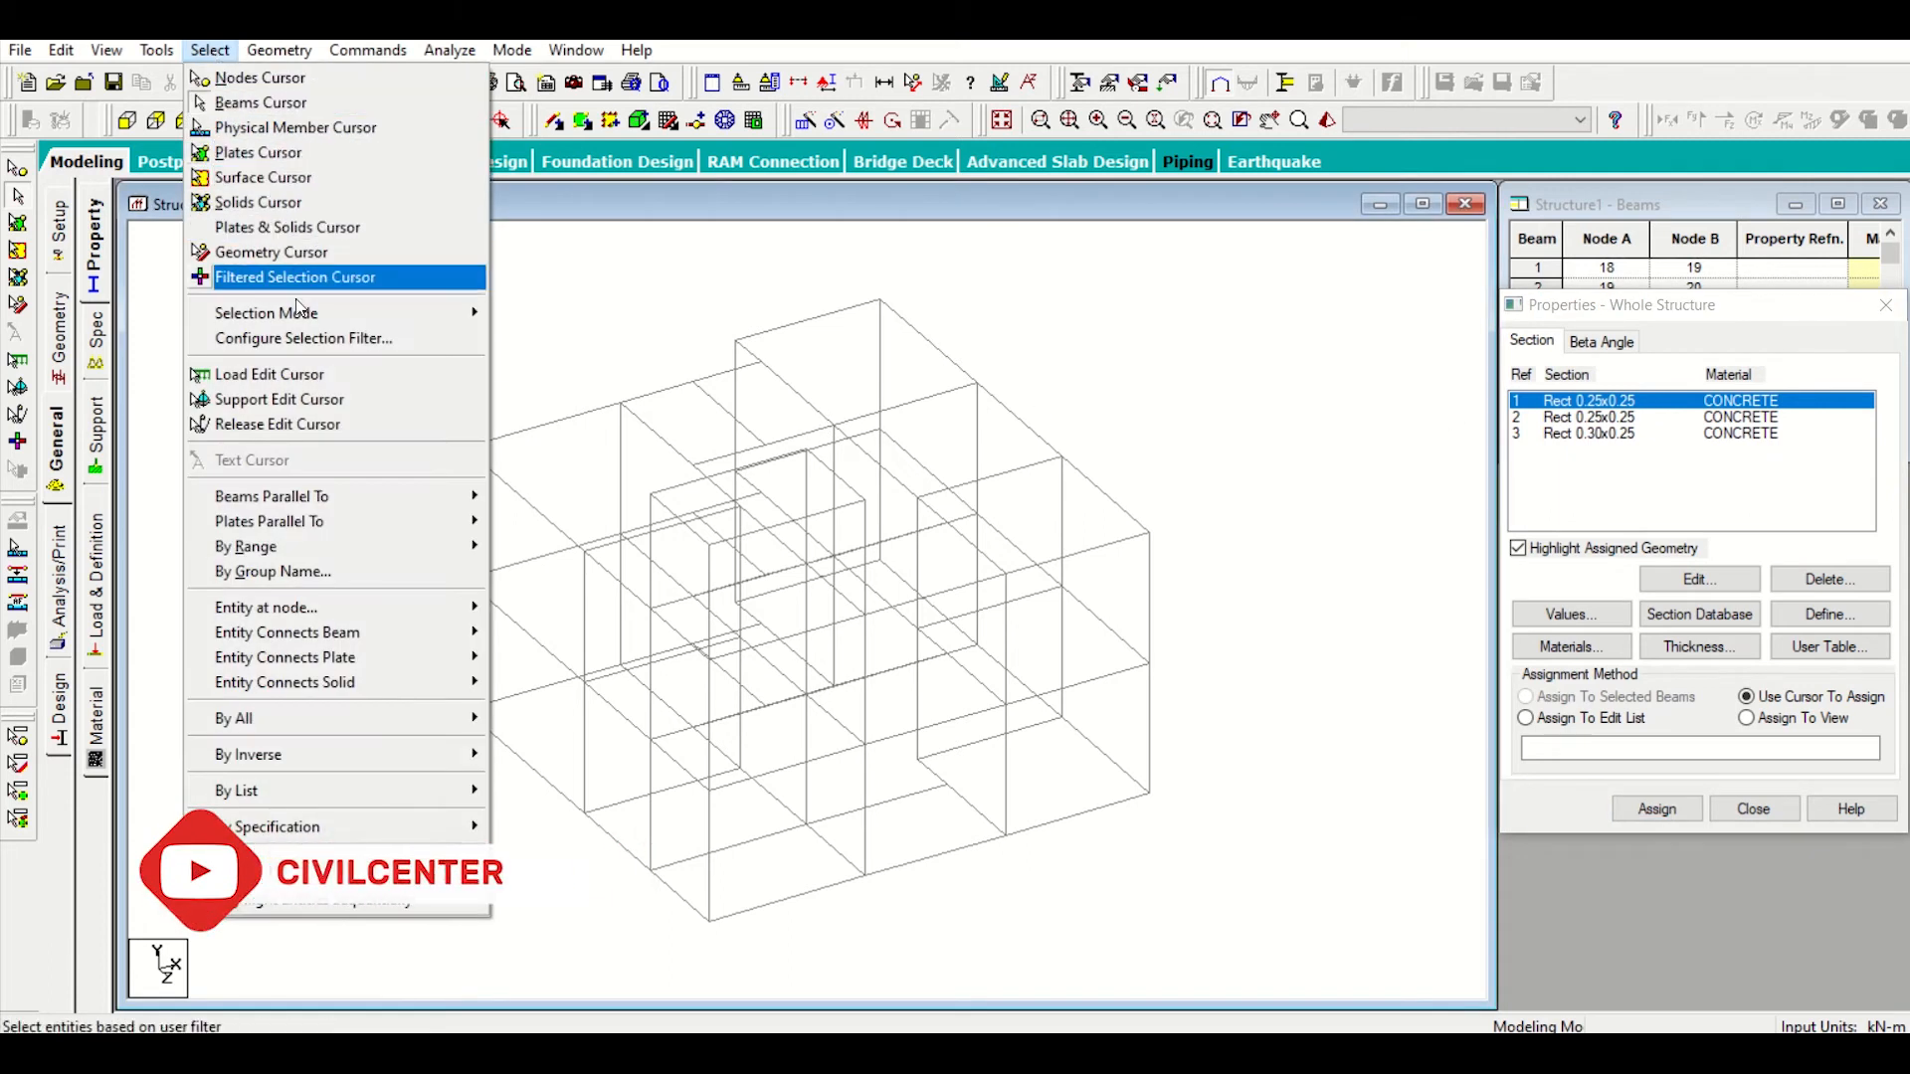
{"action": "mouse_move", "coordinate": [273, 496]}
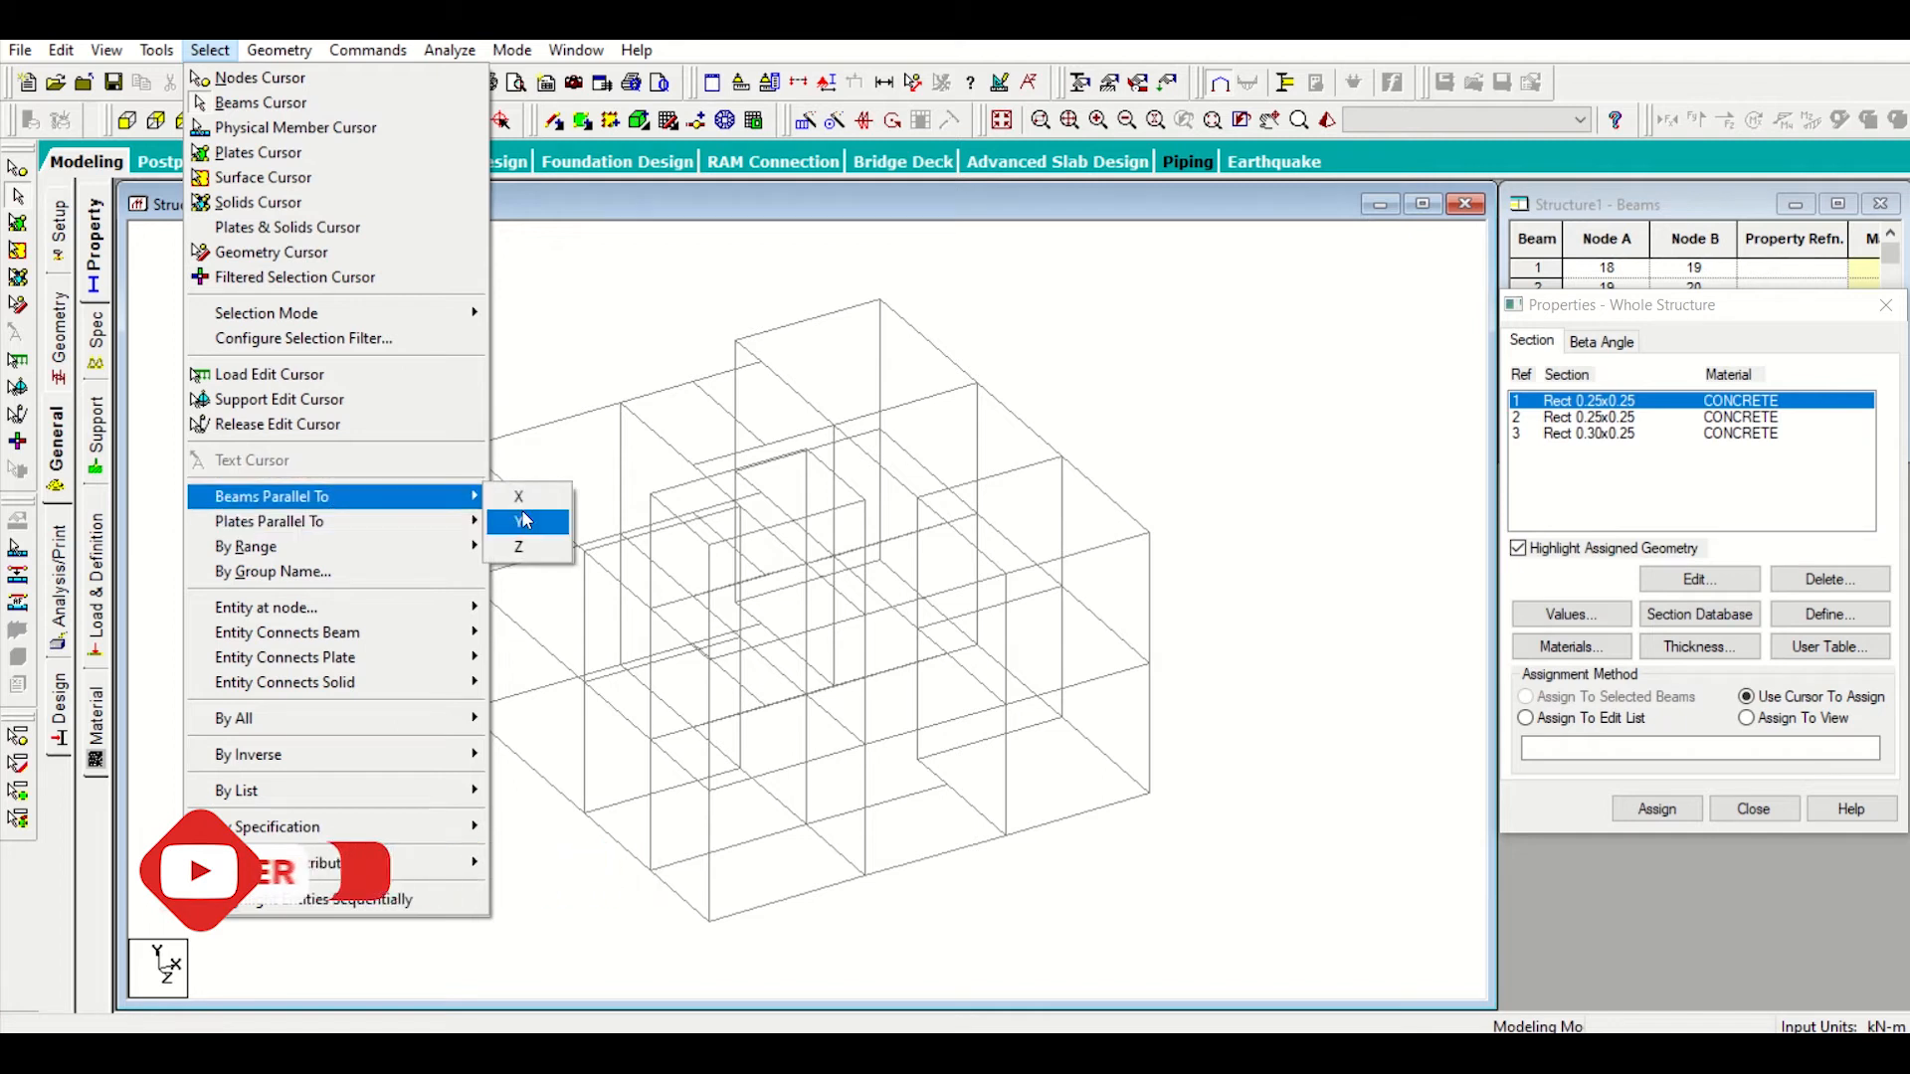
{"action": "left_click", "coordinate": [520, 521]}
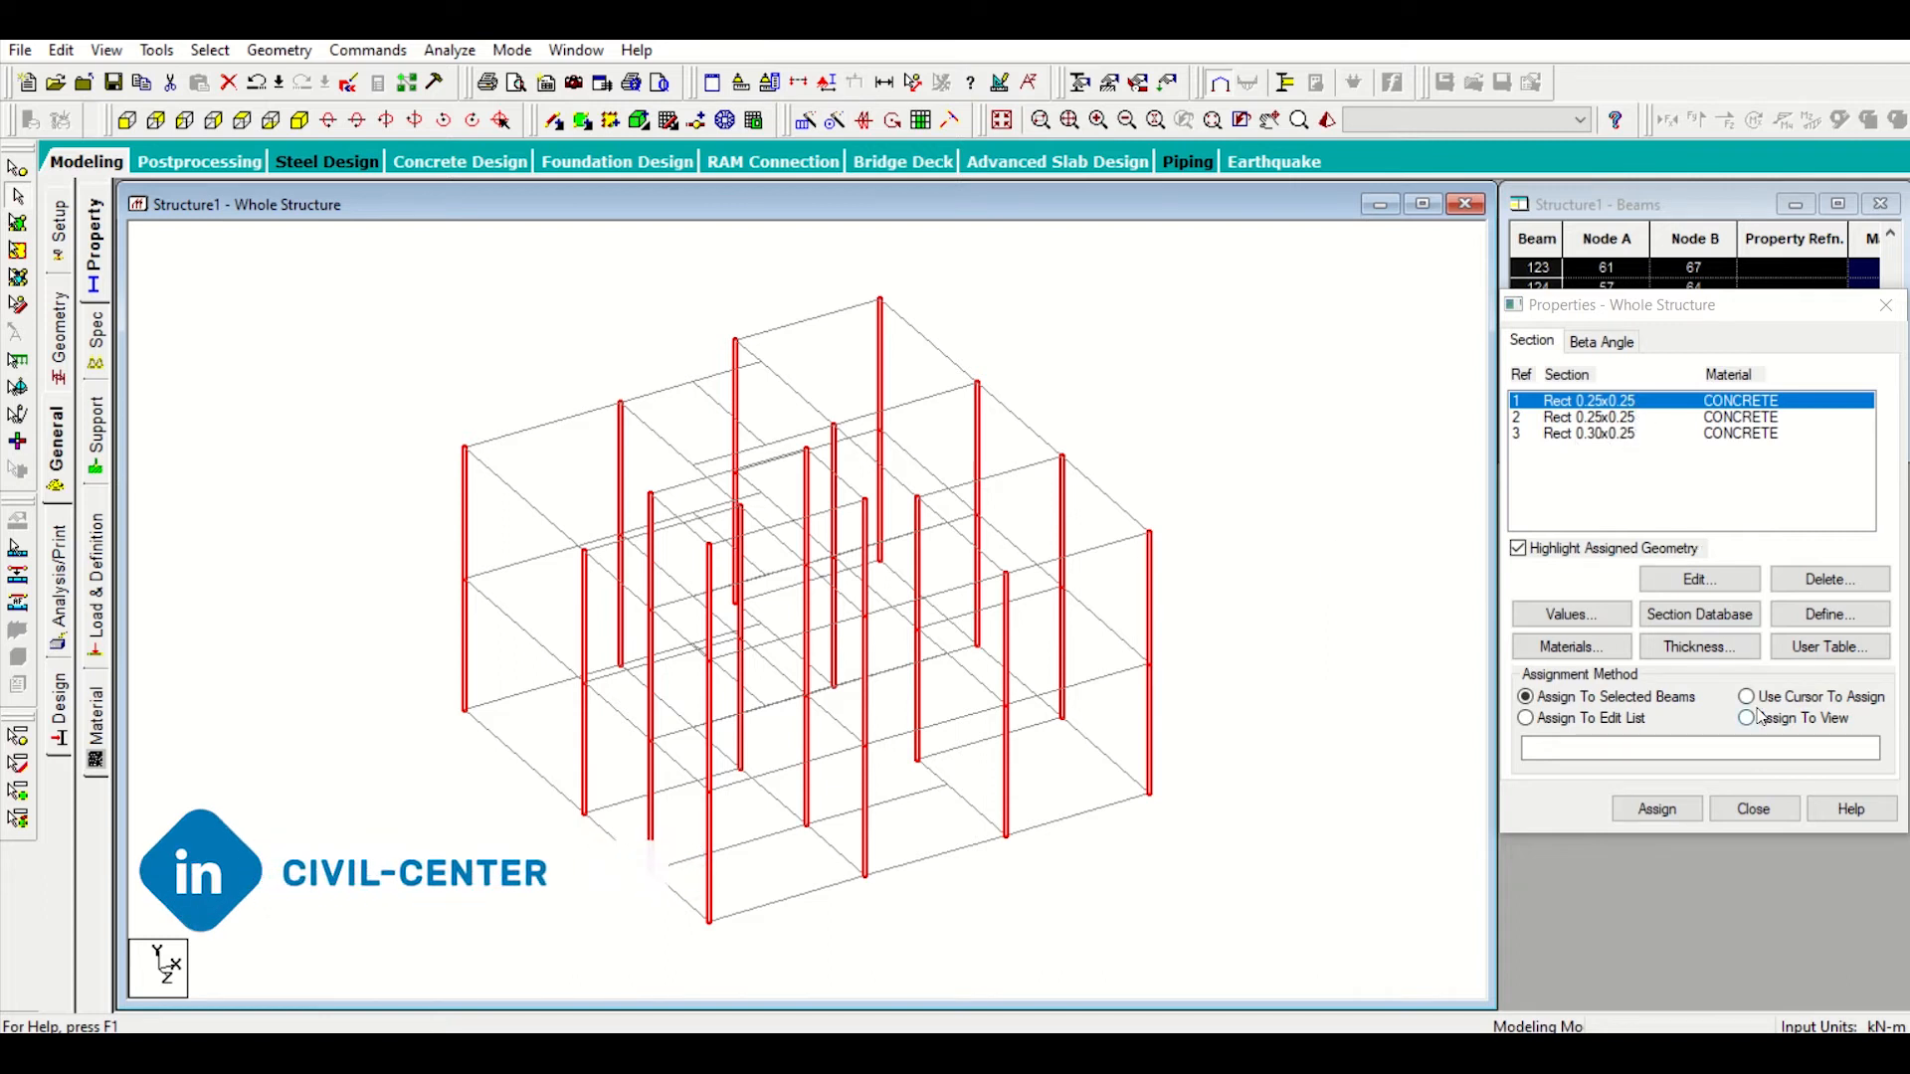
{"action": "left_click", "coordinate": [1657, 808]}
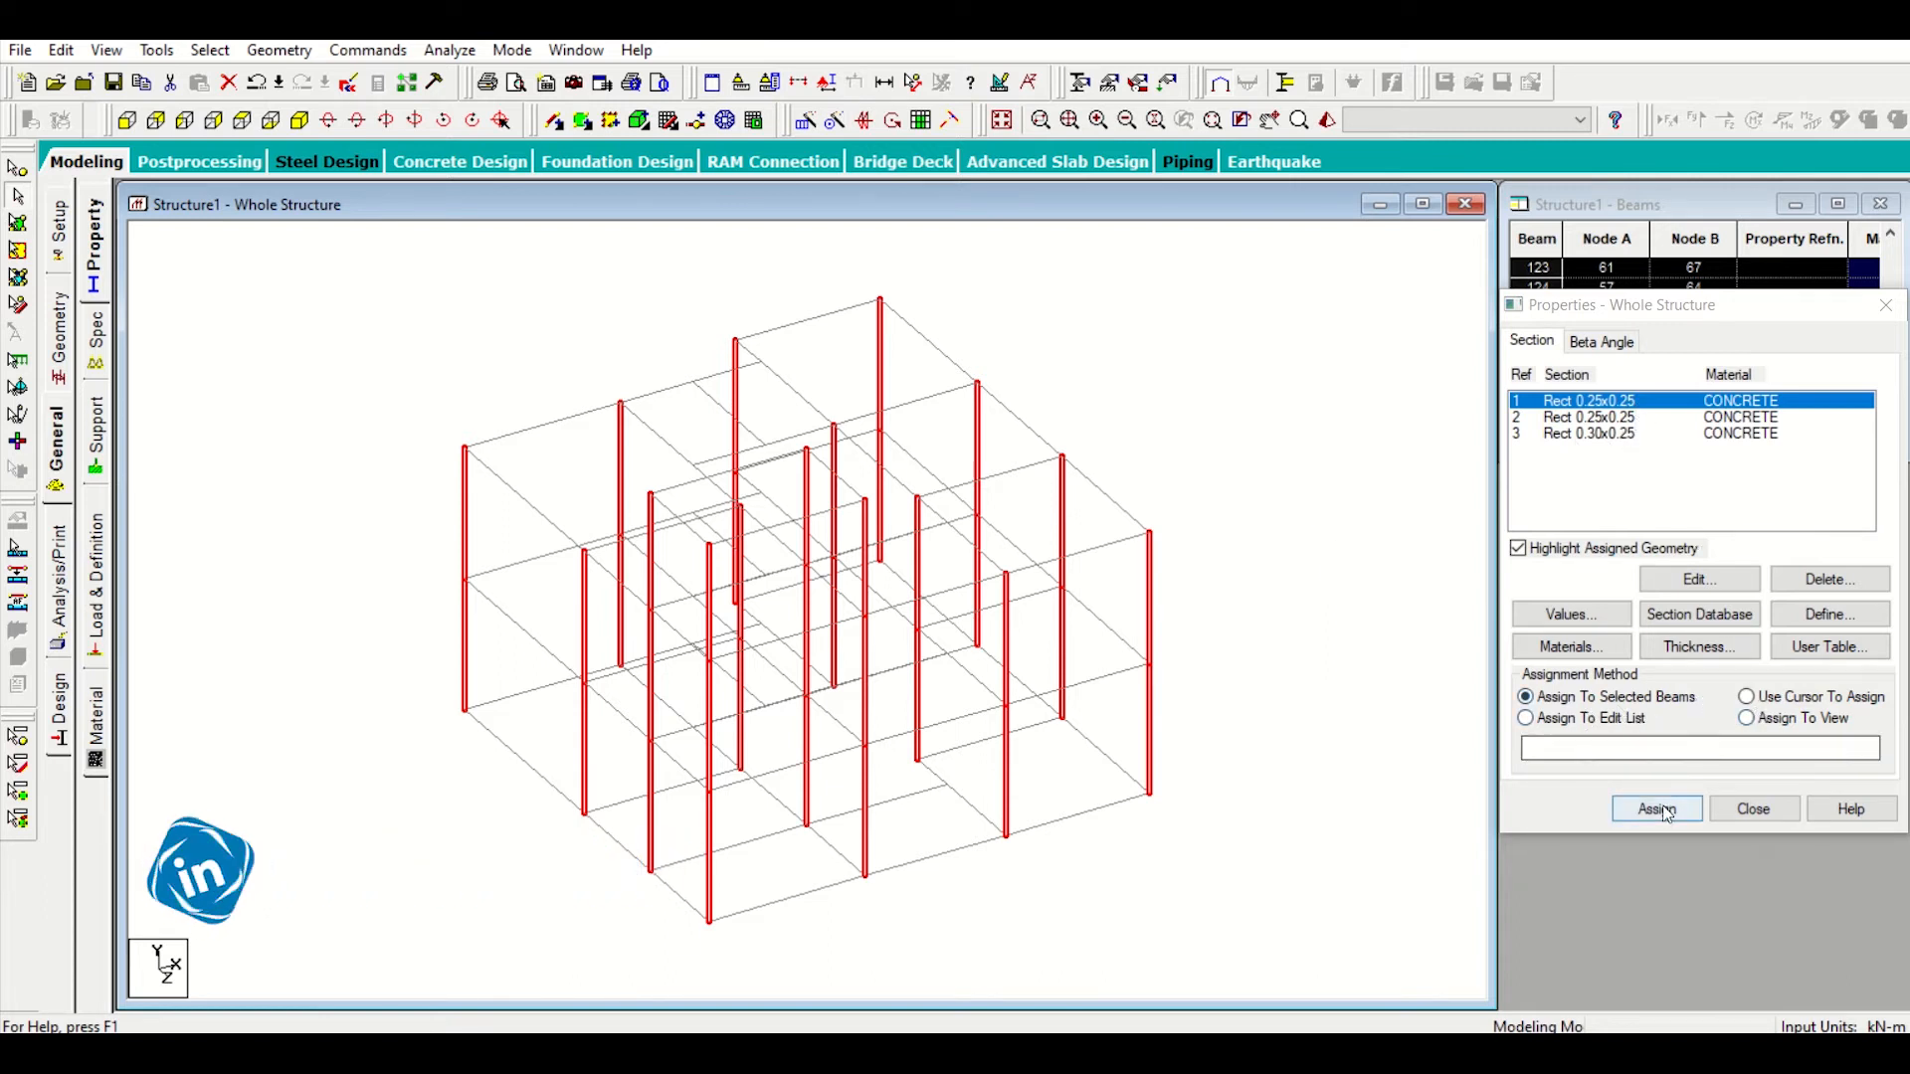
{"action": "left_click", "coordinate": [1655, 809]}
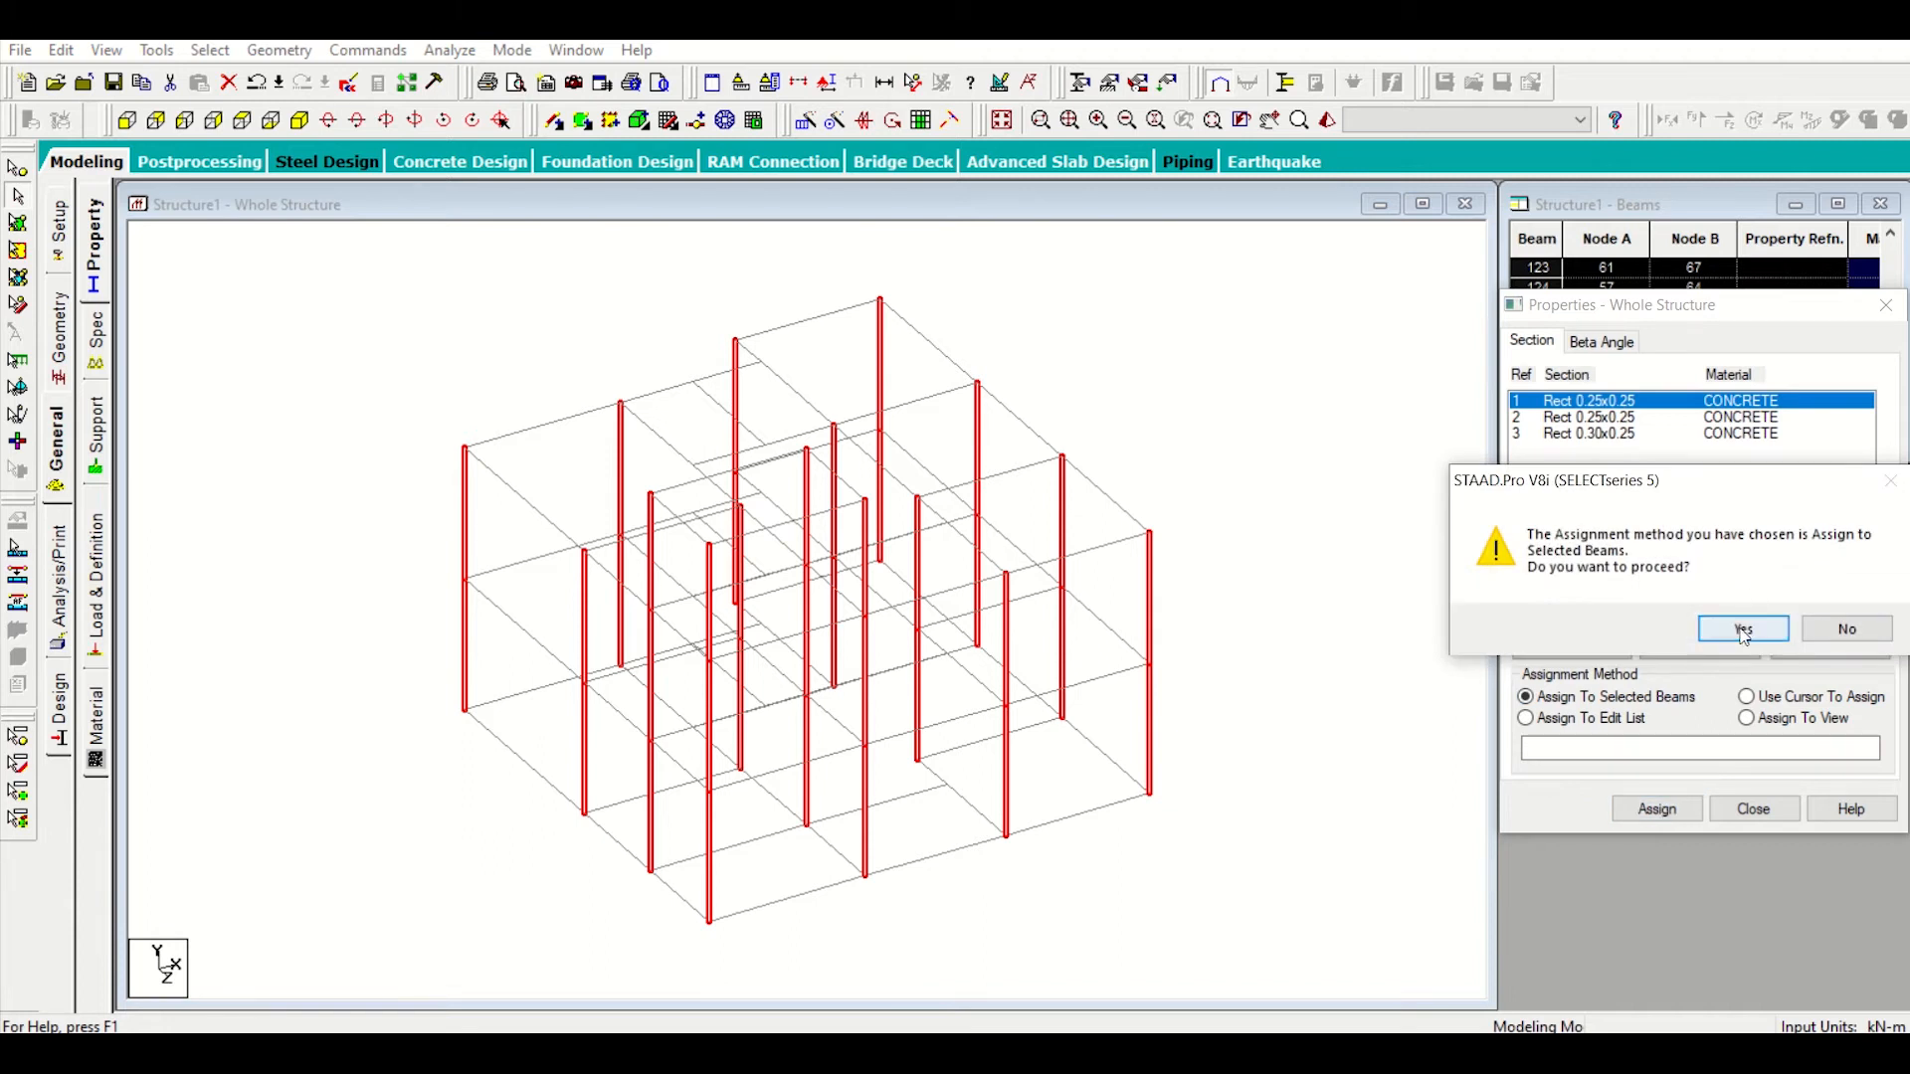
{"action": "left_click", "coordinate": [1741, 629]}
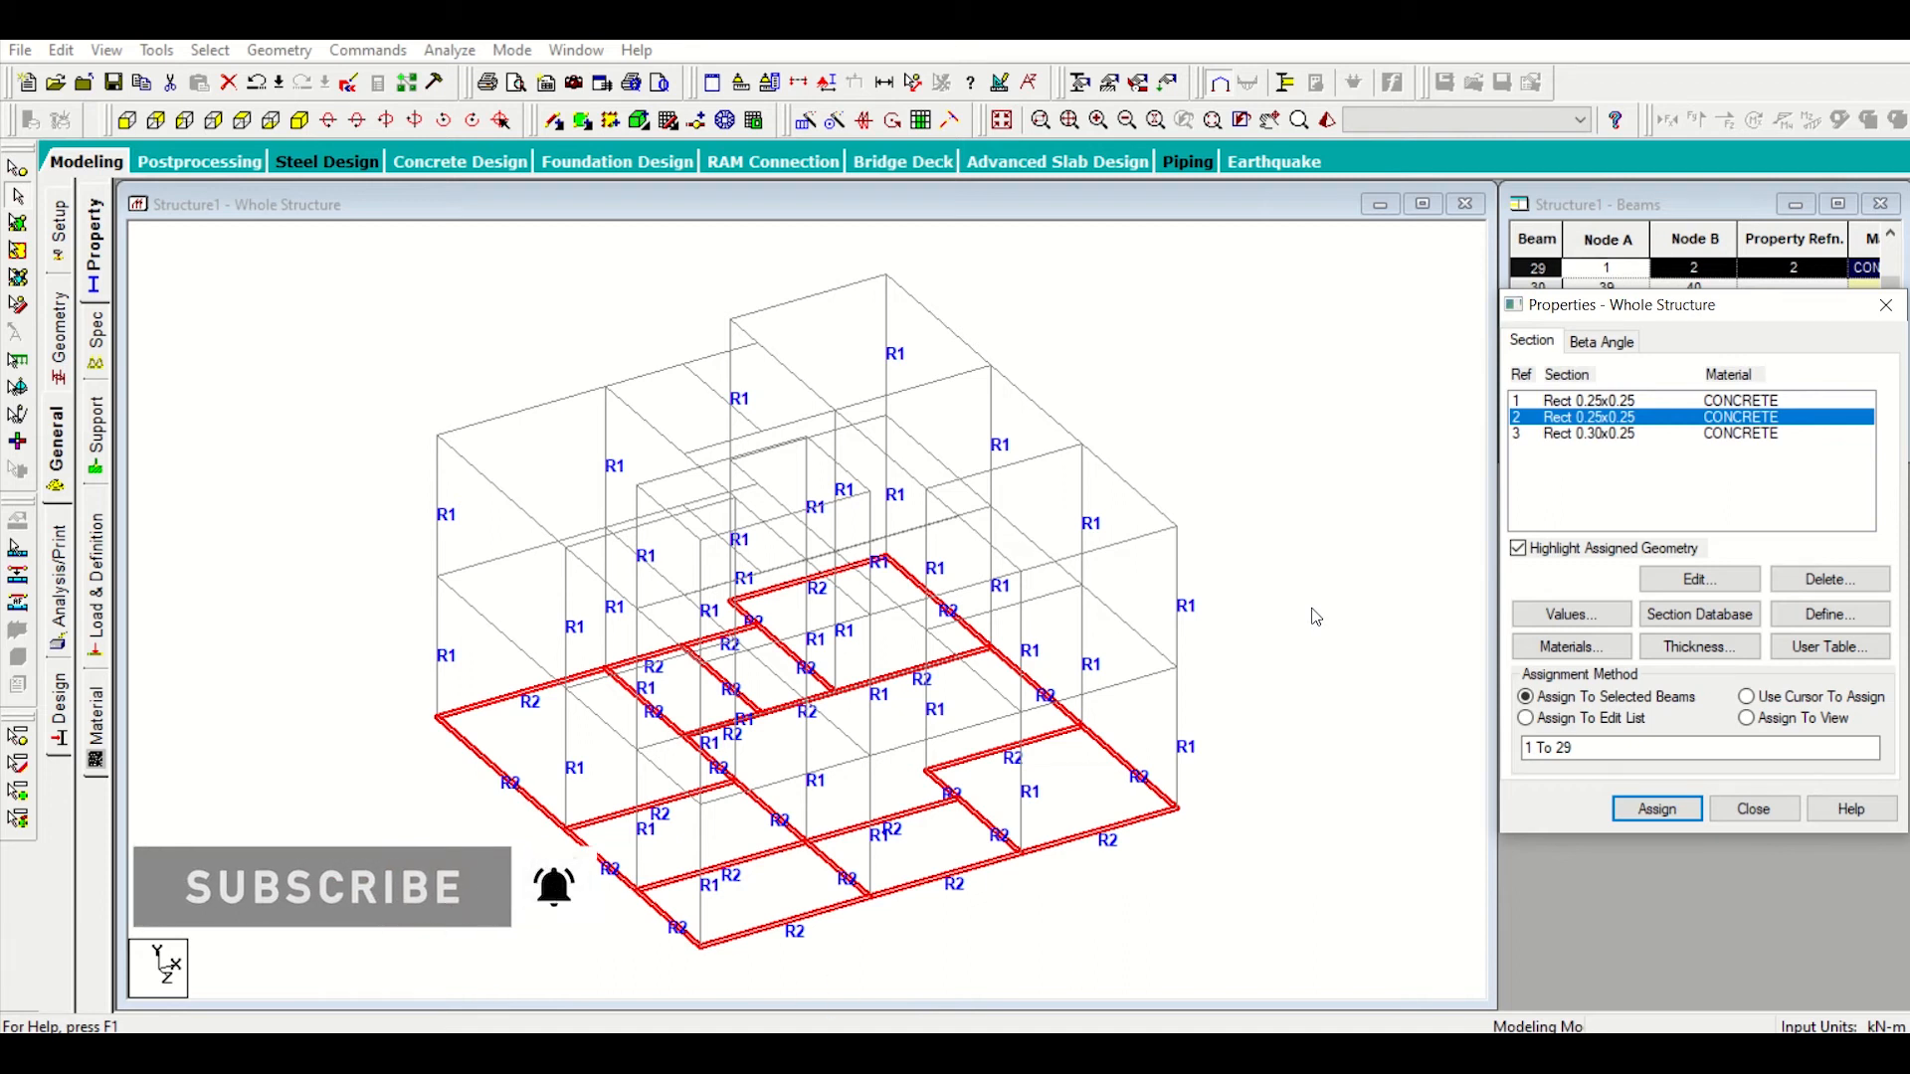
Step: Select Ref 3 Rect 0.30x0.25 and window-select the beams on the two upper floor levels
{"action": "left_click", "coordinate": [1748, 696]}
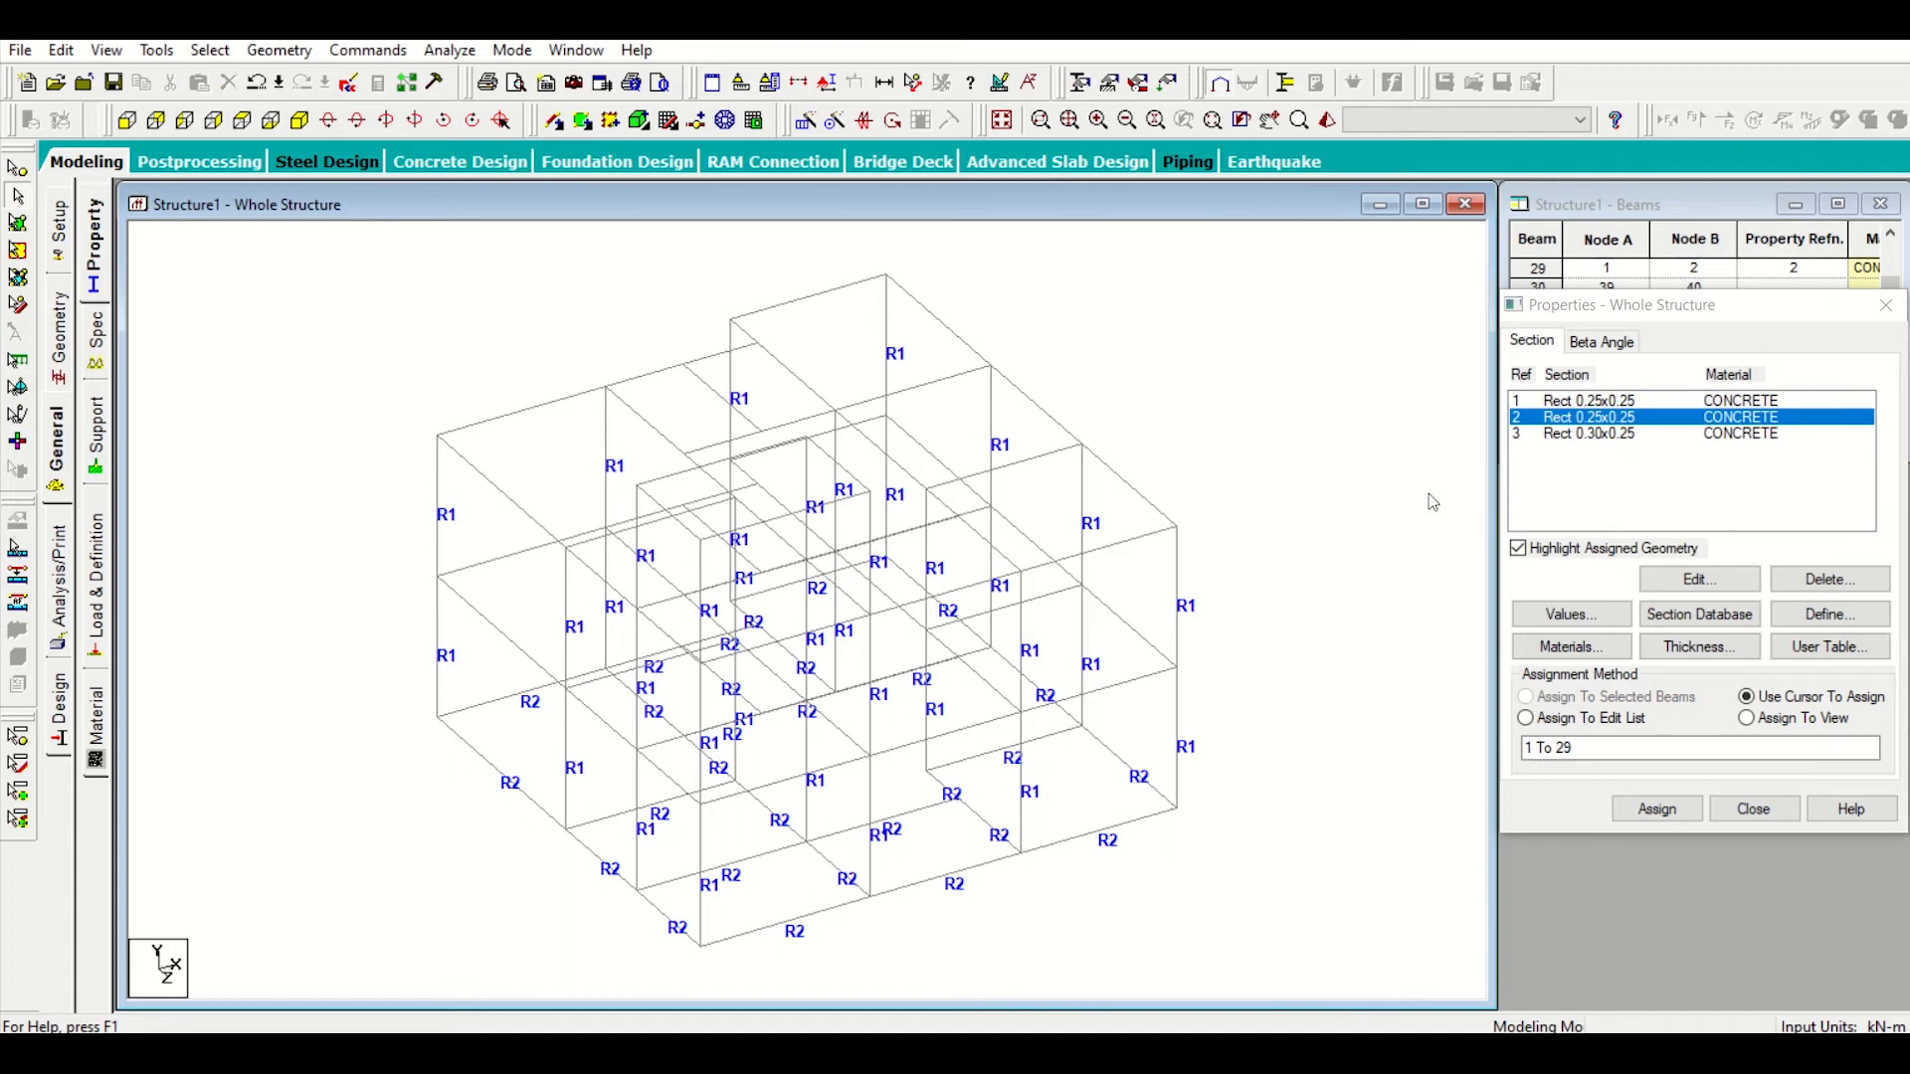
{"action": "mouse_move", "coordinate": [1593, 447]}
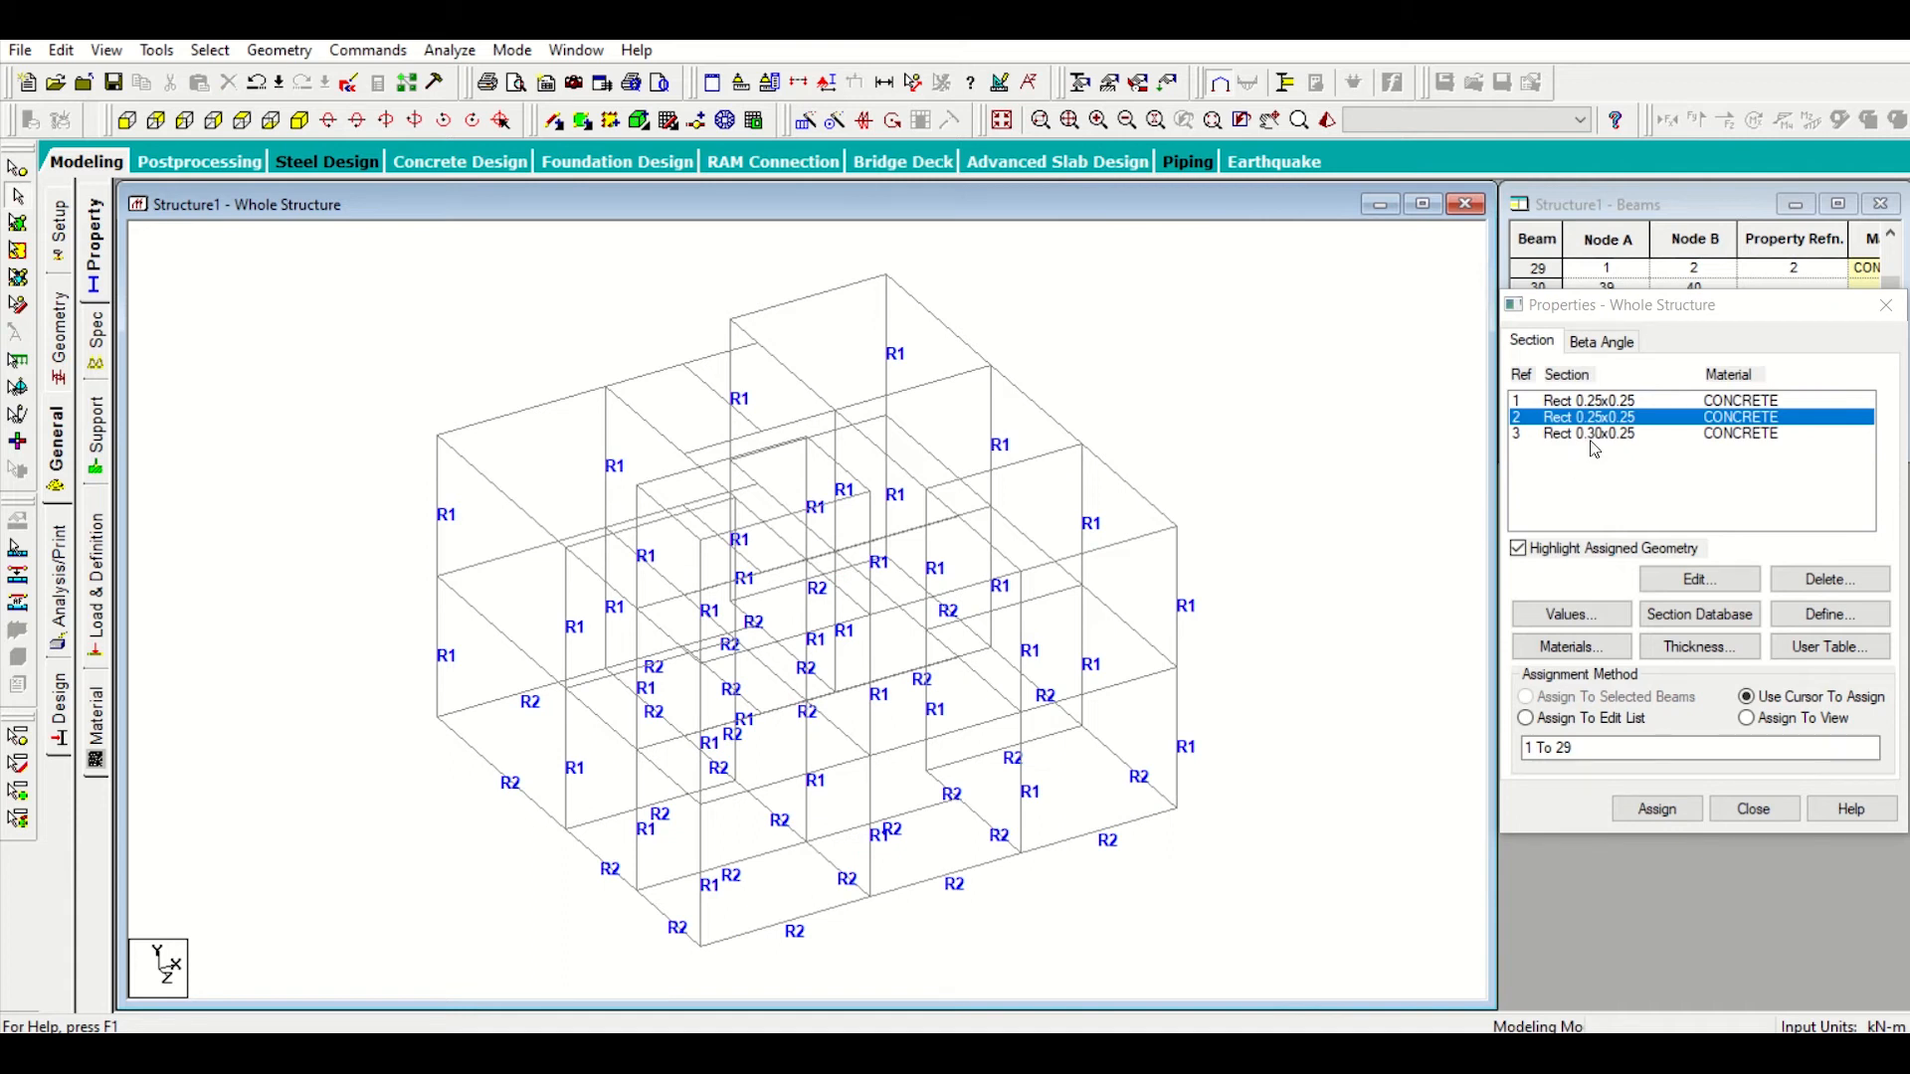
{"action": "left_click", "coordinate": [1587, 434]}
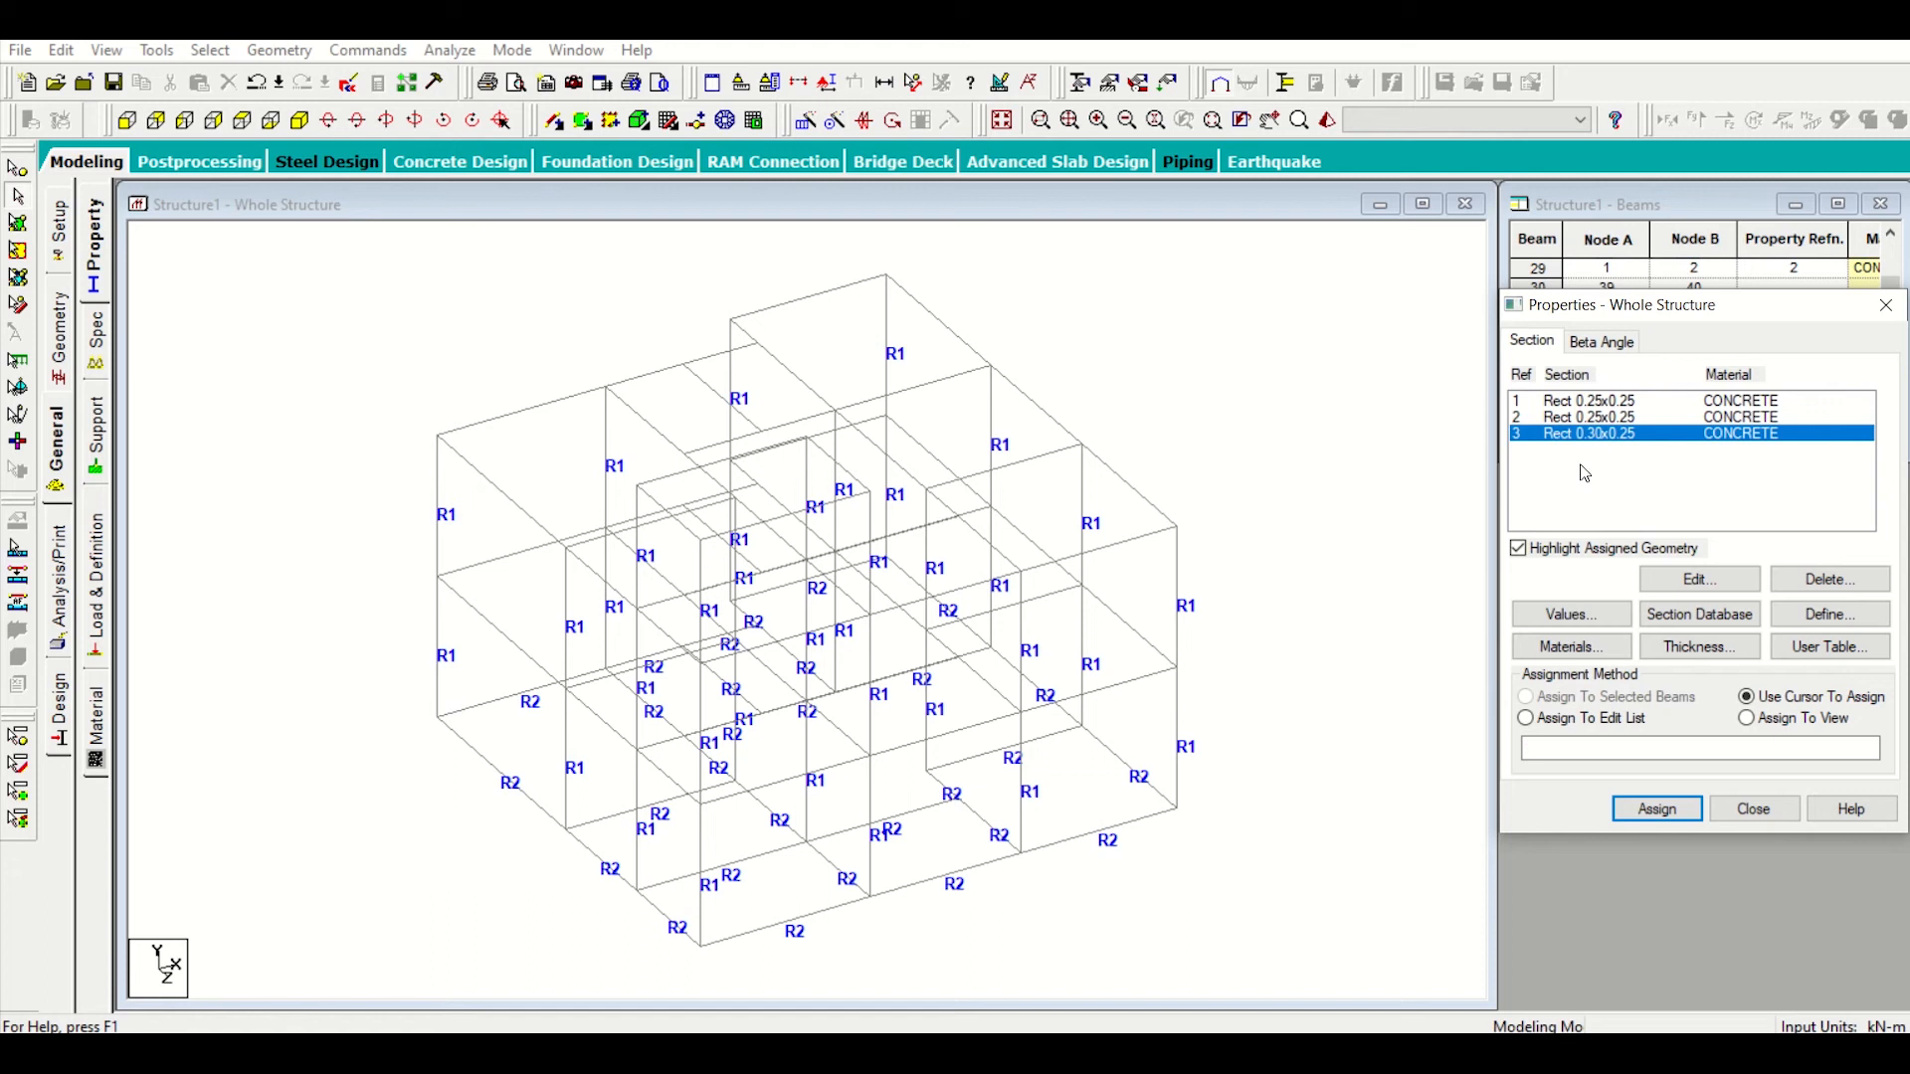
{"action": "mouse_move", "coordinate": [1387, 490]}
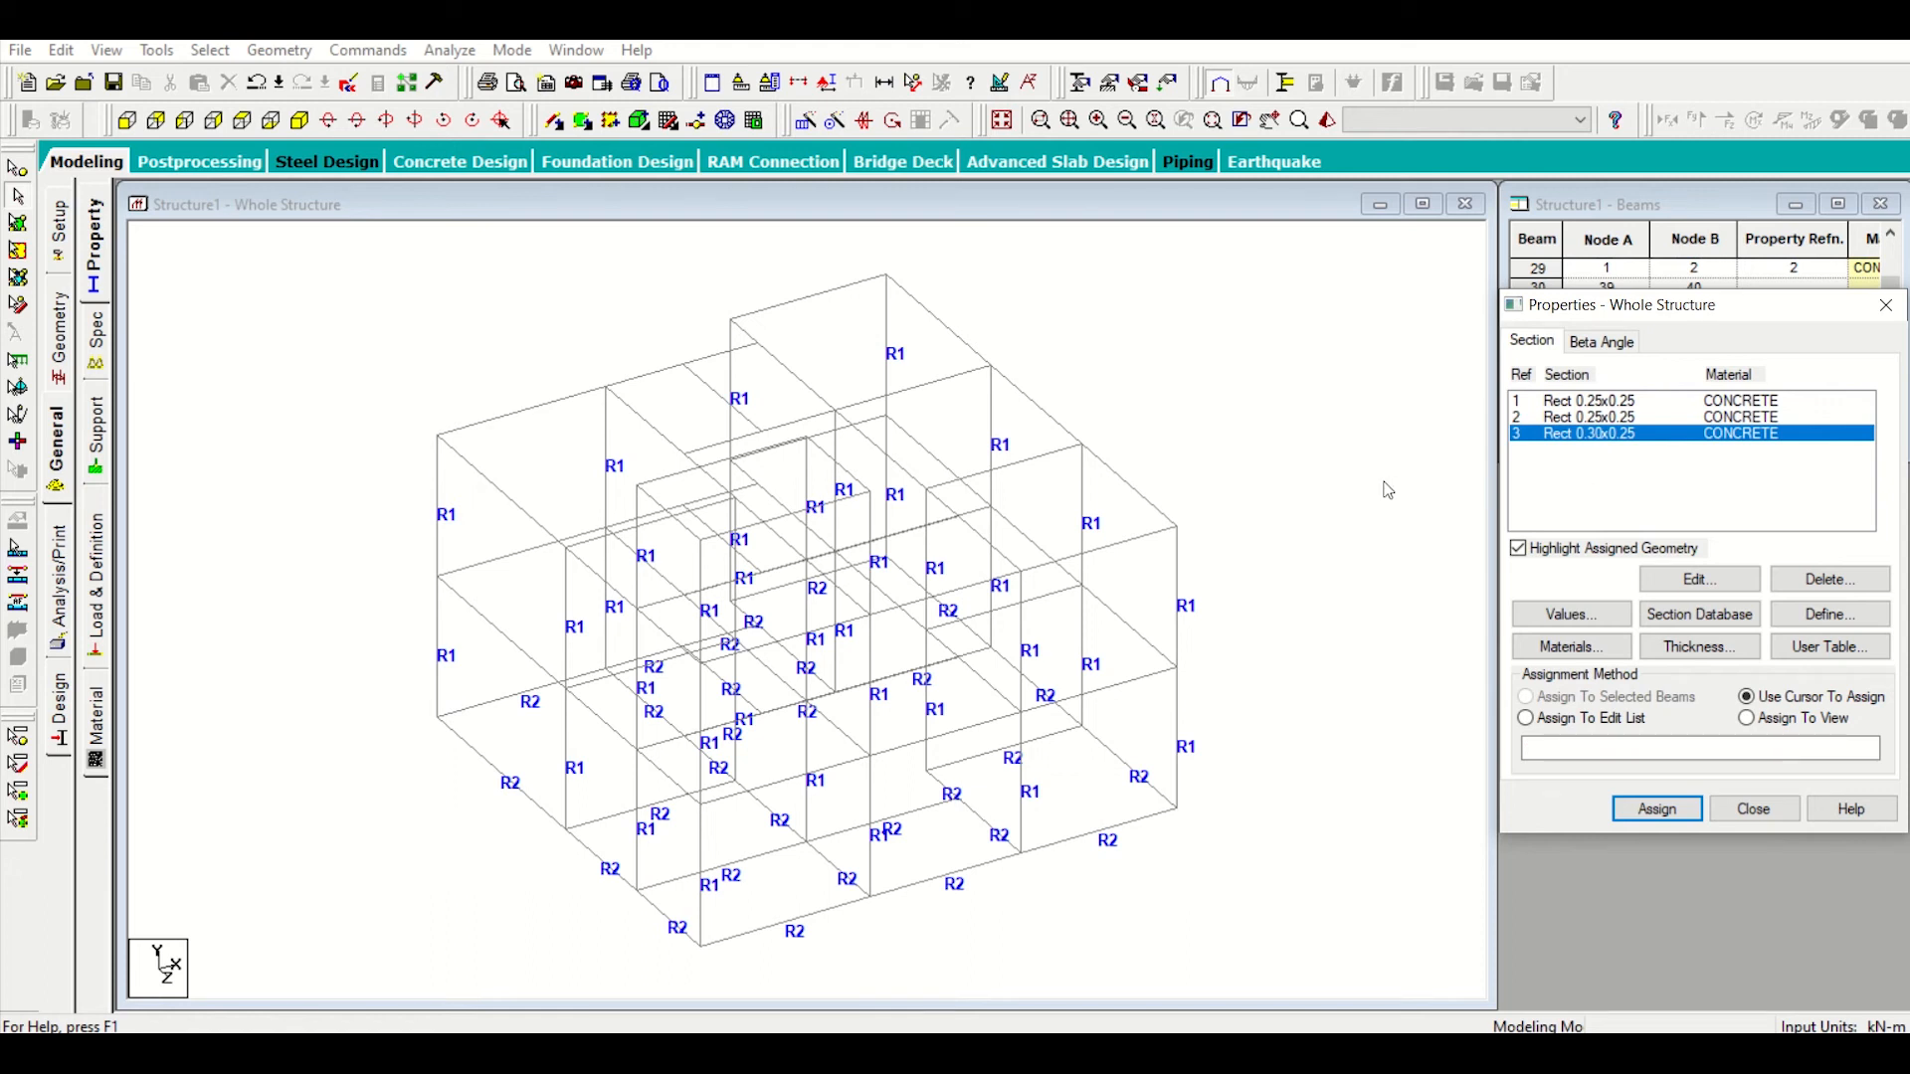
{"action": "mouse_move", "coordinate": [1407, 529]}
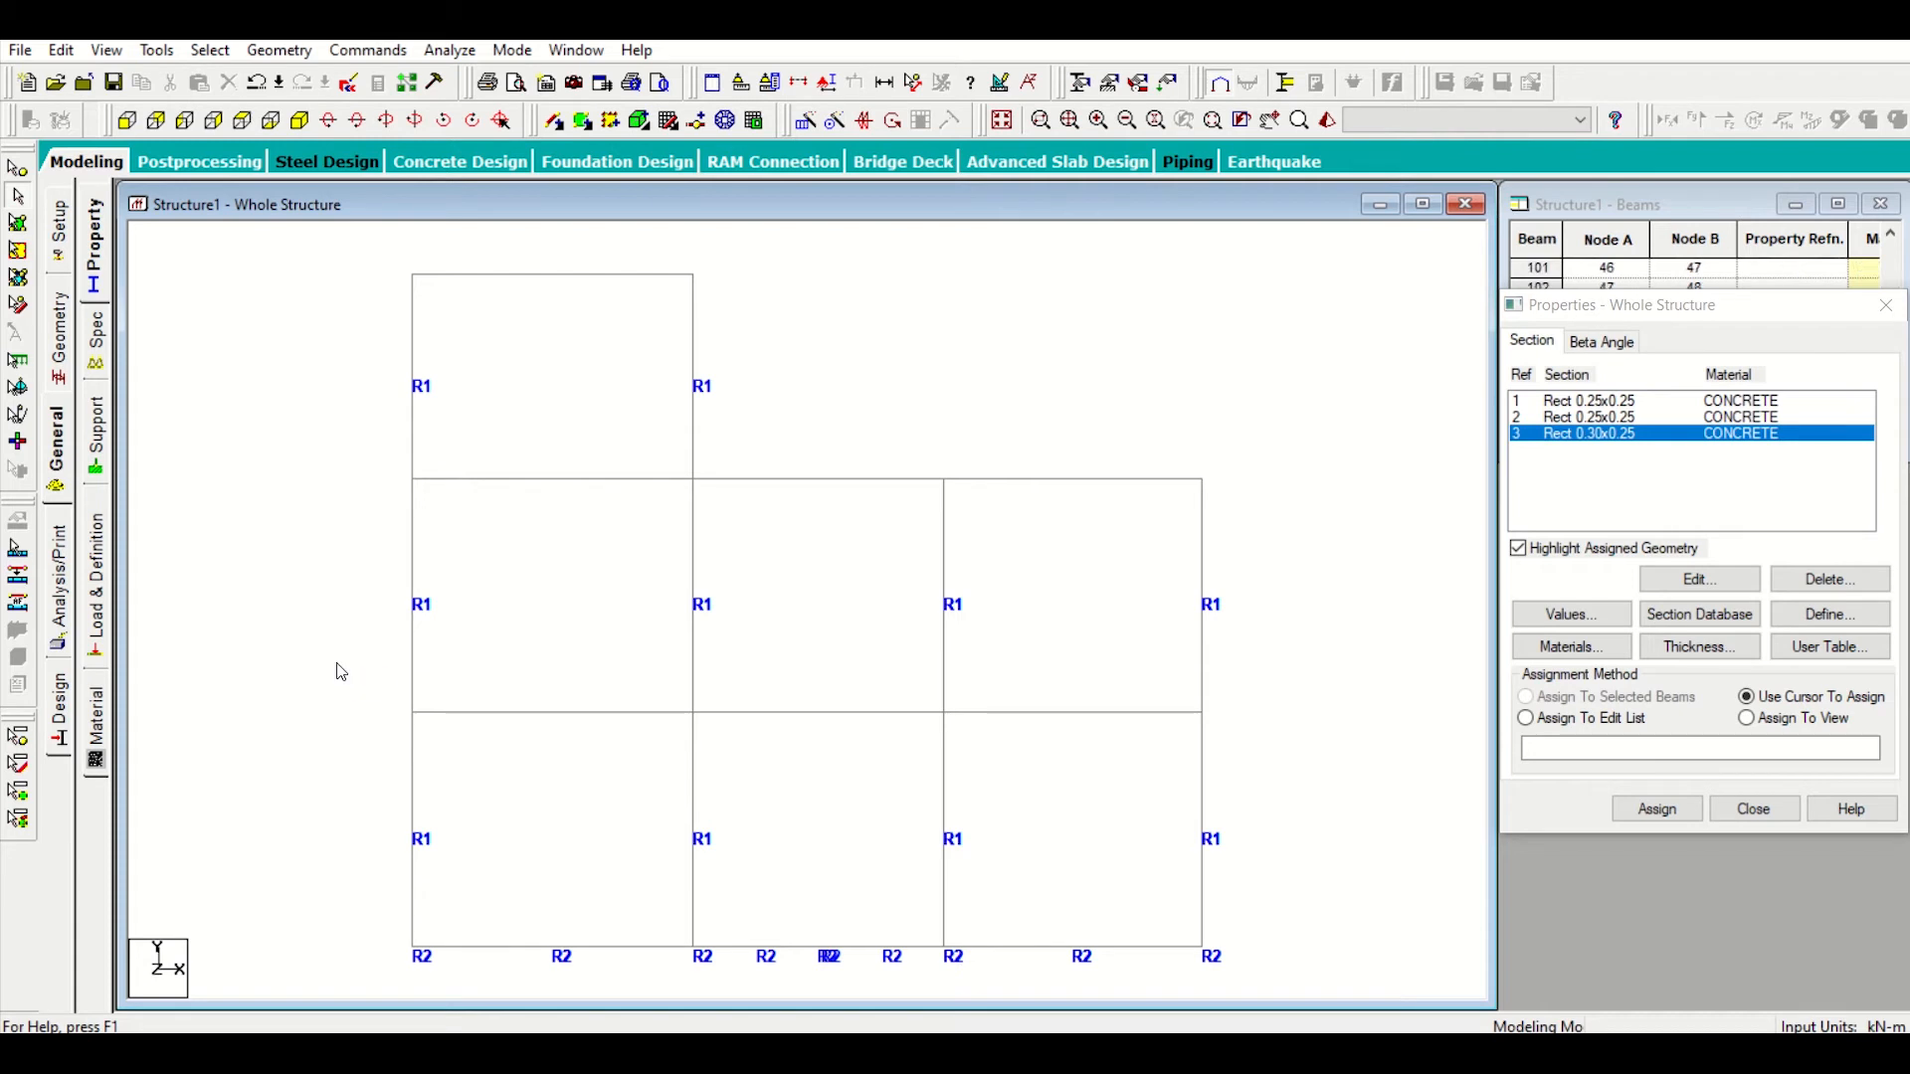
{"action": "left_click_drag", "start_coordinate": [338, 668], "coordinate": [1267, 752]}
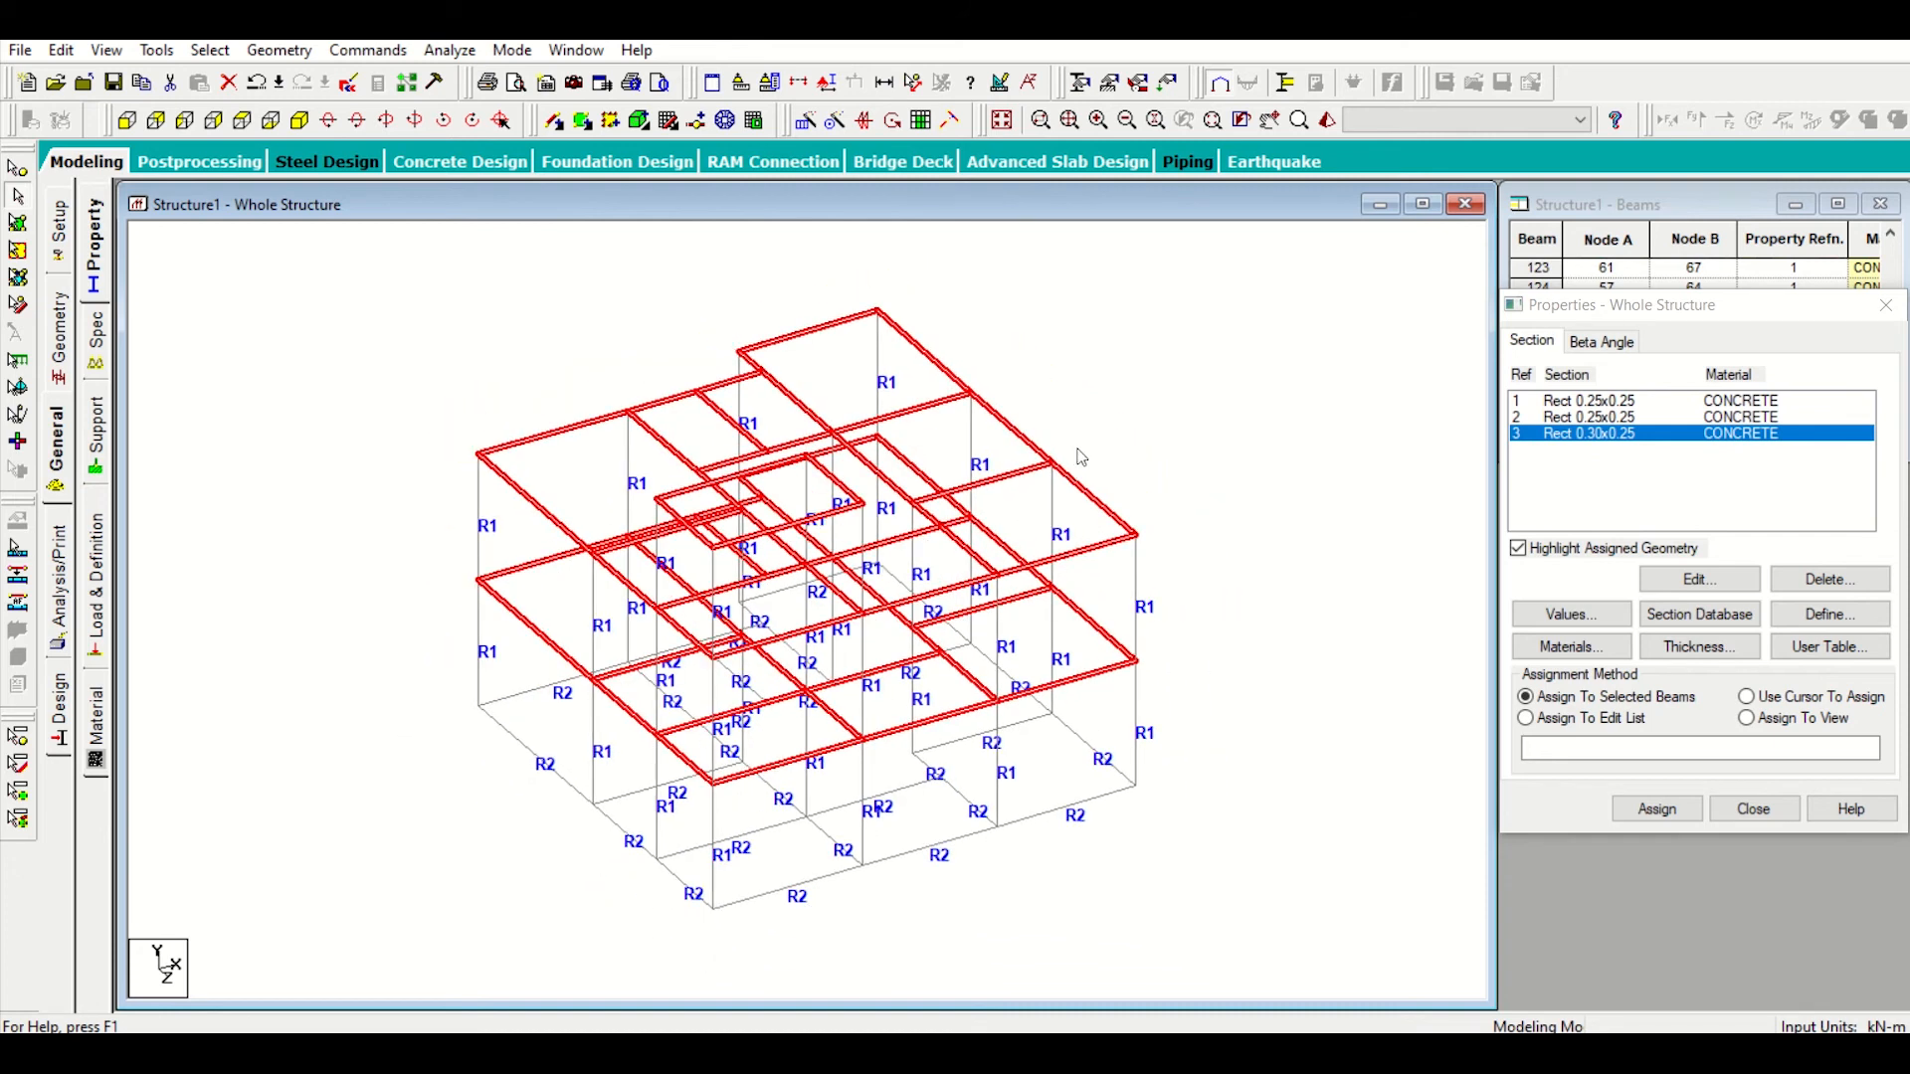
{"action": "mouse_move", "coordinate": [1092, 402]}
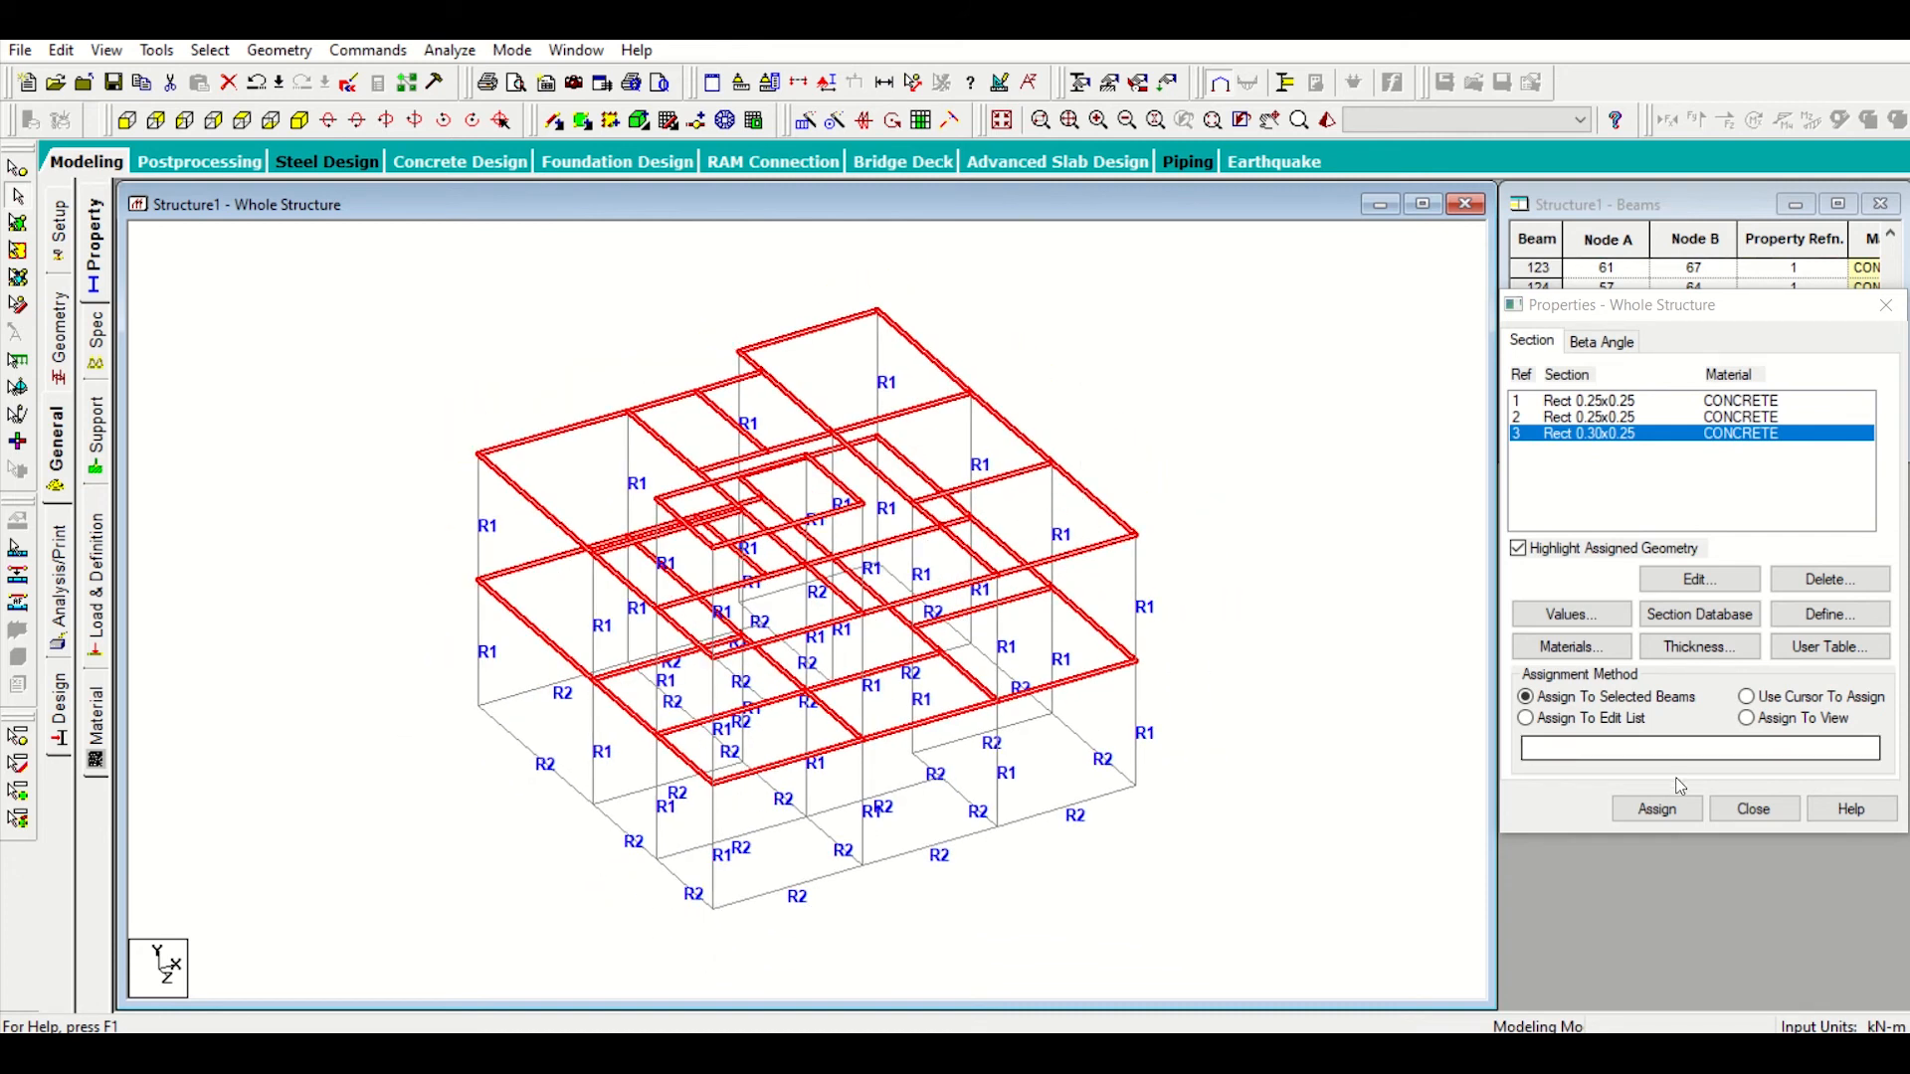
Step: Assign section 3 to the selected upper-floor beams and confirm
{"action": "left_click", "coordinate": [1655, 810]}
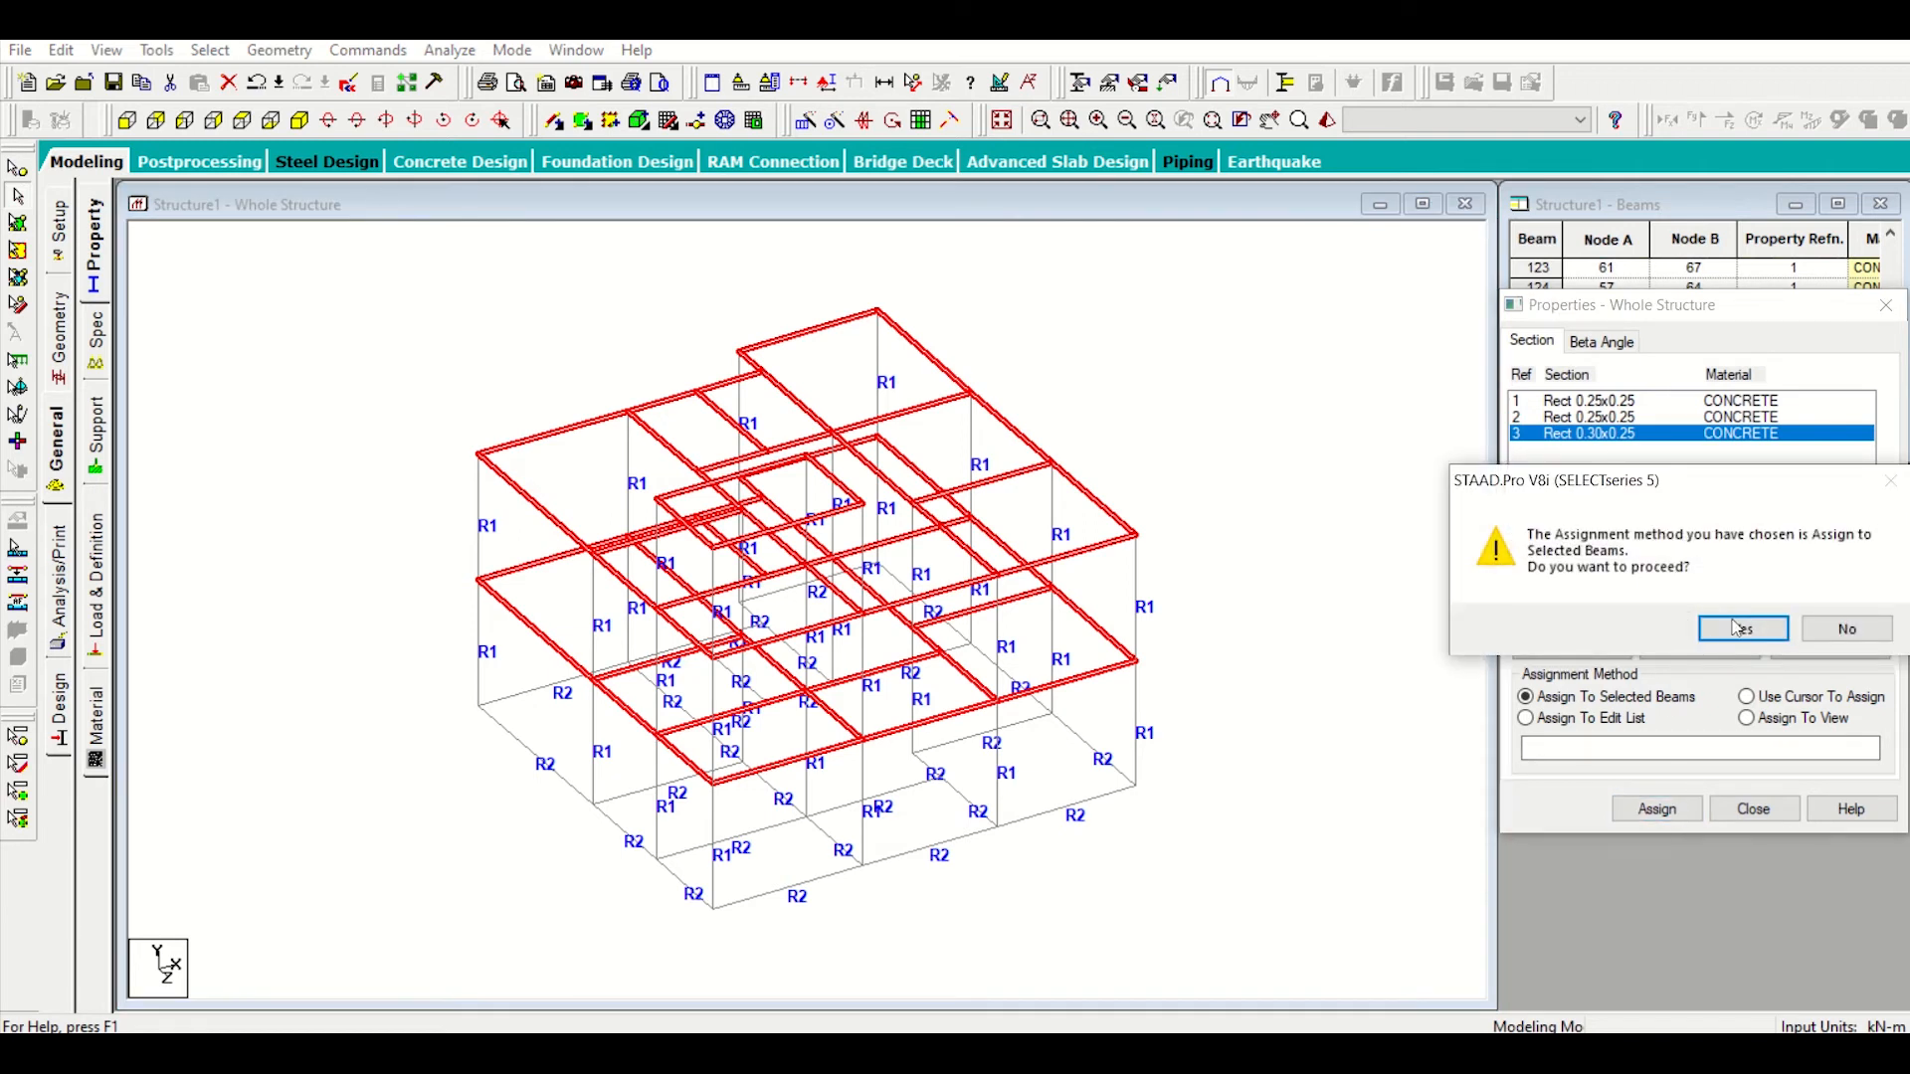
{"action": "left_click", "coordinate": [1741, 629]}
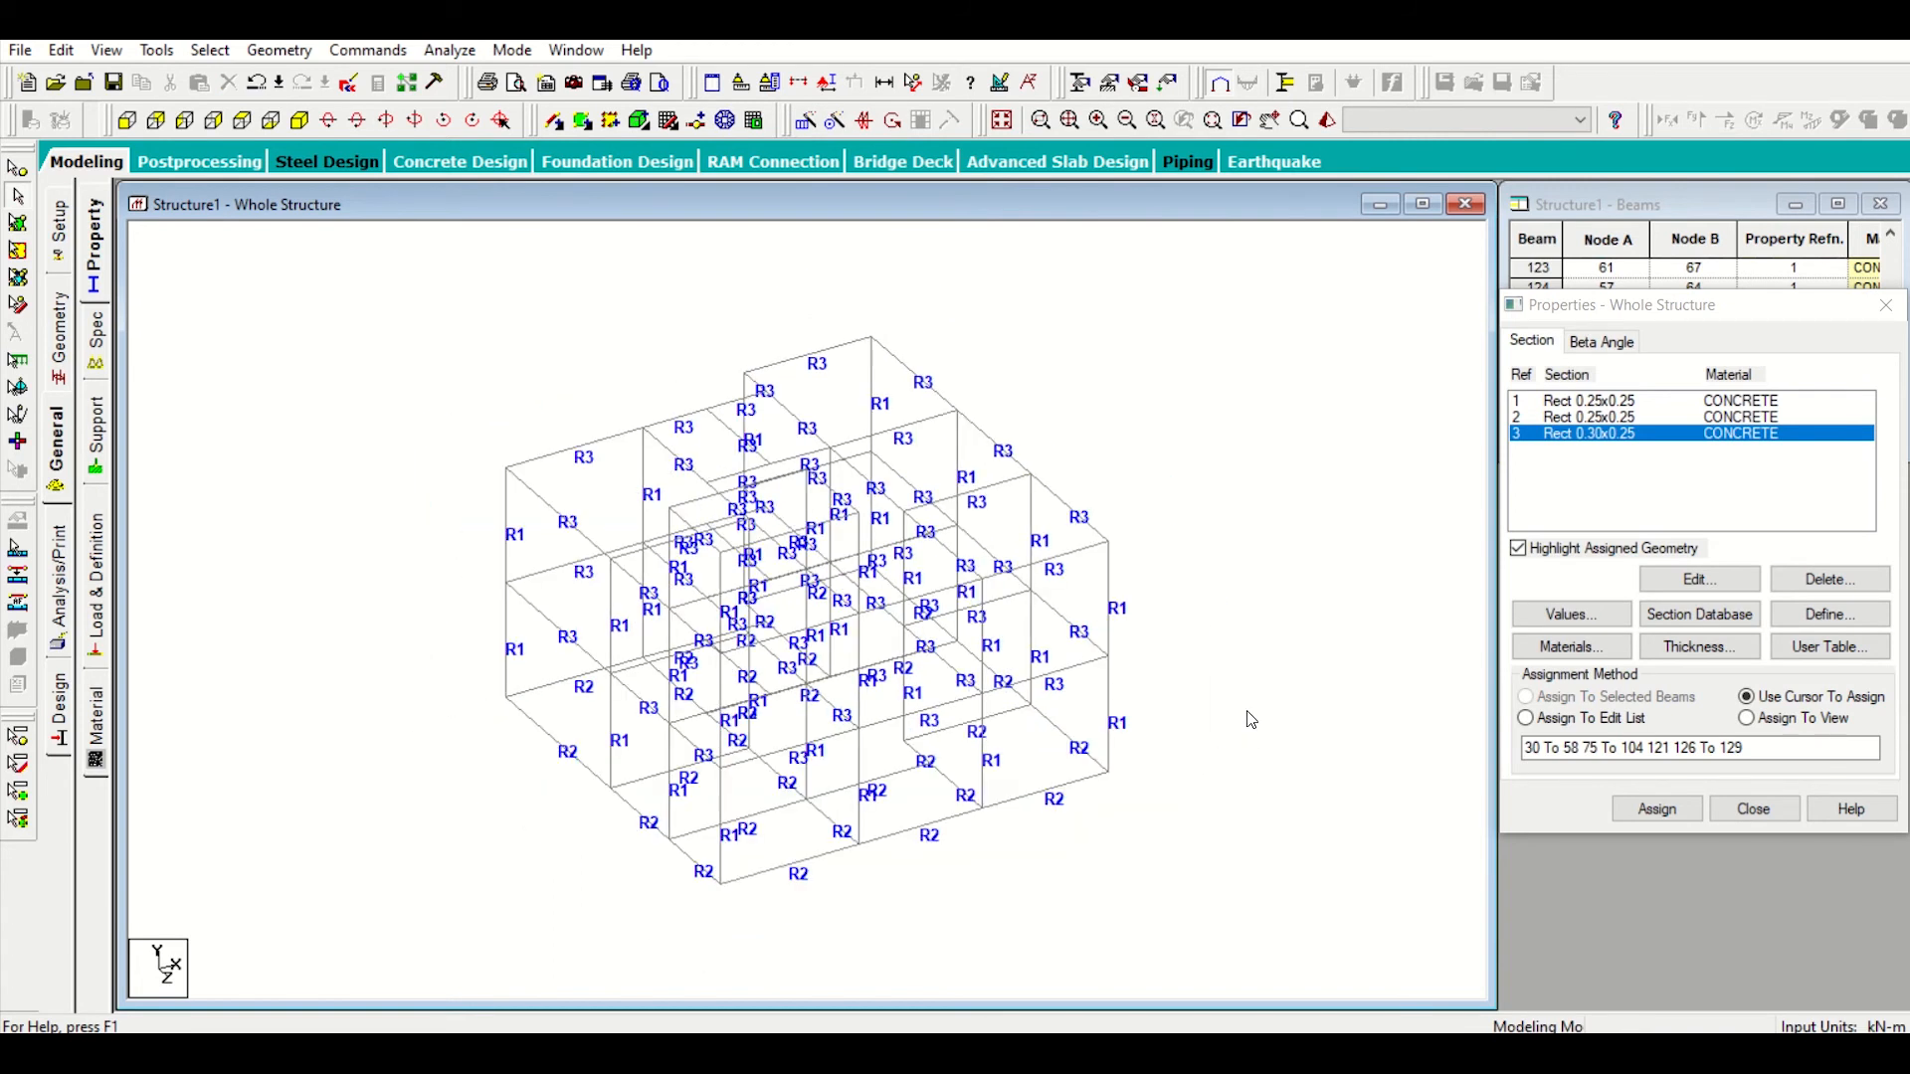
{"action": "mouse_move", "coordinate": [138, 473]}
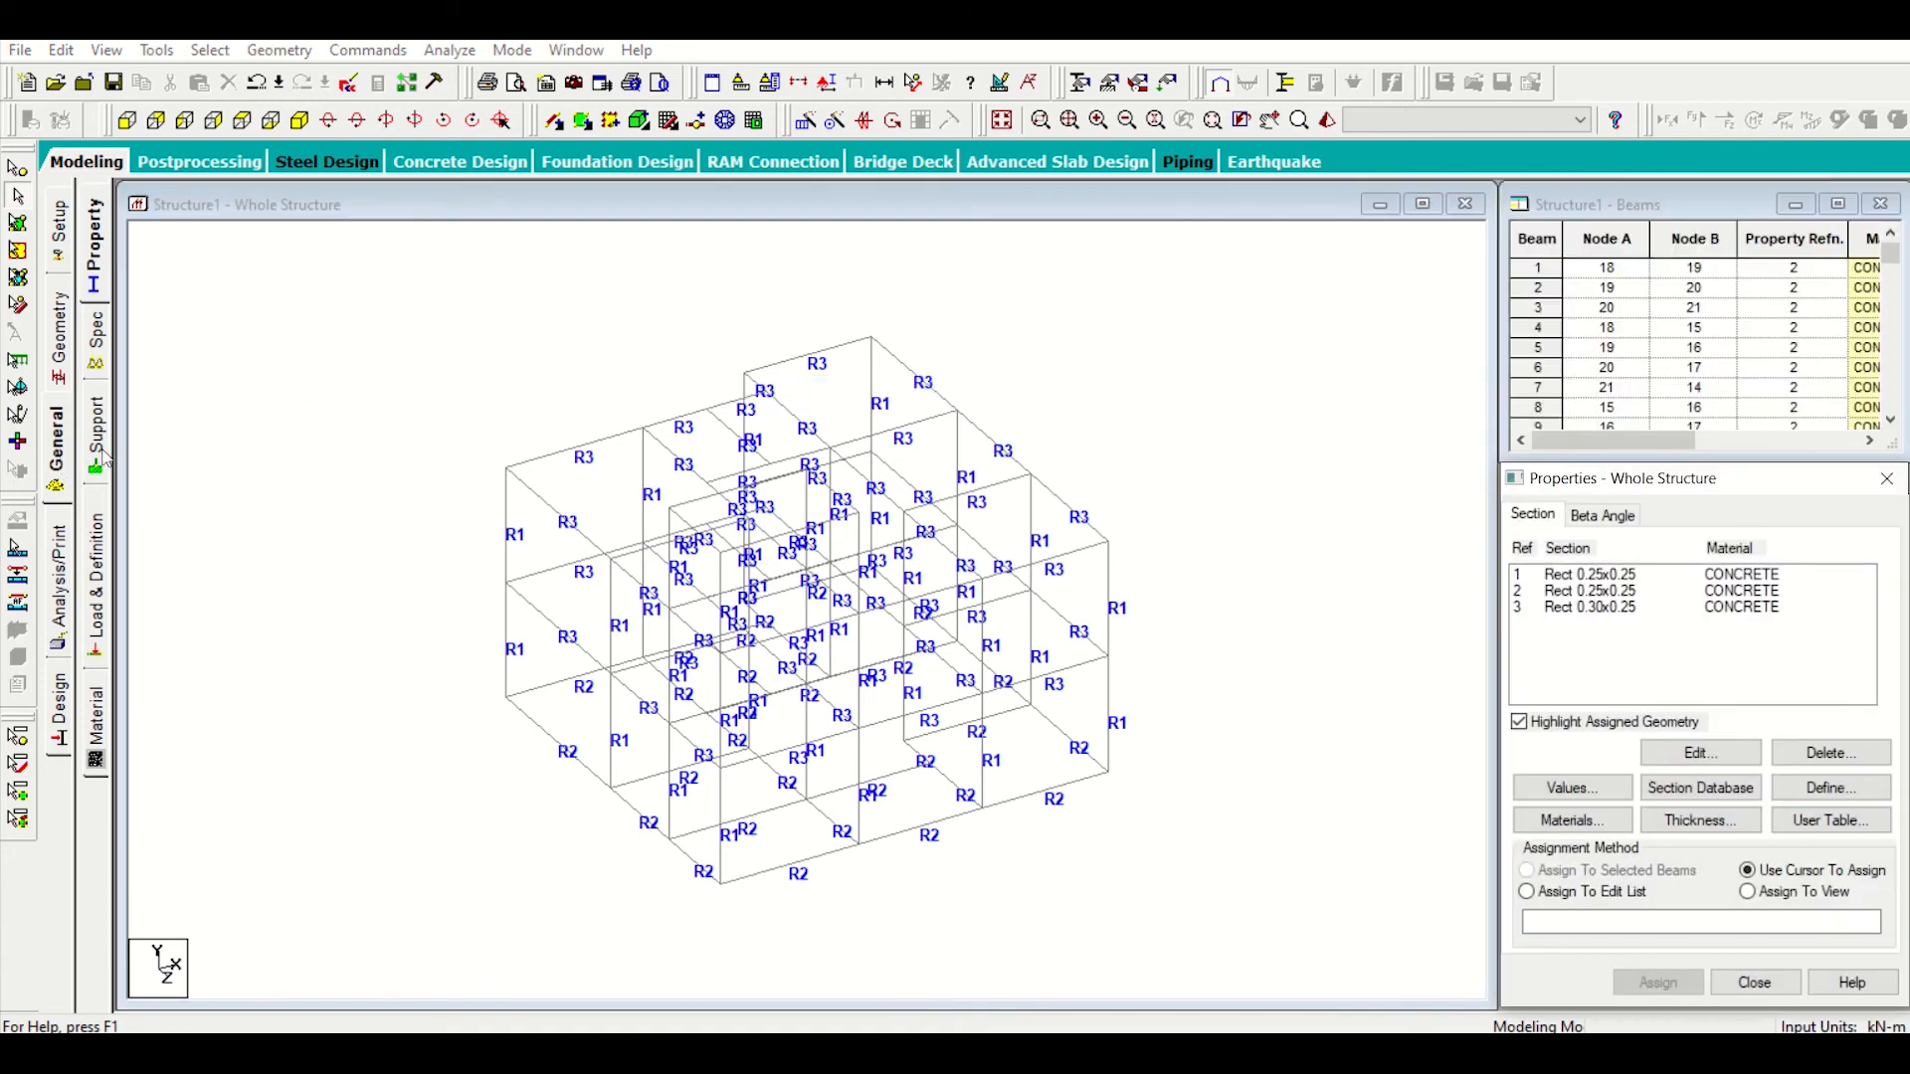
Step: Create a fully fixed support type, Support 2, on the Support page
{"action": "left_click", "coordinate": [95, 431]}
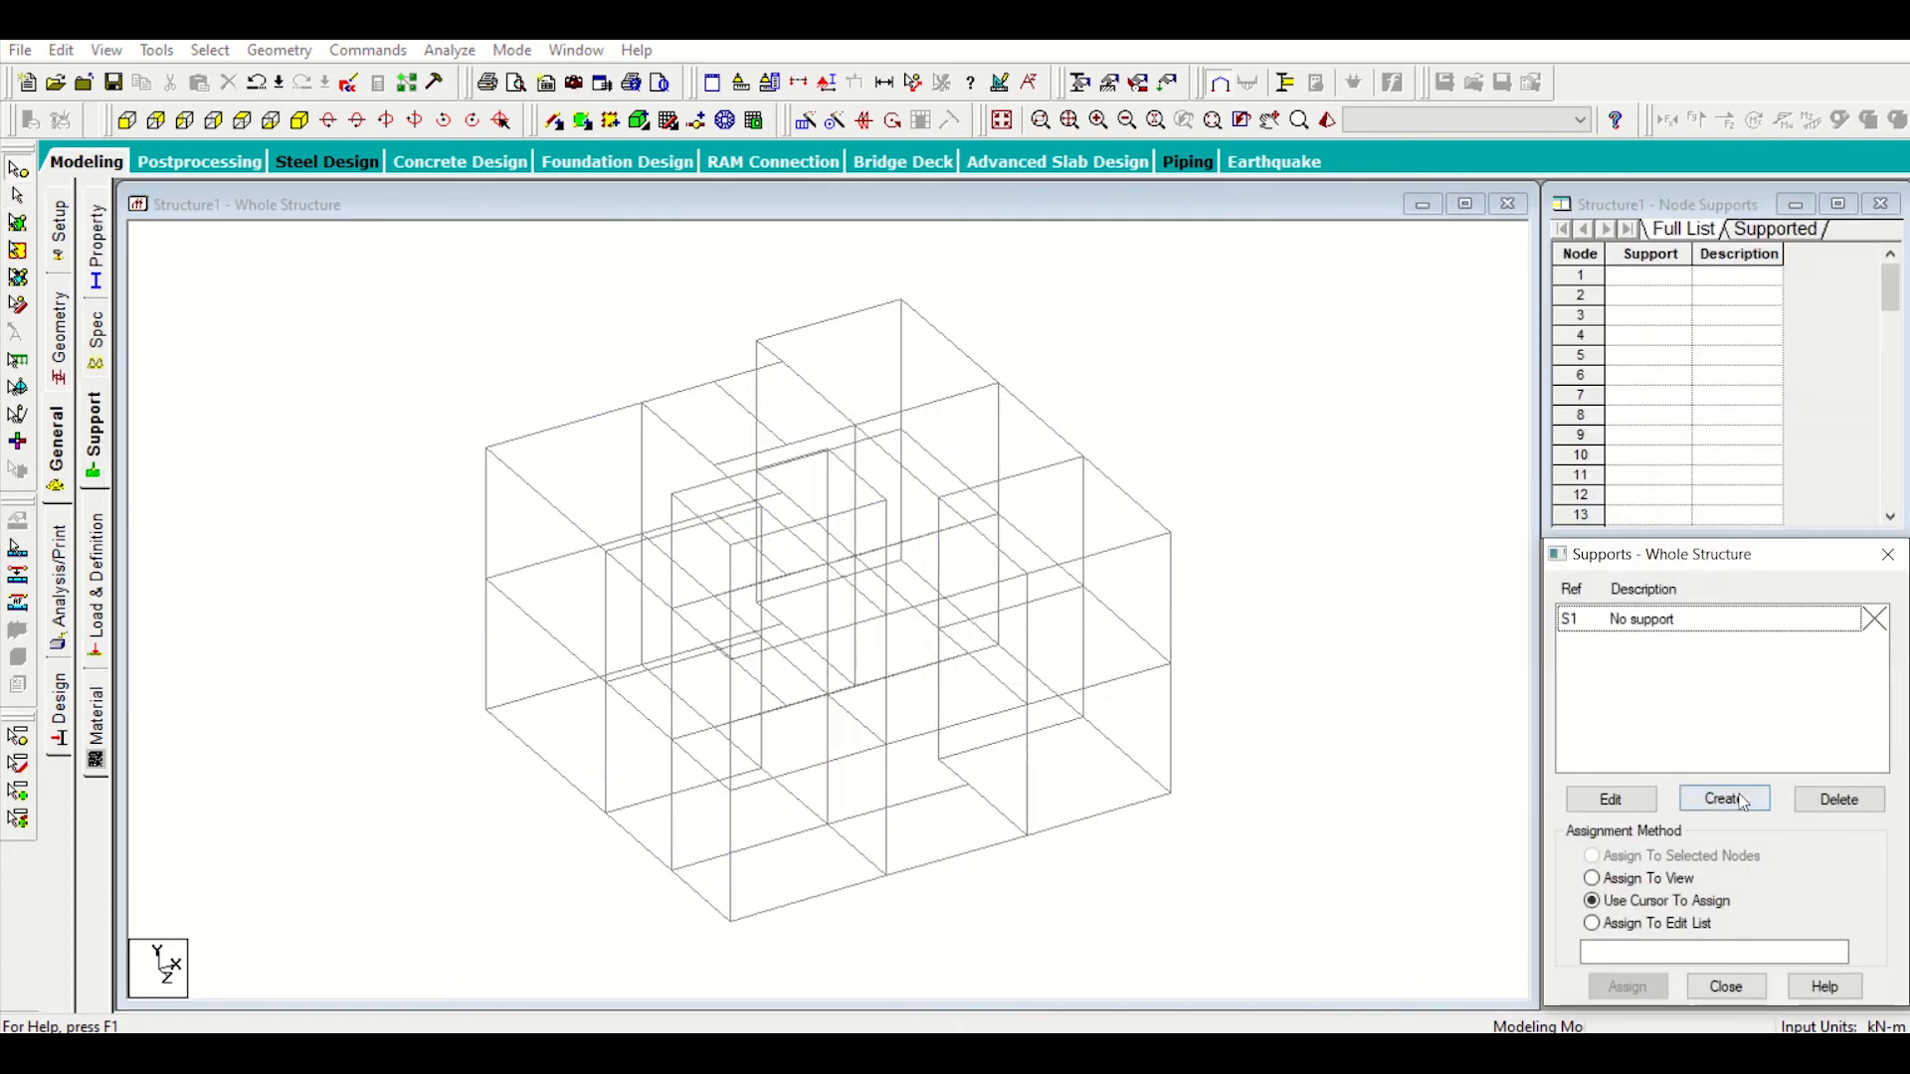
{"action": "left_click", "coordinate": [1723, 798]}
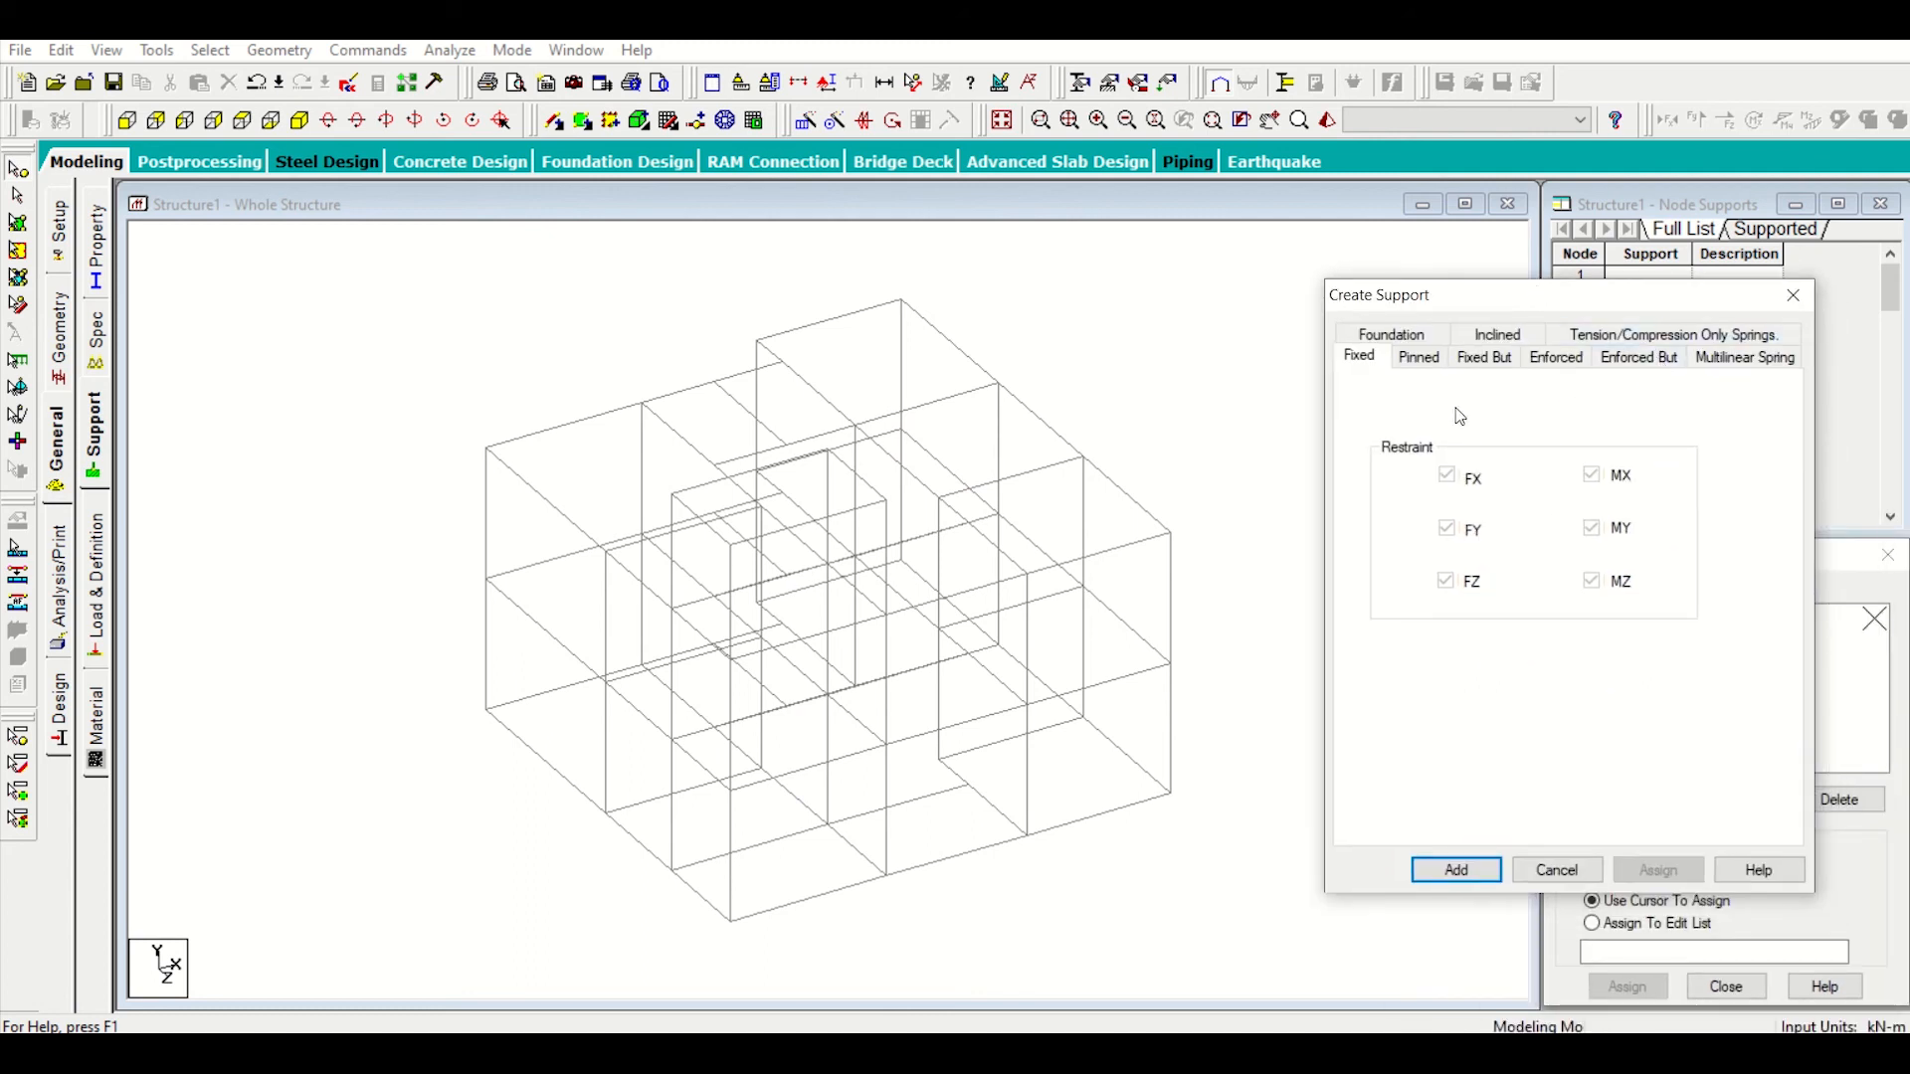
{"action": "left_click", "coordinate": [1455, 870]}
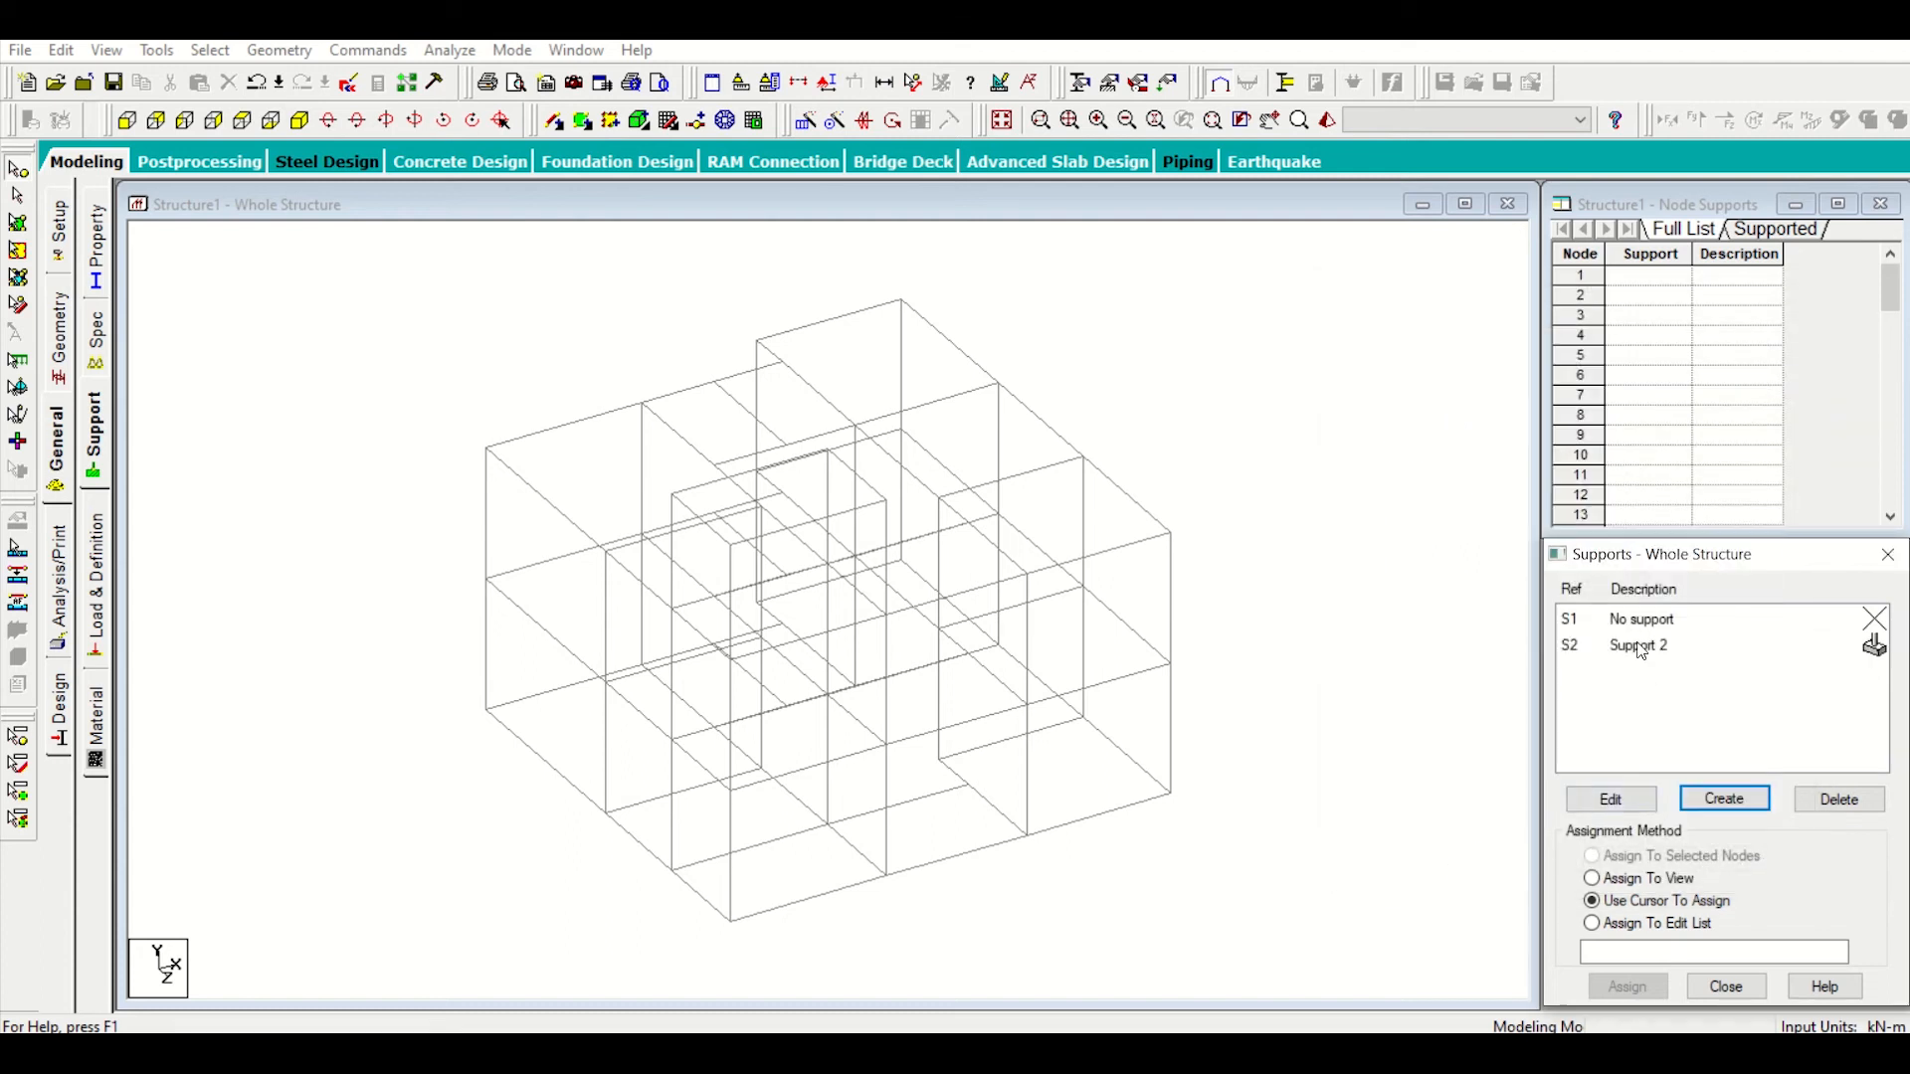
Step: Assign S2 Support 2 to all selected base nodes and confirm
{"action": "left_click", "coordinate": [1637, 644]}
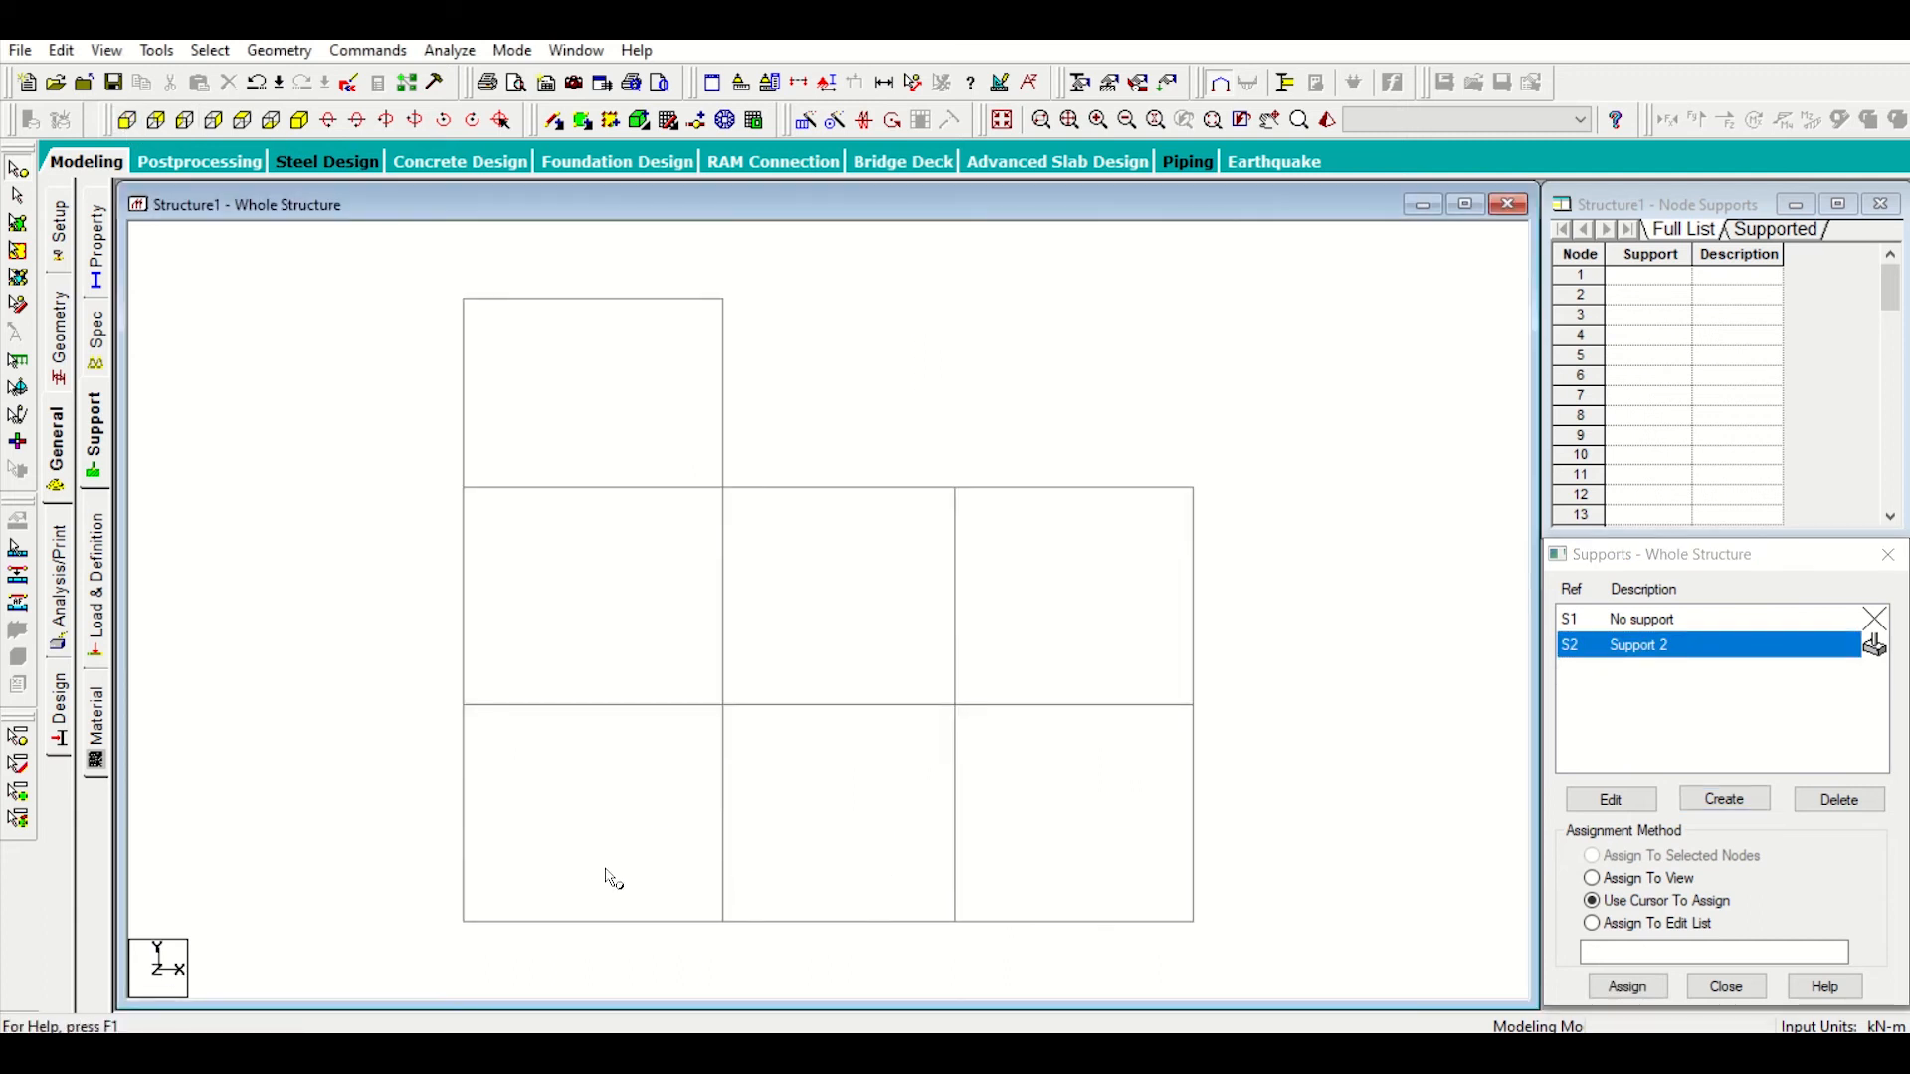
{"action": "mouse_move", "coordinate": [1250, 951]}
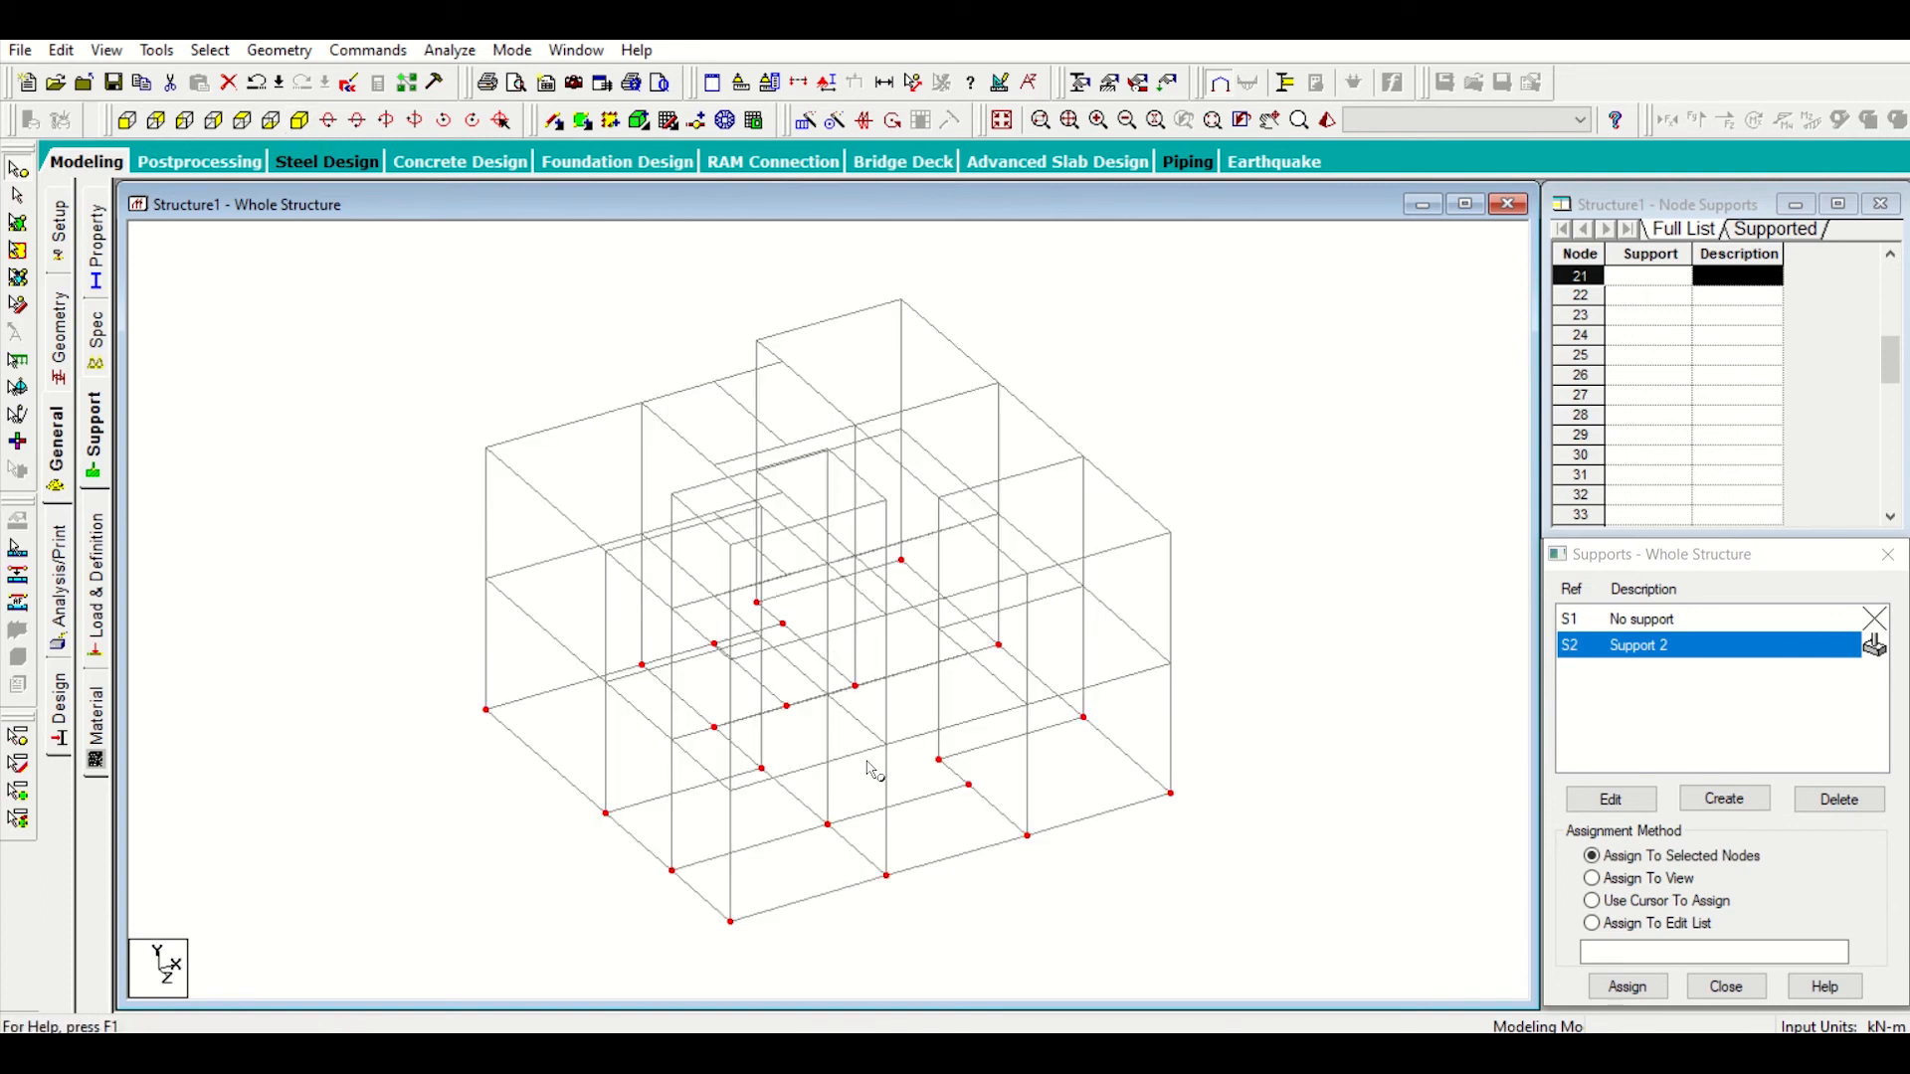
{"action": "mouse_move", "coordinate": [869, 715]}
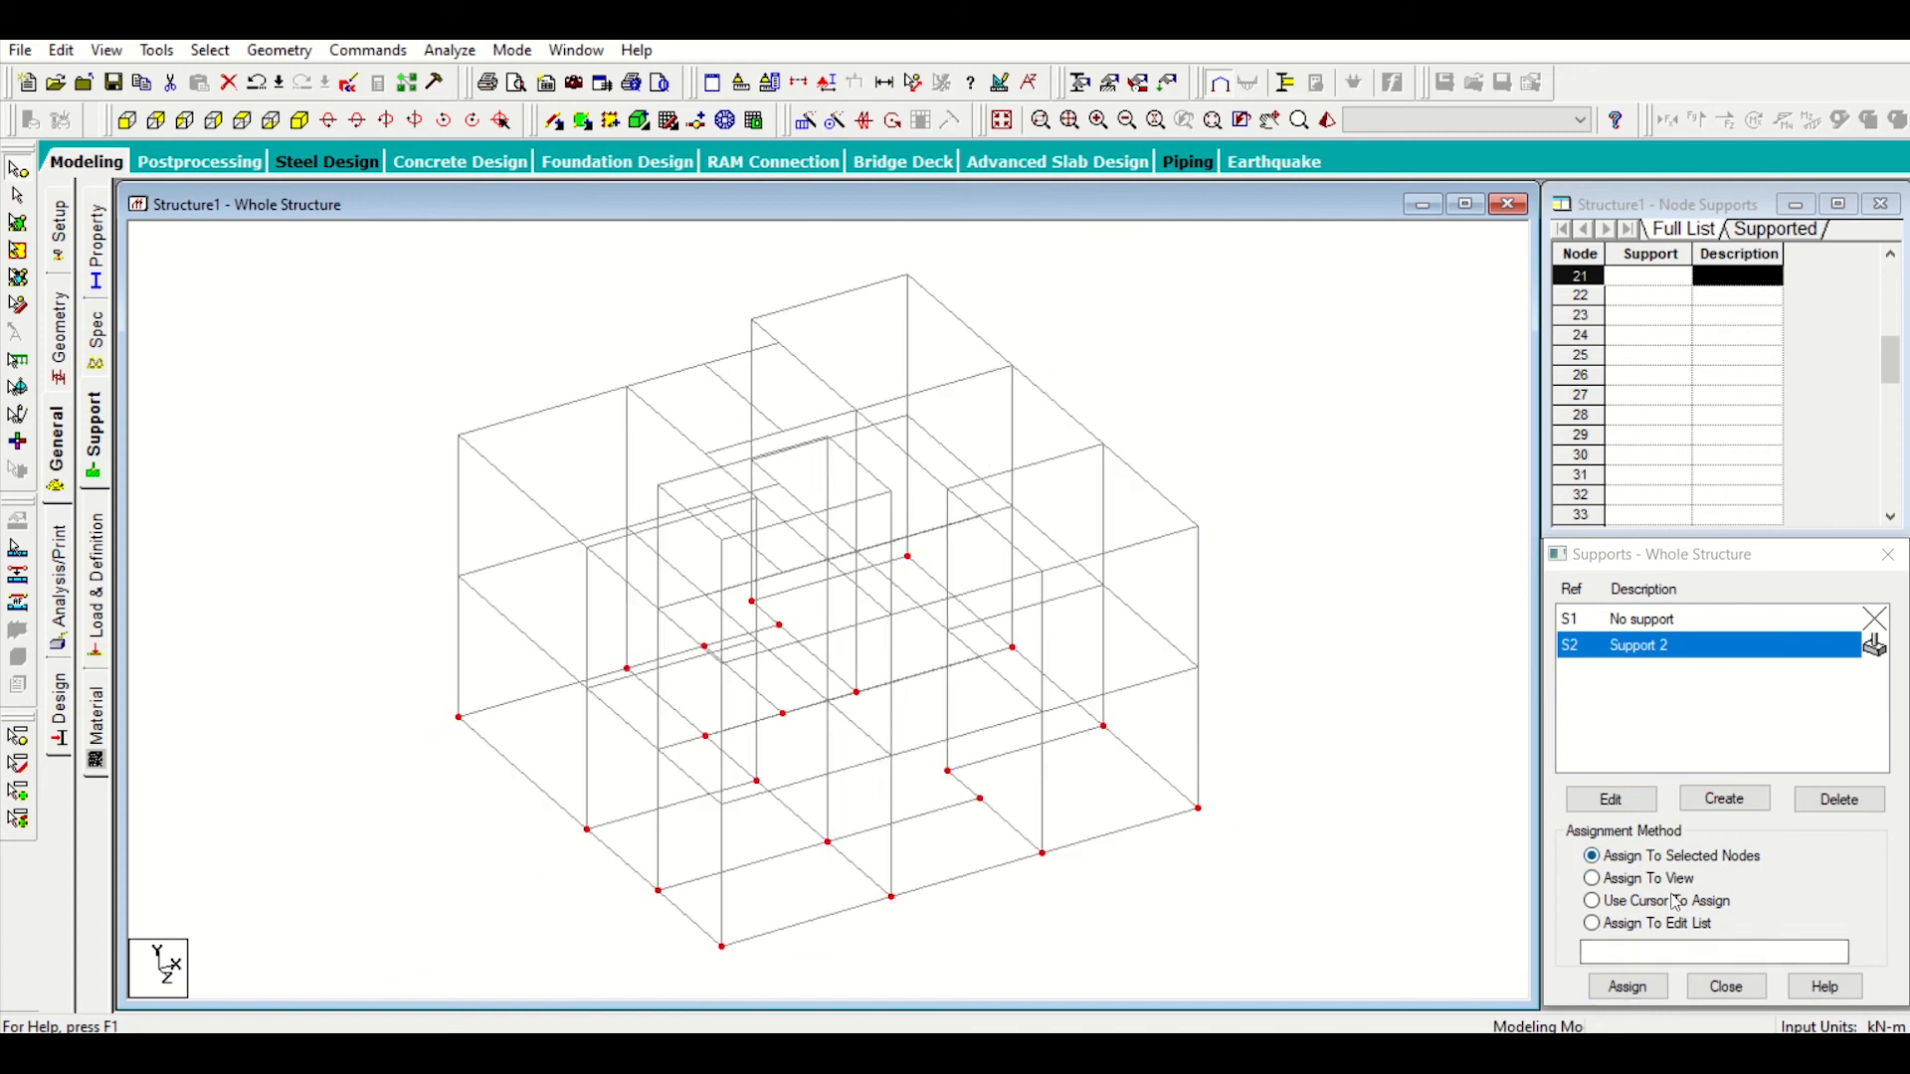
{"action": "left_click", "coordinate": [1625, 987]}
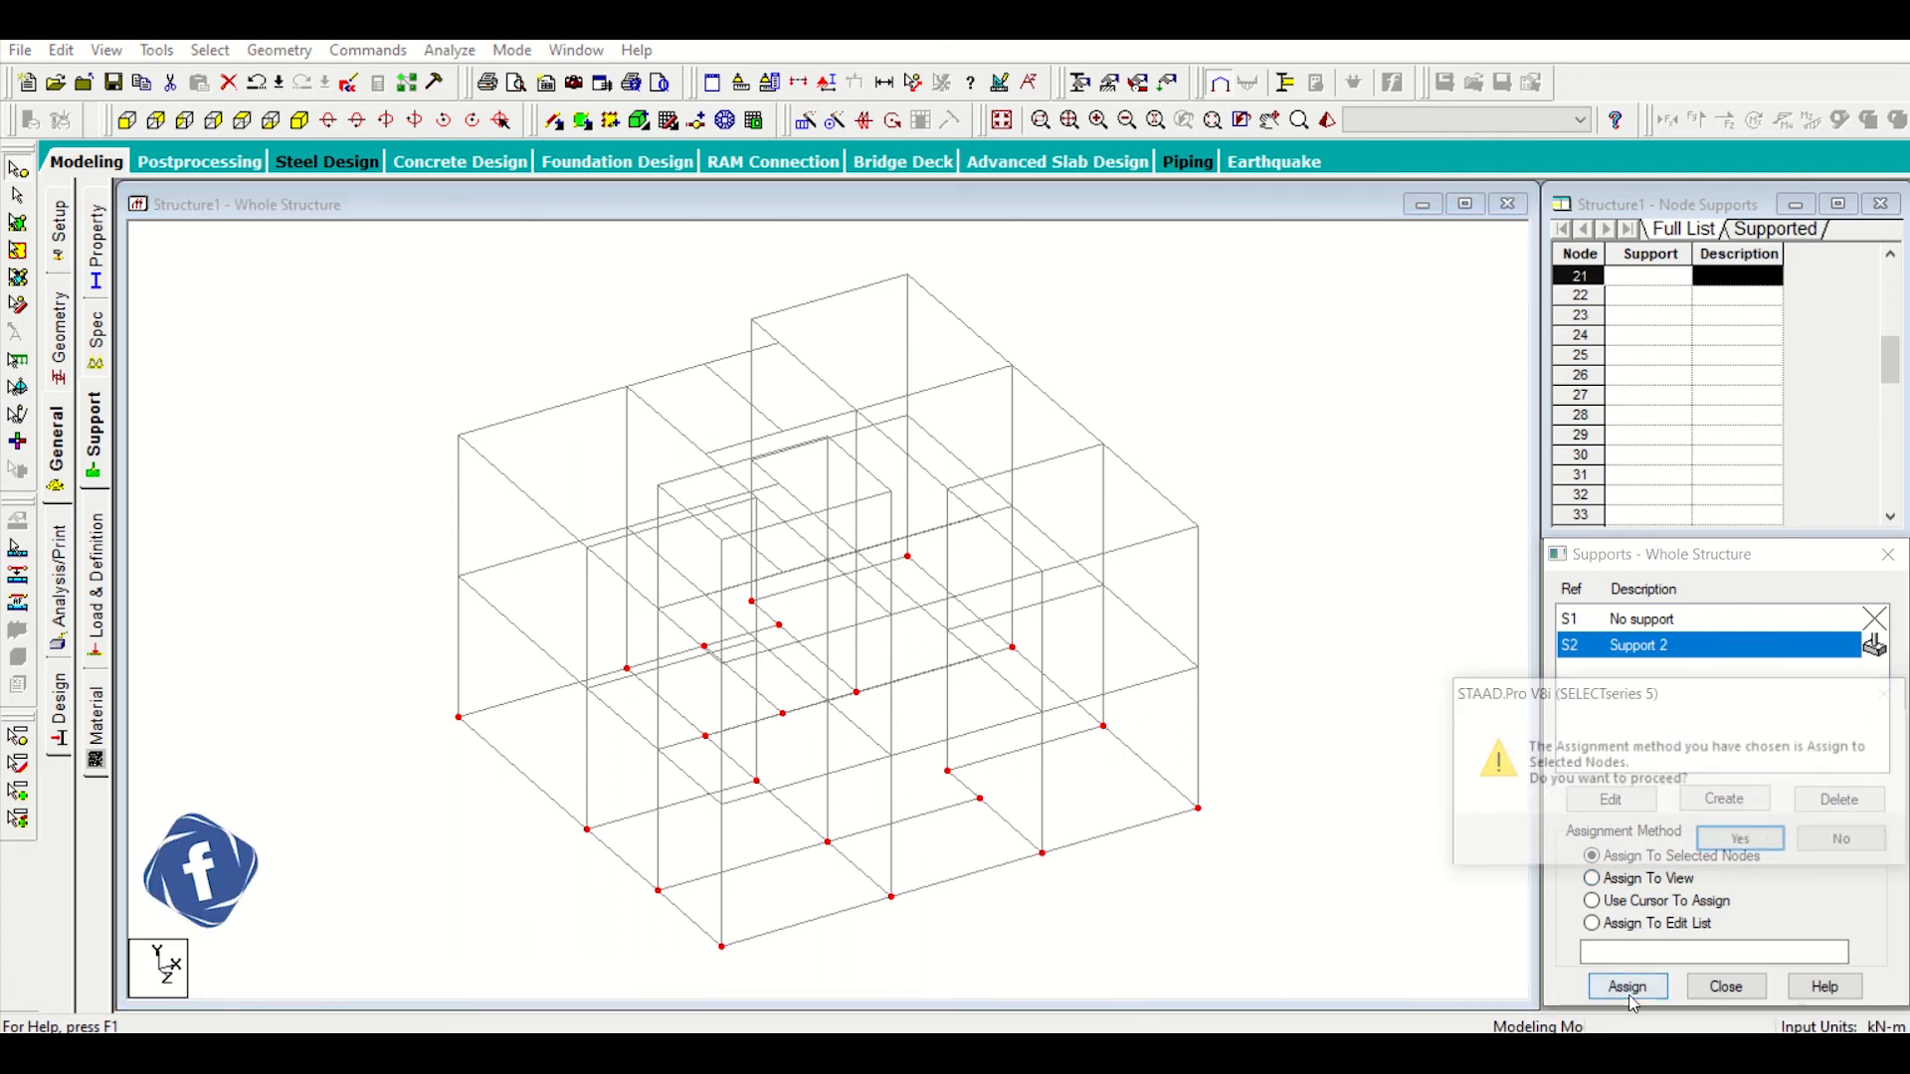
{"action": "left_click", "coordinate": [1739, 838]}
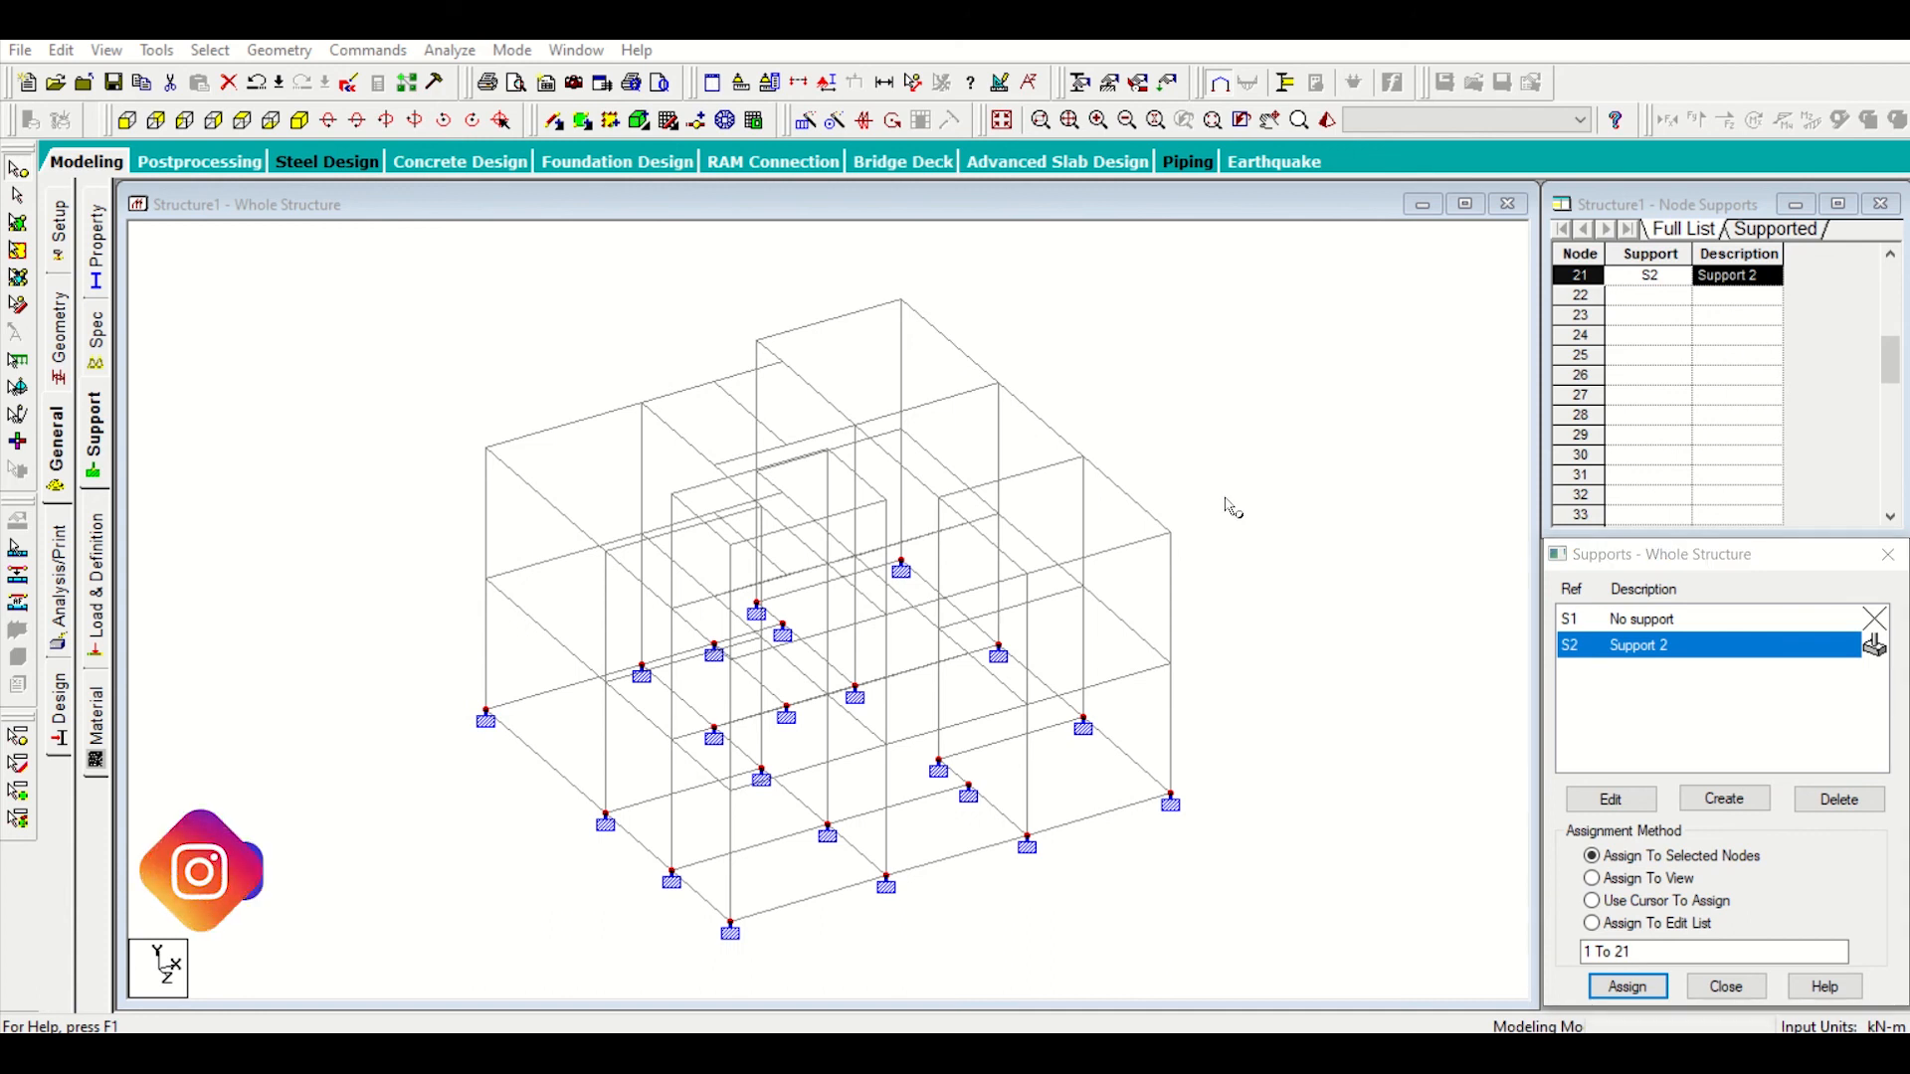
{"action": "mouse_move", "coordinate": [1027, 613]}
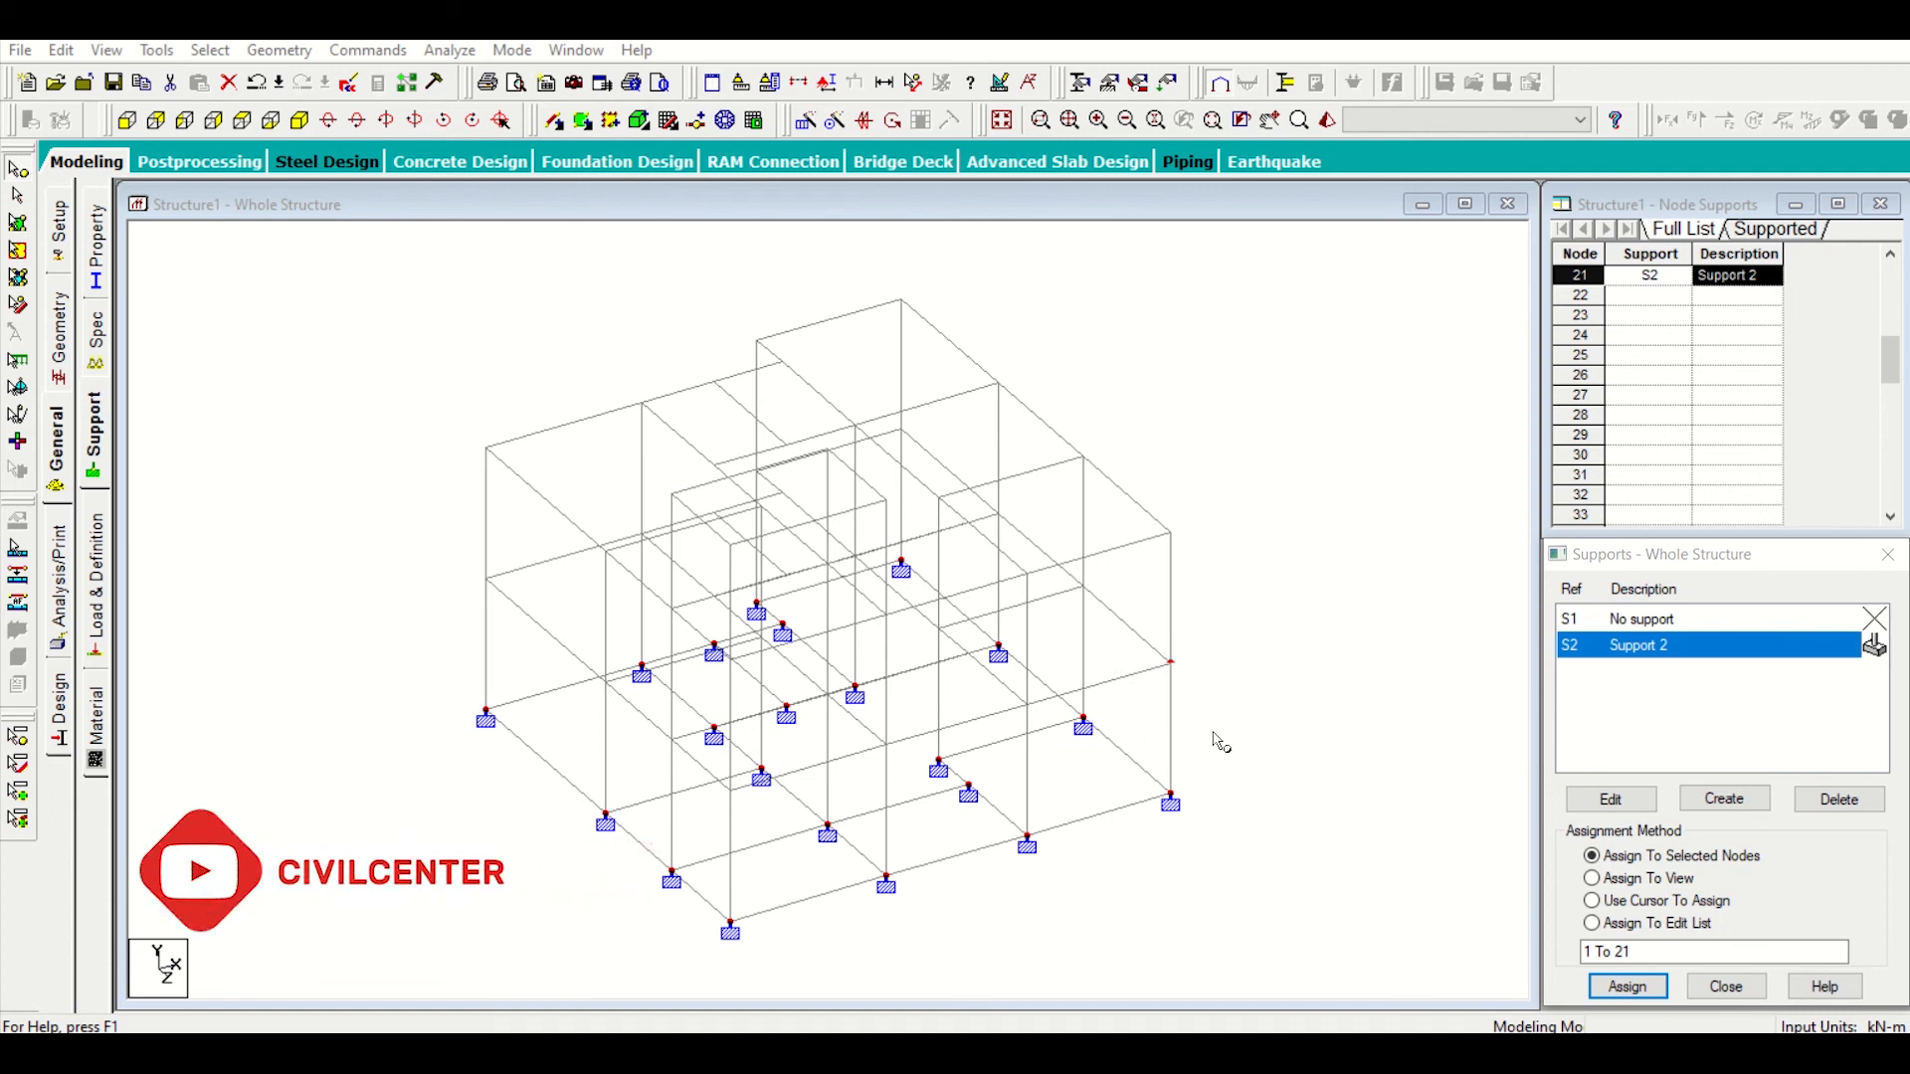
{"action": "mouse_move", "coordinate": [1050, 328]}
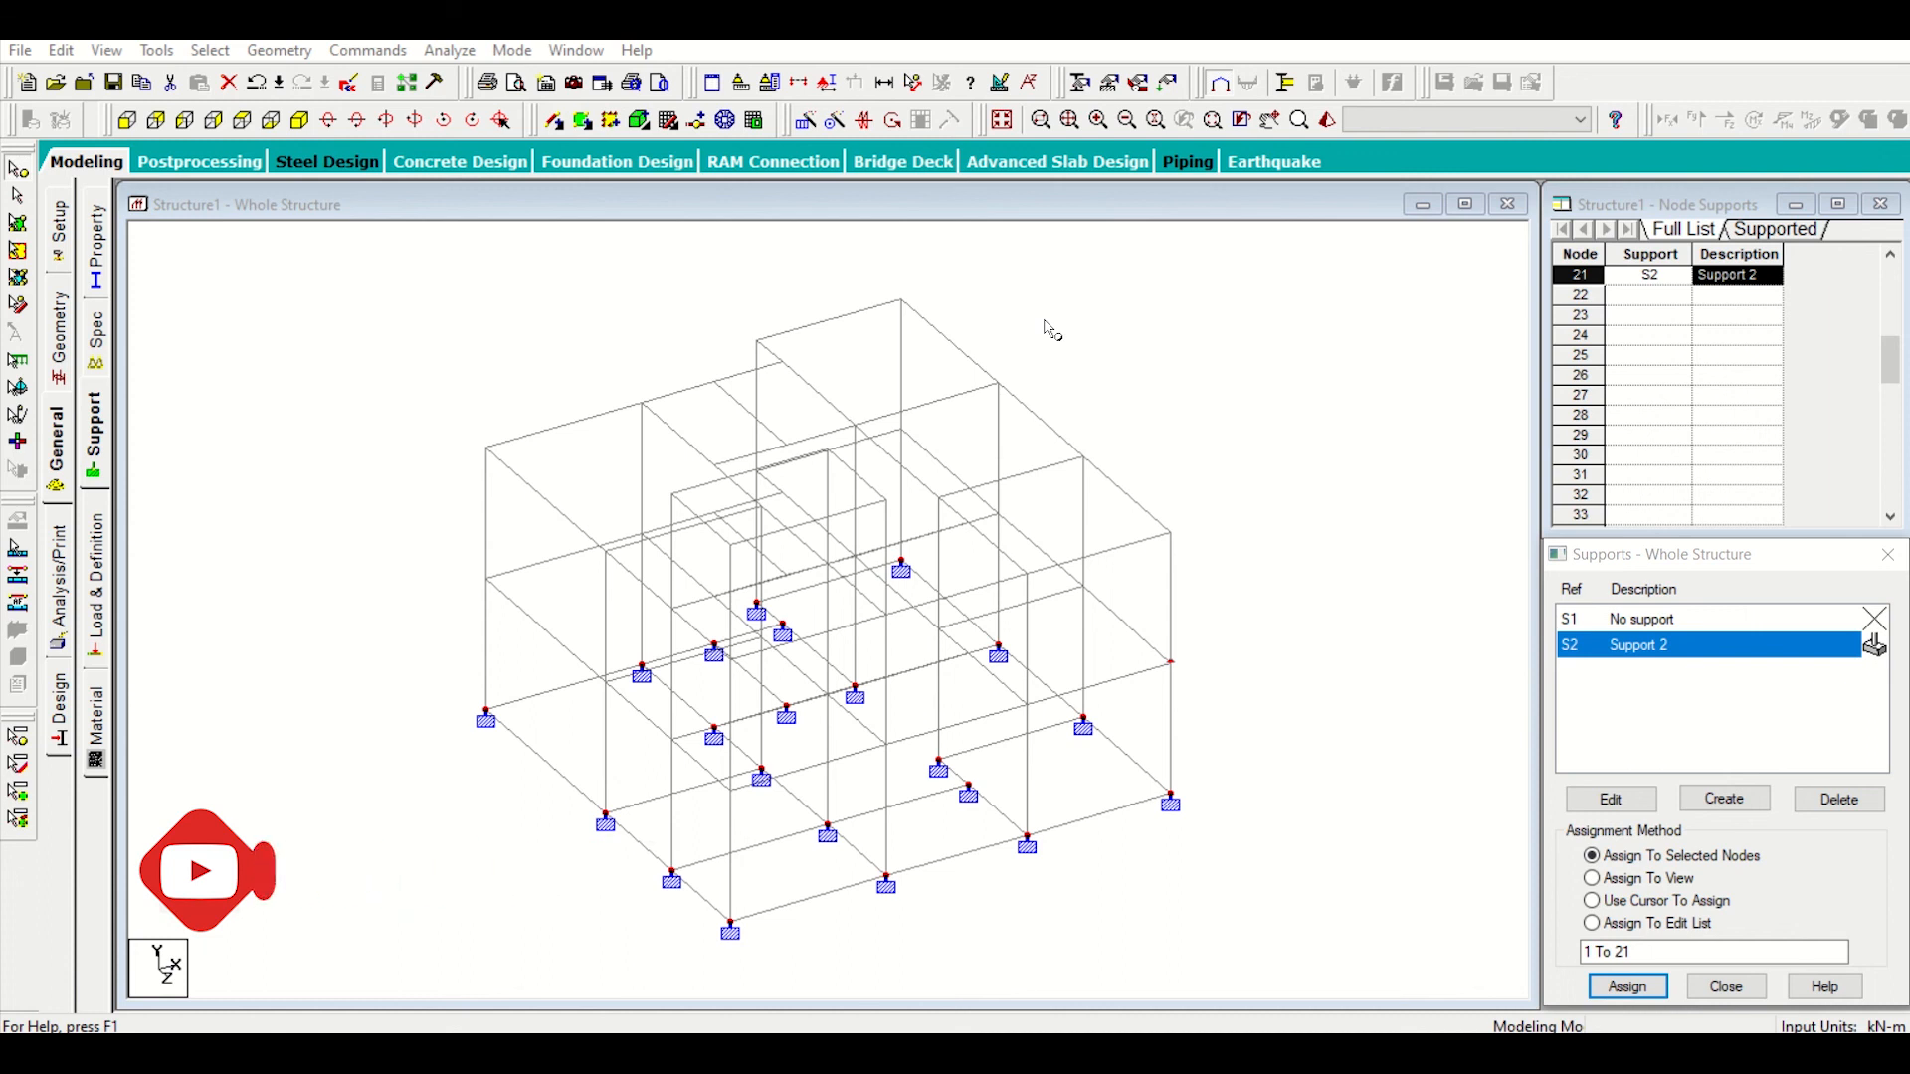